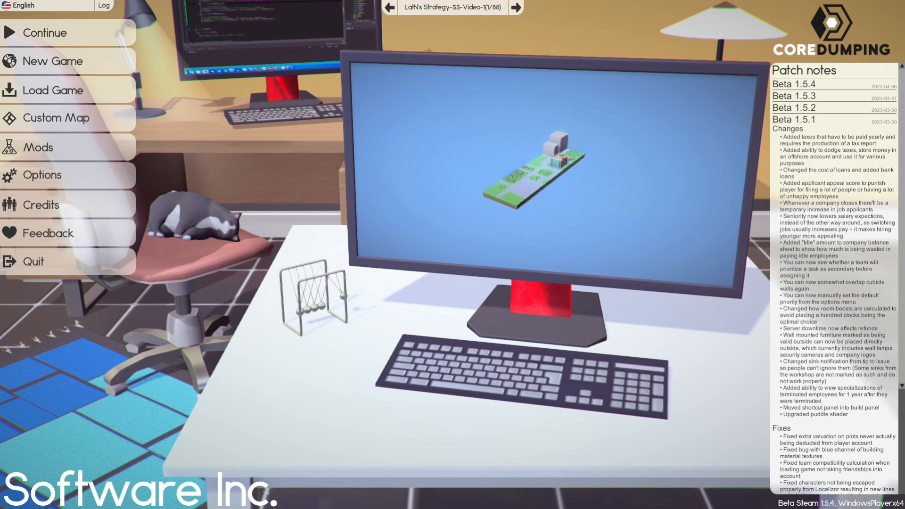
- Glance at the Beta 1.5.2 notes, then continue the latest saved company game
{"action": "left_click", "coordinate": [795, 107]}
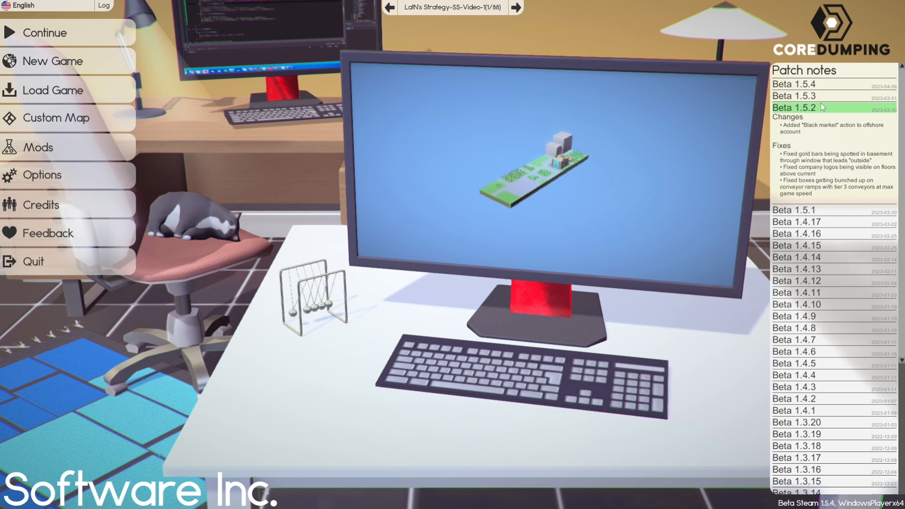
{"action": "left_click", "coordinate": [797, 84]}
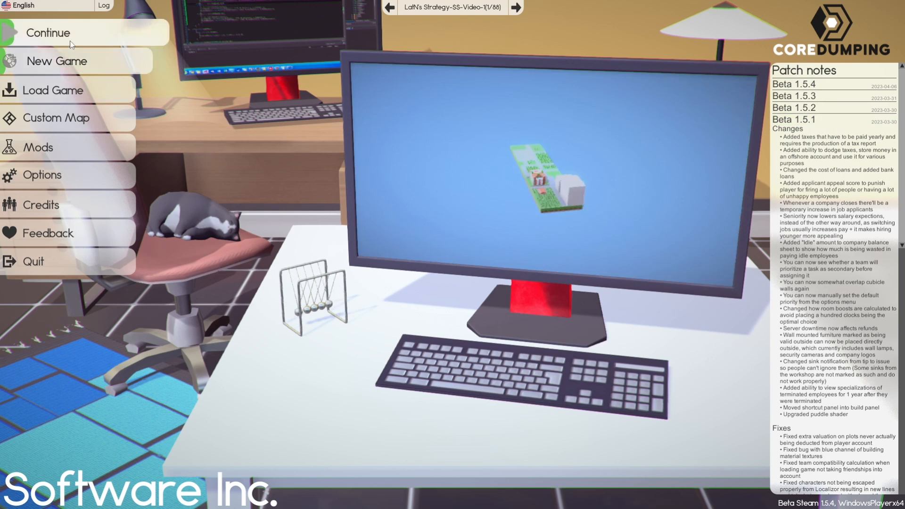
{"action": "left_click", "coordinate": [48, 33]}
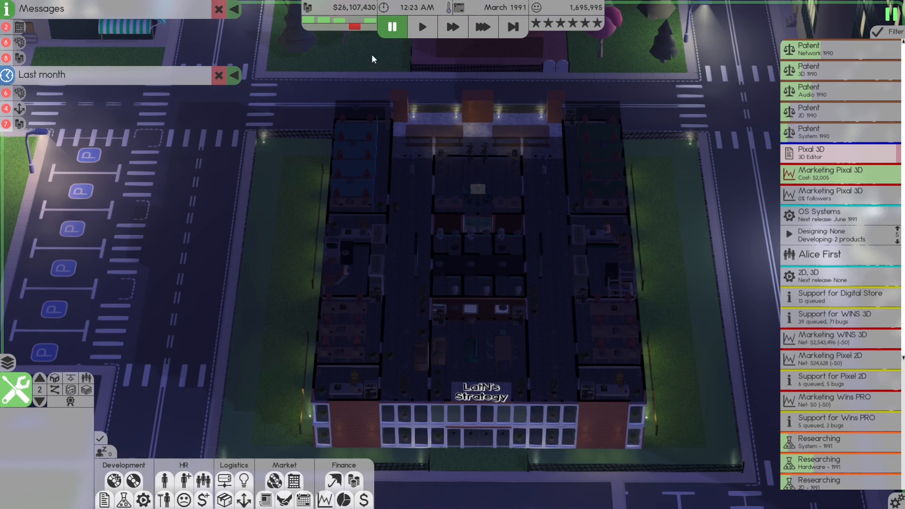
{"action": "mouse_move", "coordinate": [483, 26]}
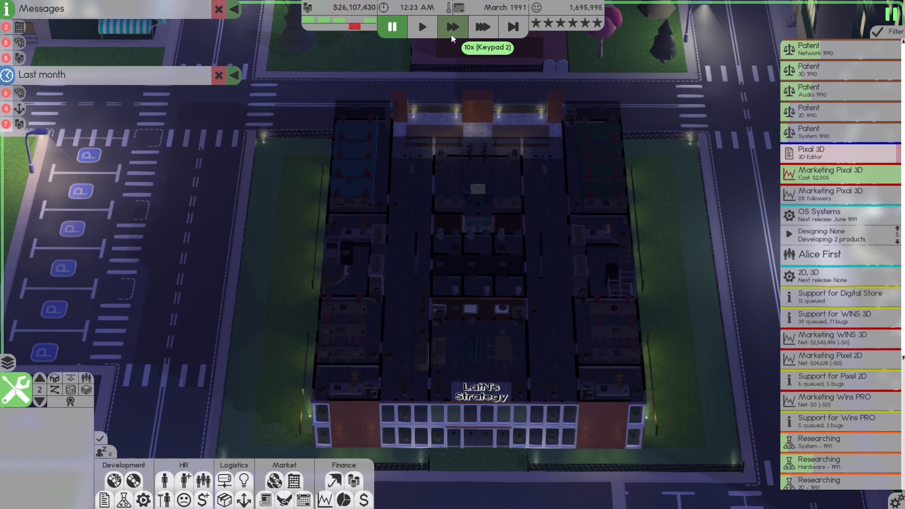
{"action": "mouse_move", "coordinate": [334, 482]}
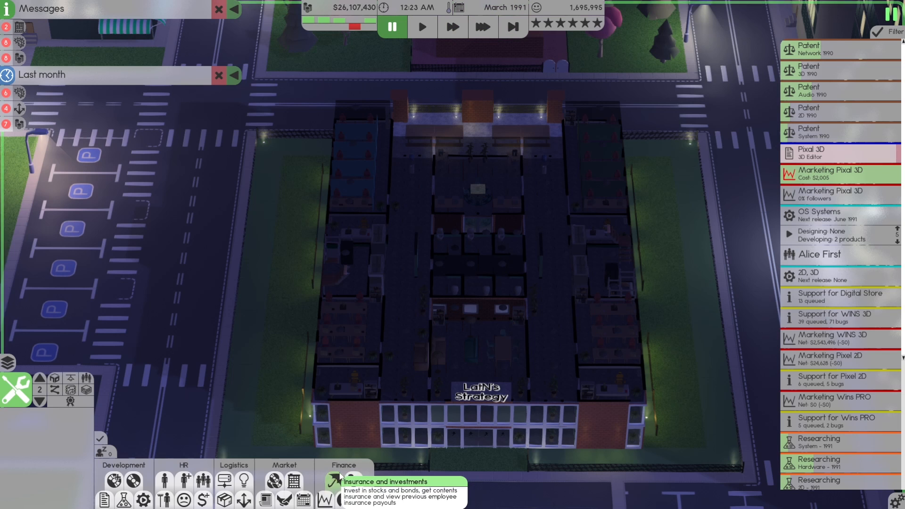
{"action": "mouse_move", "coordinate": [352, 482]}
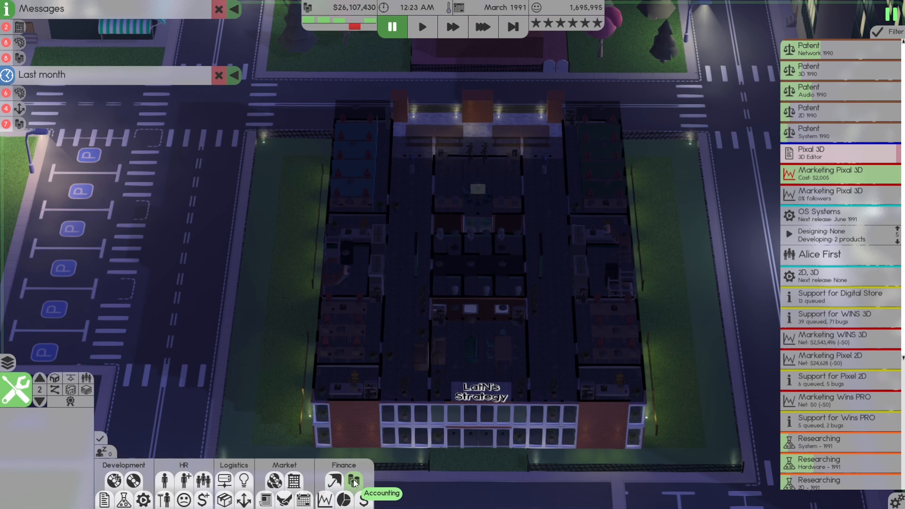
- In Finance > Accounting, add Finance-02 alongside Finance-01 as accounting teams
{"action": "left_click", "coordinate": [353, 481]}
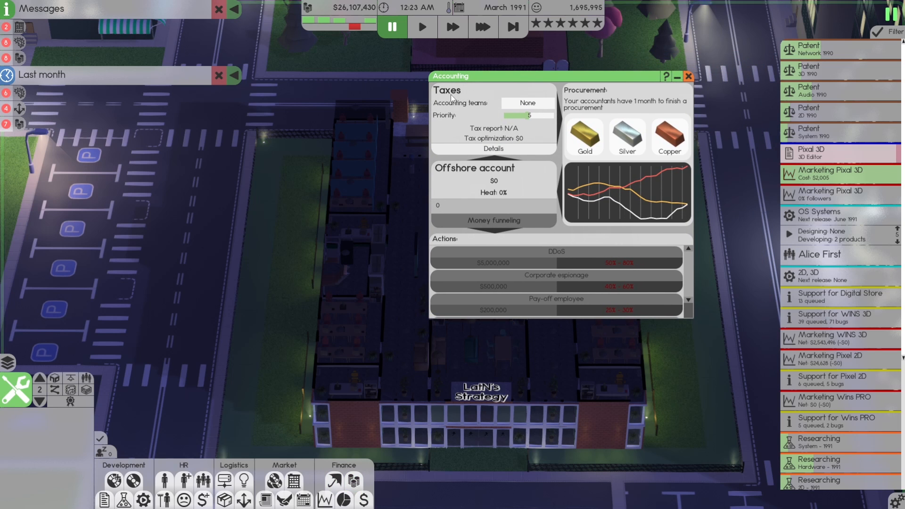
{"action": "mouse_move", "coordinate": [484, 111]}
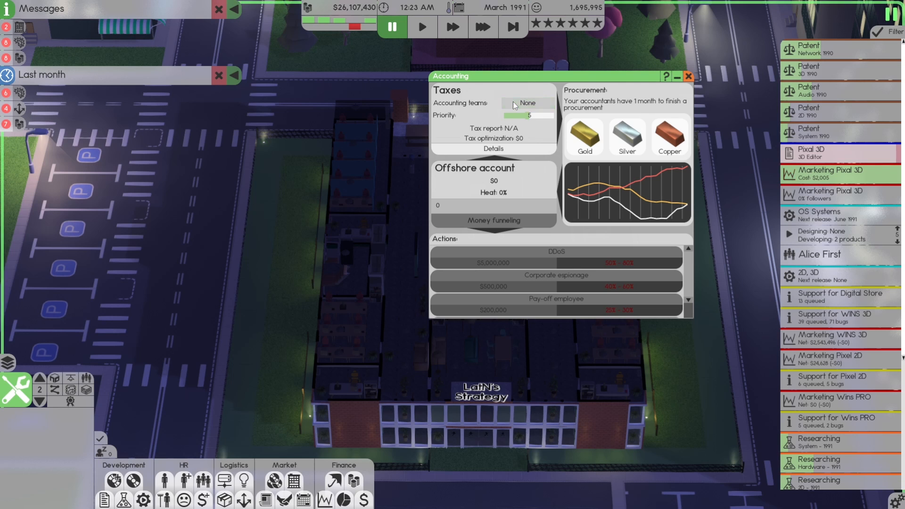
{"action": "left_click", "coordinate": [526, 103]}
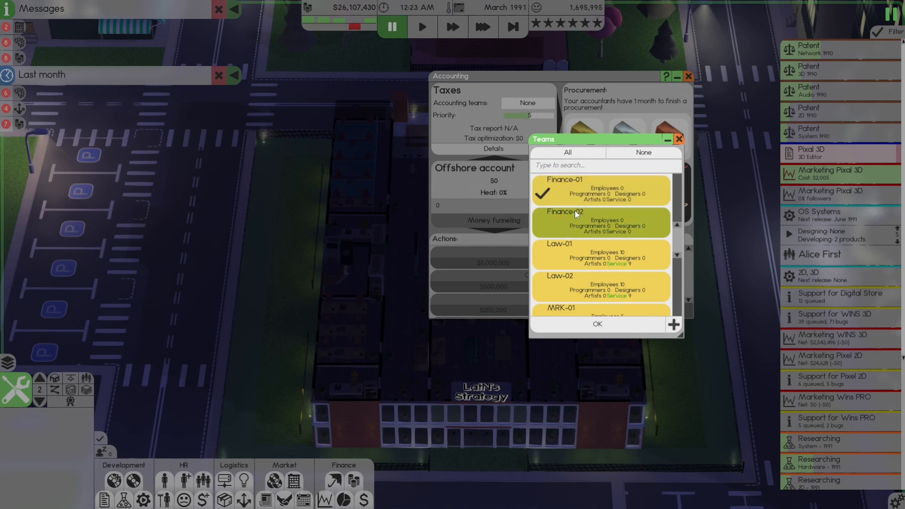
{"action": "left_click", "coordinate": [600, 223]}
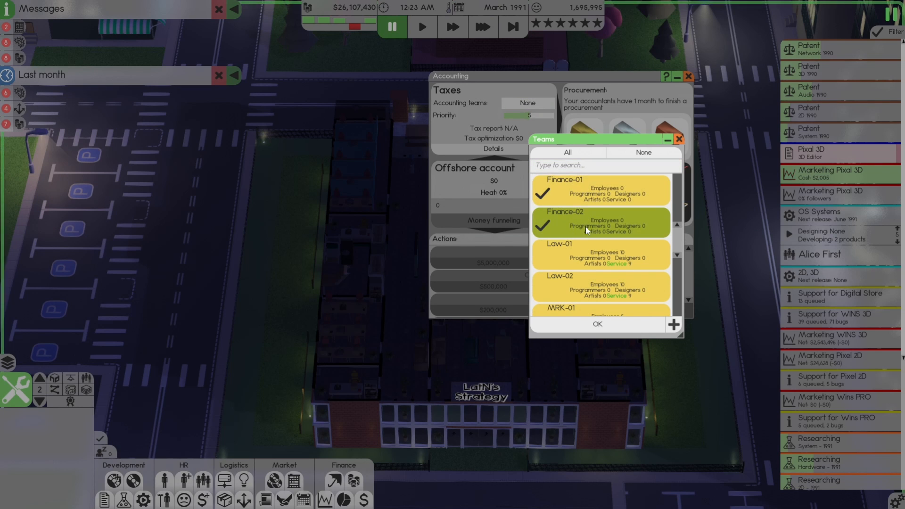
{"action": "mouse_move", "coordinate": [597, 324]}
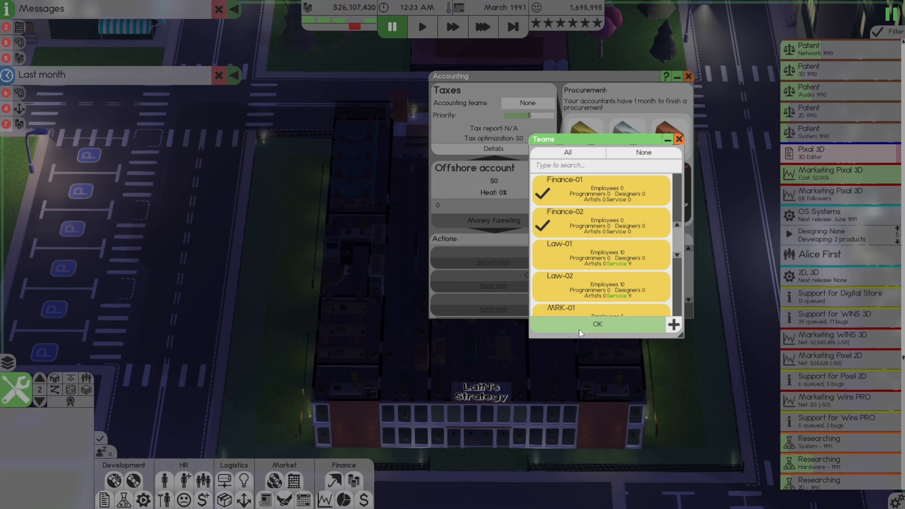
{"action": "mouse_move", "coordinate": [582, 330]}
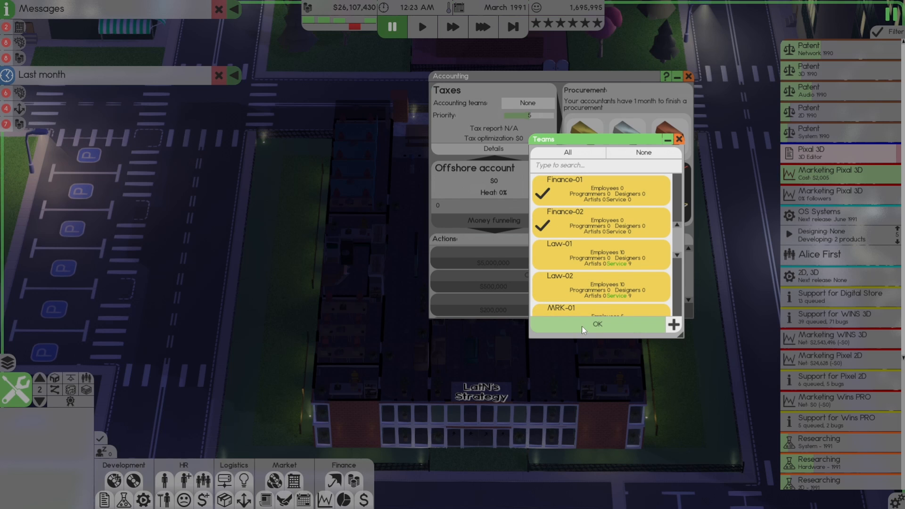
{"action": "left_click", "coordinate": [597, 324]}
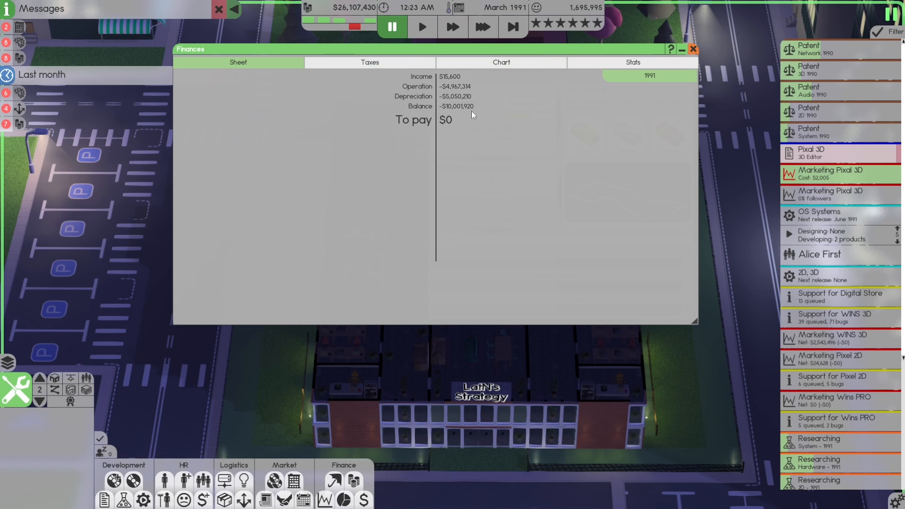
{"action": "mouse_move", "coordinate": [402, 126]}
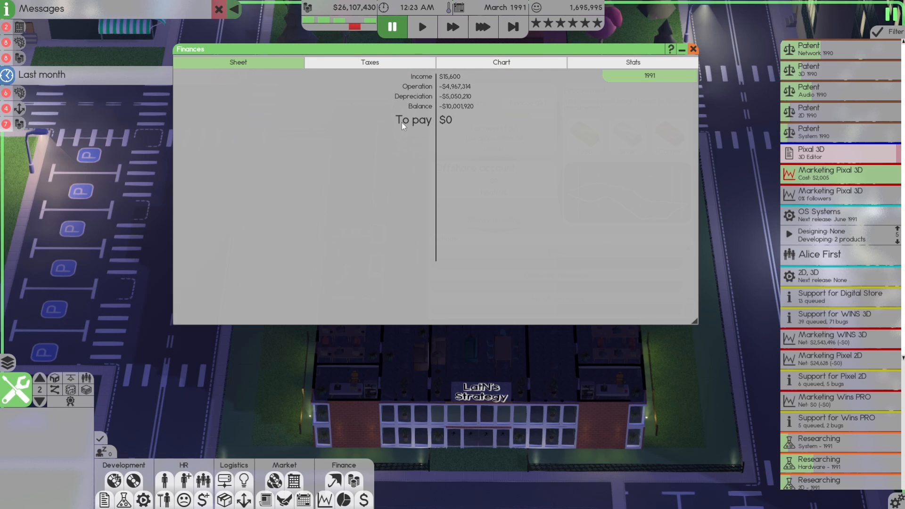
{"action": "mouse_move", "coordinate": [442, 128]}
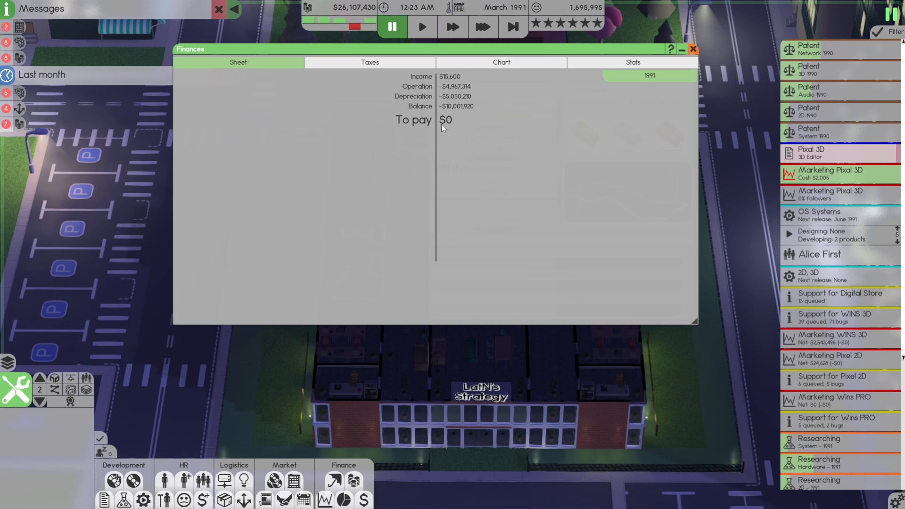
{"action": "mouse_move", "coordinate": [445, 129]}
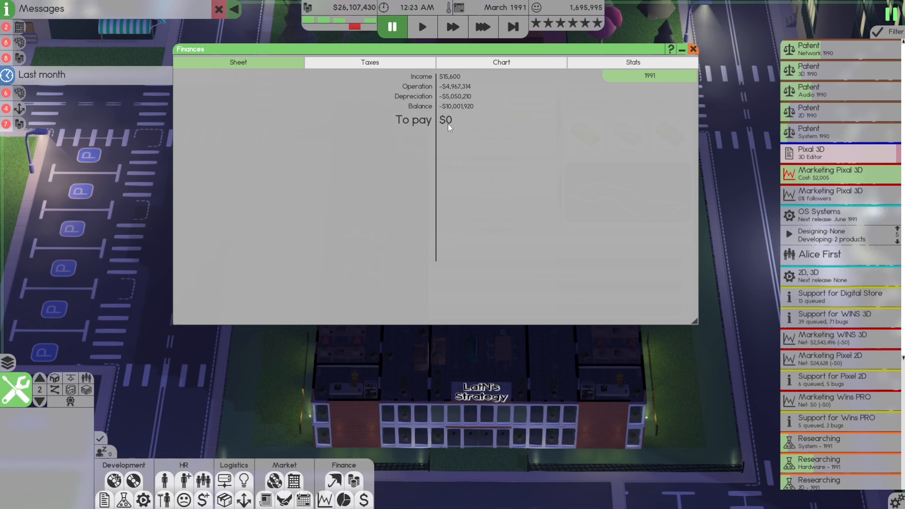
{"action": "mouse_move", "coordinate": [464, 118]}
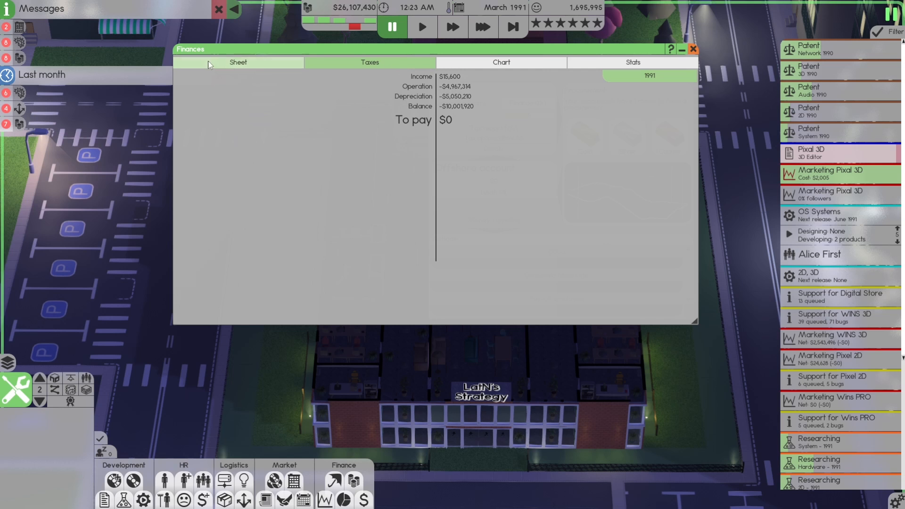
- Compare the Dec 1990–Mar 1991 monthly finance sheet with the 1991 tax summary
{"action": "left_click", "coordinate": [237, 62]}
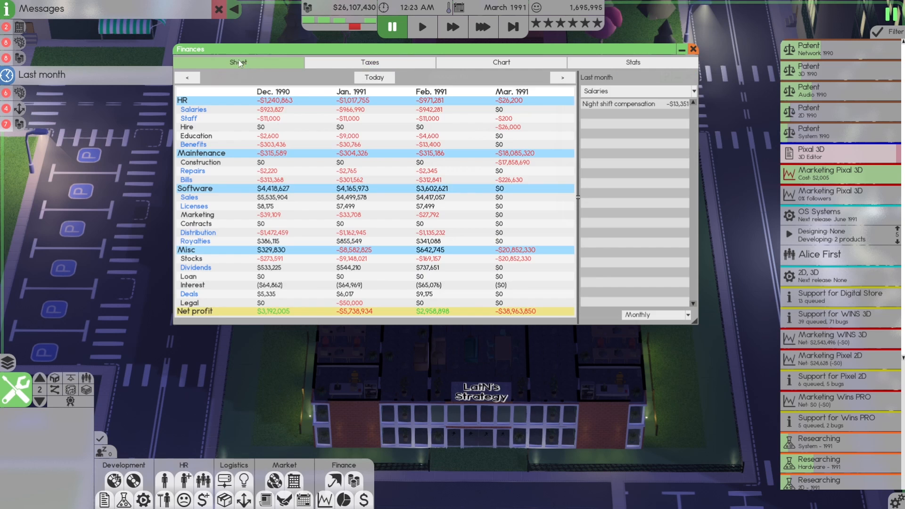
{"action": "left_click", "coordinate": [370, 62]}
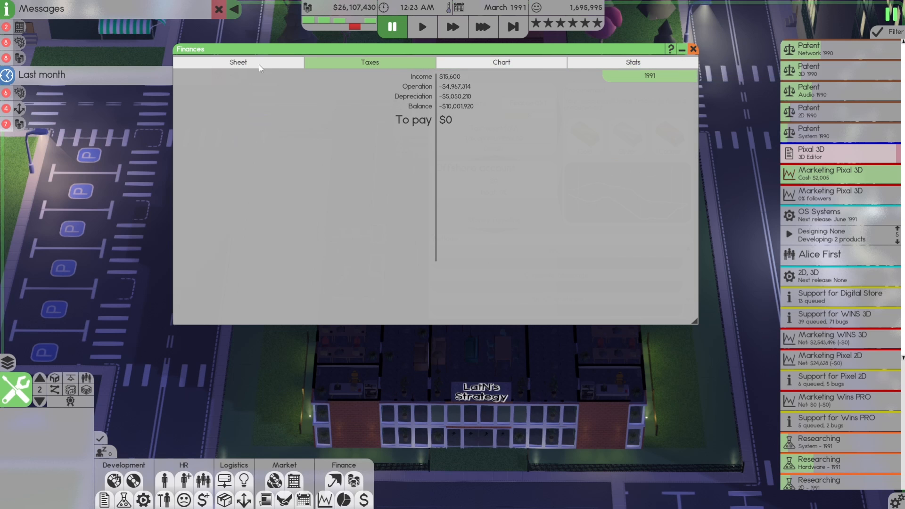
{"action": "left_click", "coordinate": [237, 63]}
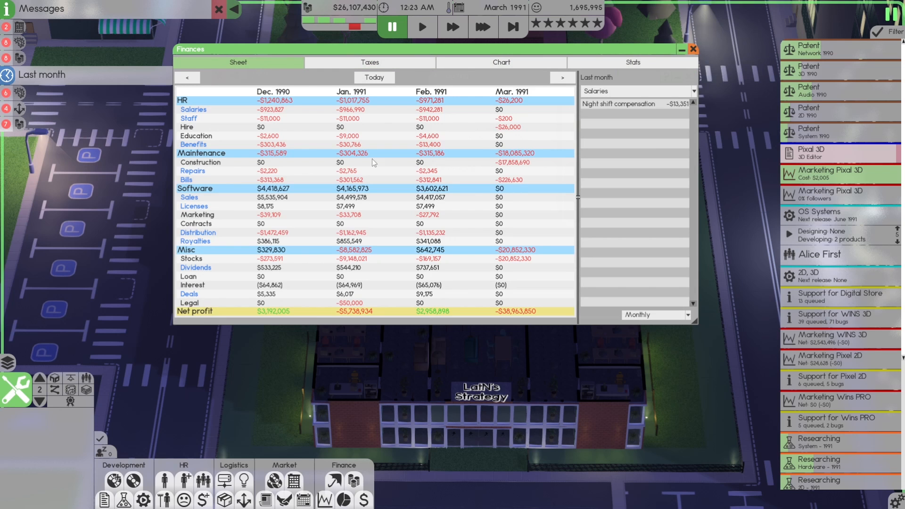
{"action": "mouse_move", "coordinate": [508, 158]}
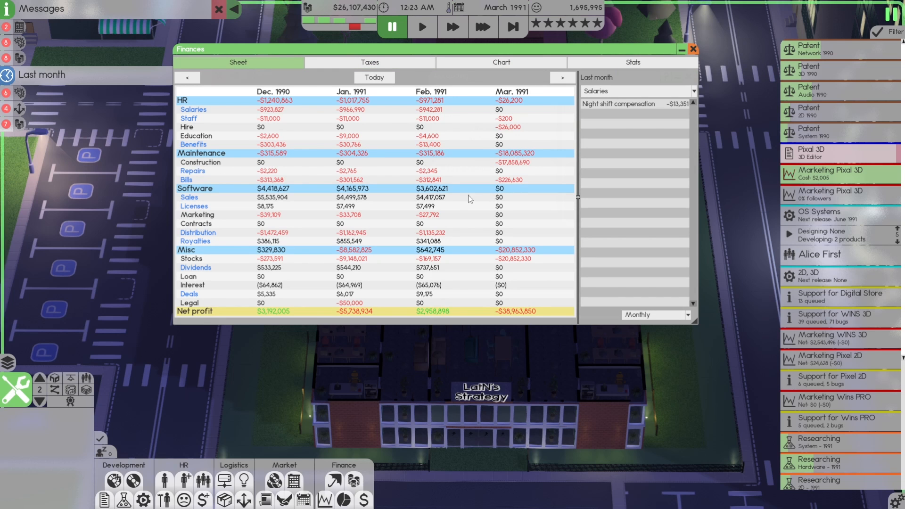
{"action": "mouse_move", "coordinate": [509, 262]}
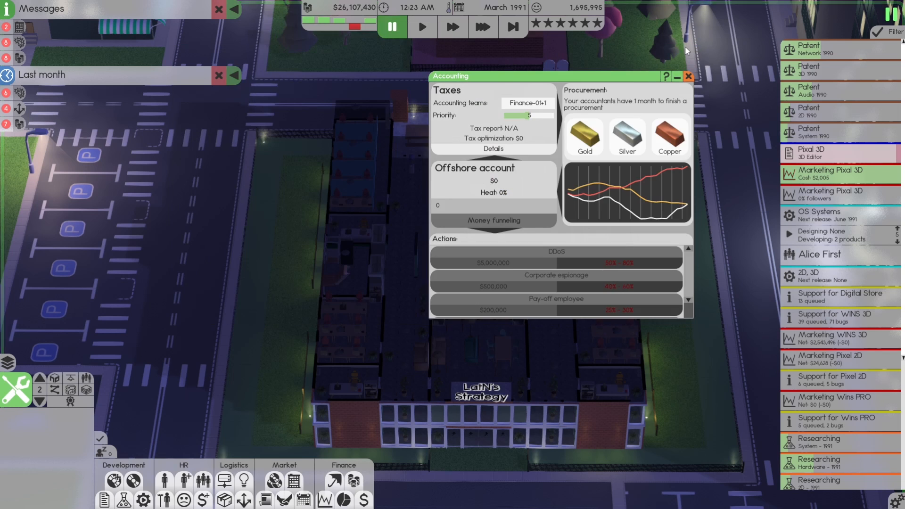
{"action": "mouse_move", "coordinate": [442, 97]}
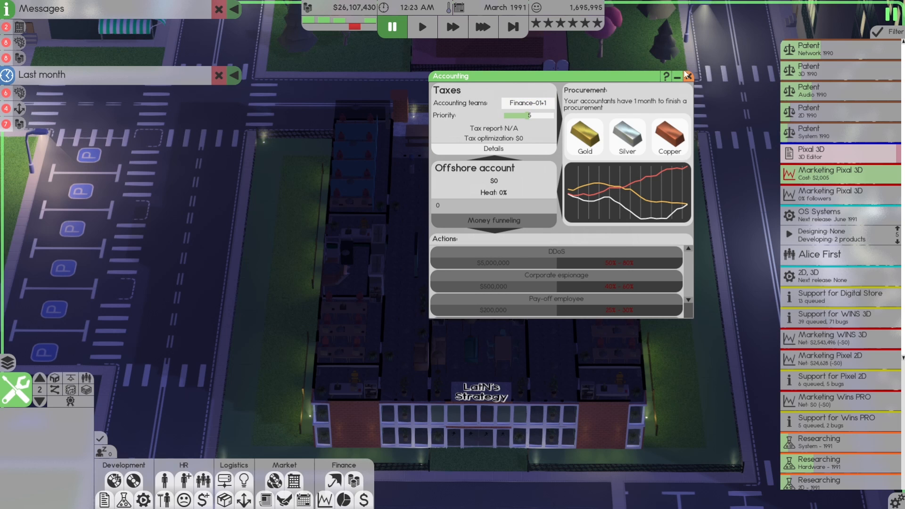
- Review the teams overview and inspect Finance-01's team settings
{"action": "left_click", "coordinate": [687, 75]}
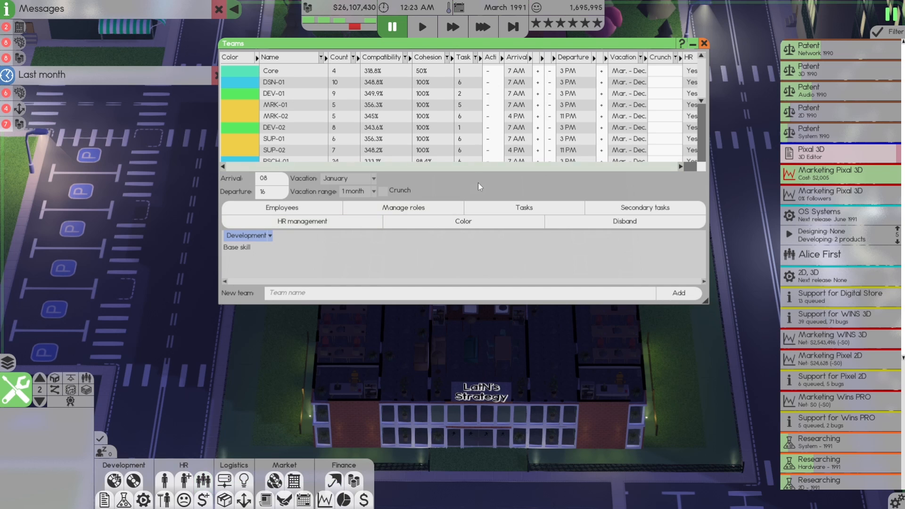
{"action": "scroll", "scroll_direction": "down", "scroll_amount": 3}
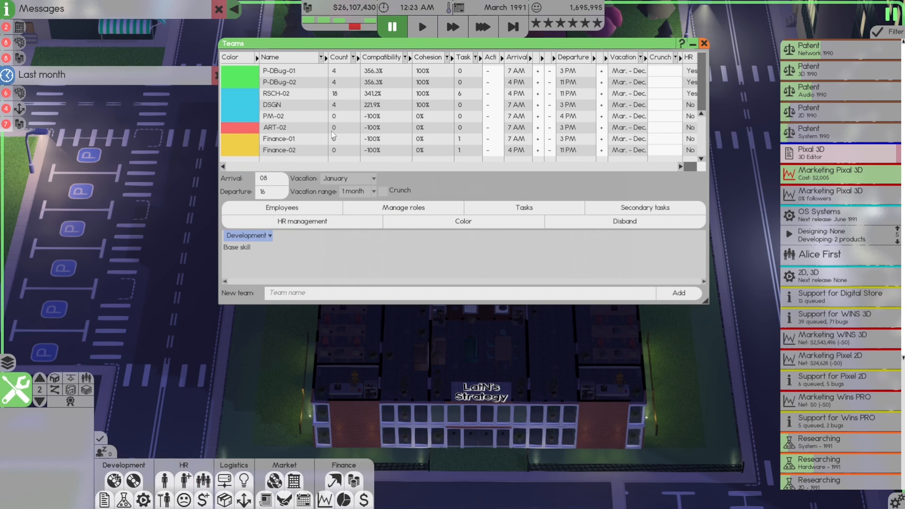
{"action": "left_click", "coordinate": [278, 139]}
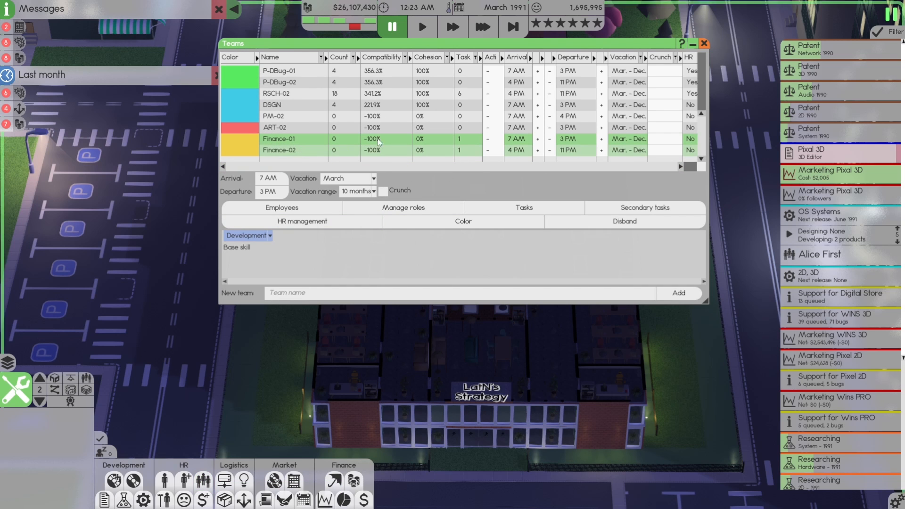
{"action": "mouse_move", "coordinate": [378, 151]}
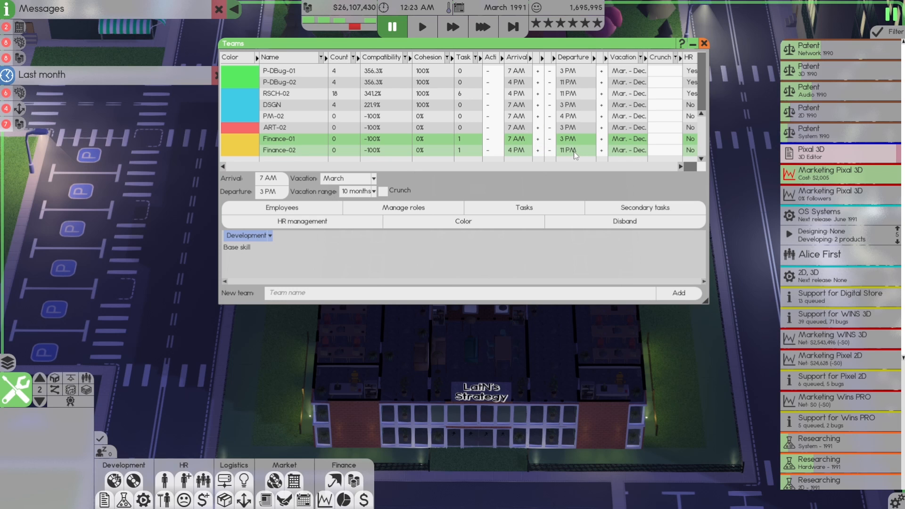
{"action": "mouse_move", "coordinate": [578, 45]}
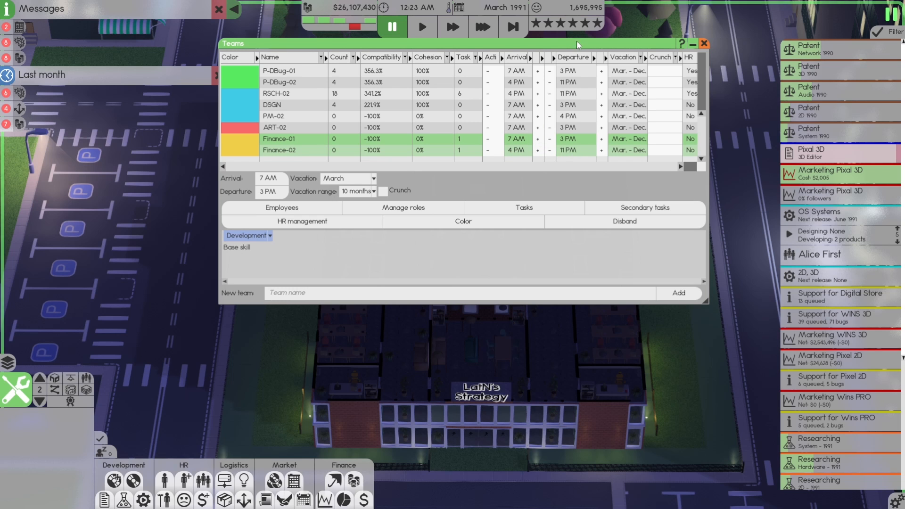
{"action": "left_click", "coordinate": [704, 44]}
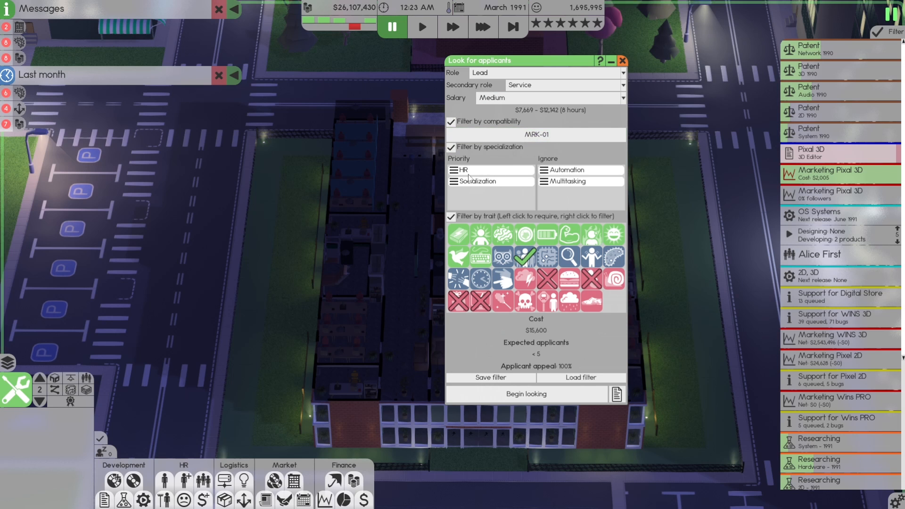
{"action": "mouse_move", "coordinate": [476, 184]}
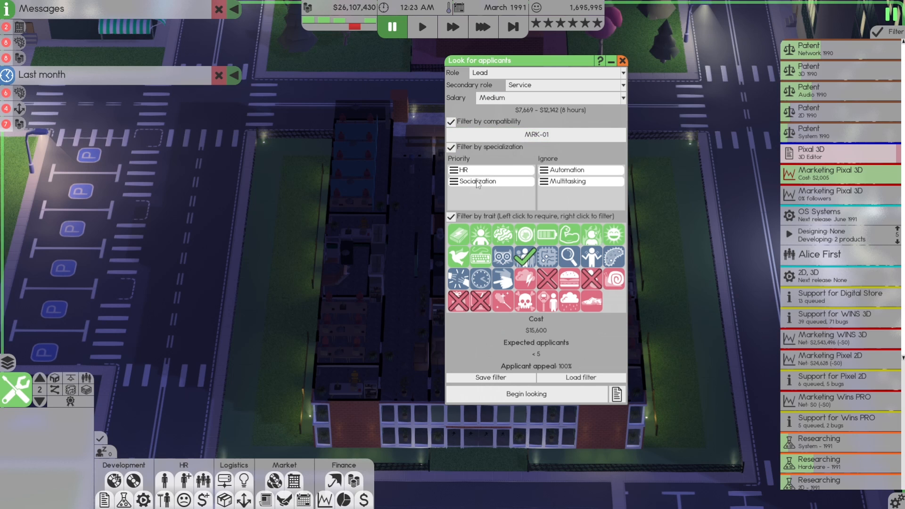
{"action": "mouse_move", "coordinate": [524, 255]}
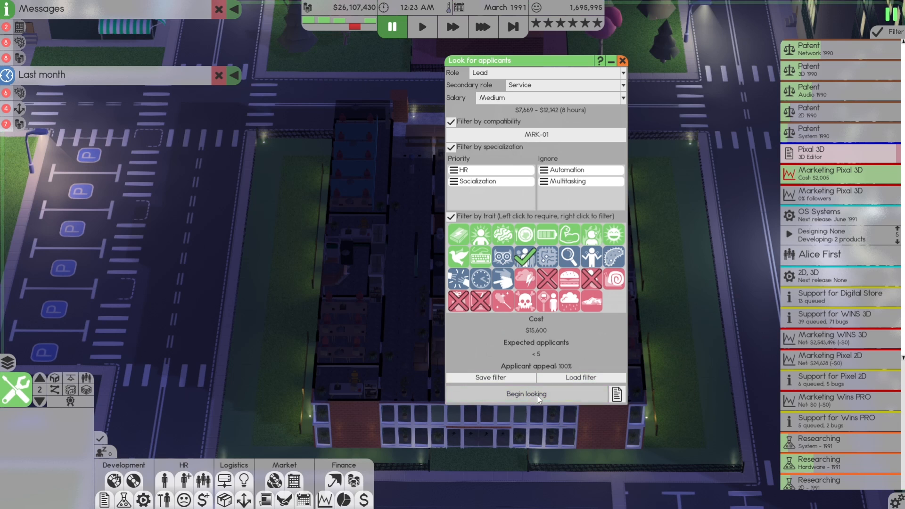
- Begin looking for Lead applicants with HR and Socialization priorities
{"action": "left_click", "coordinate": [524, 393]}
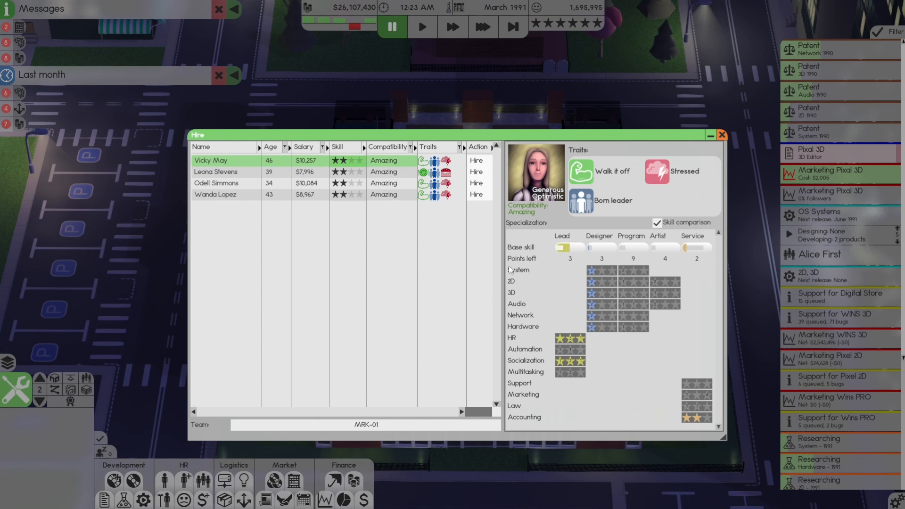
{"action": "mouse_move", "coordinate": [698, 422]}
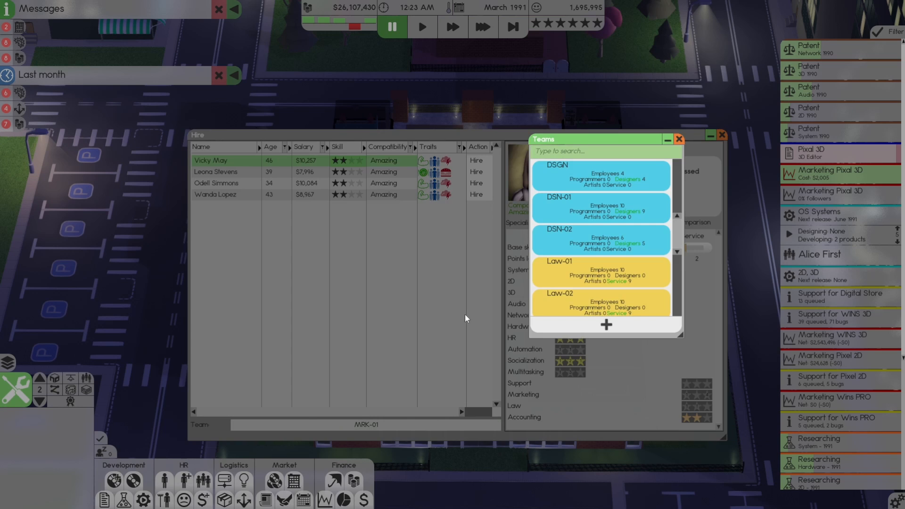
- Hire the first lead candidate into Finance-01 and check the team's headcount
{"action": "left_click", "coordinate": [679, 139]}
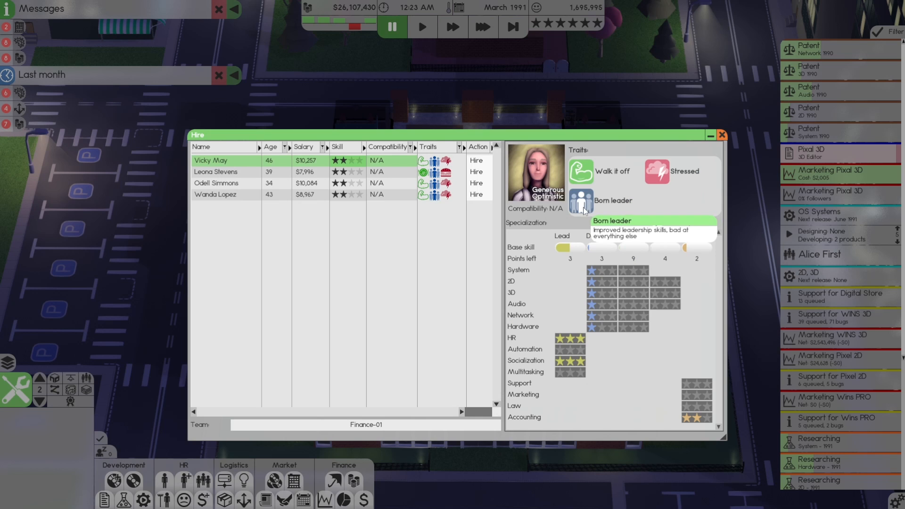
{"action": "left_click", "coordinate": [476, 160]}
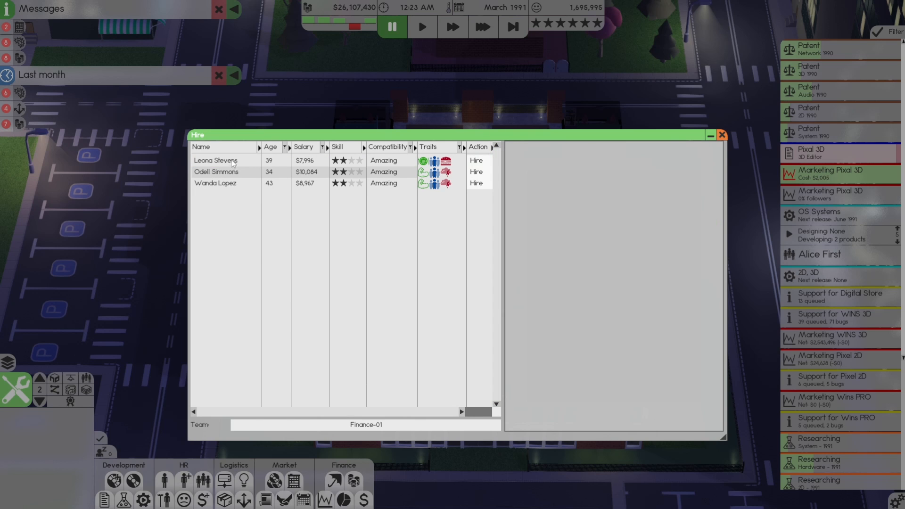
{"action": "left_click", "coordinate": [217, 160]}
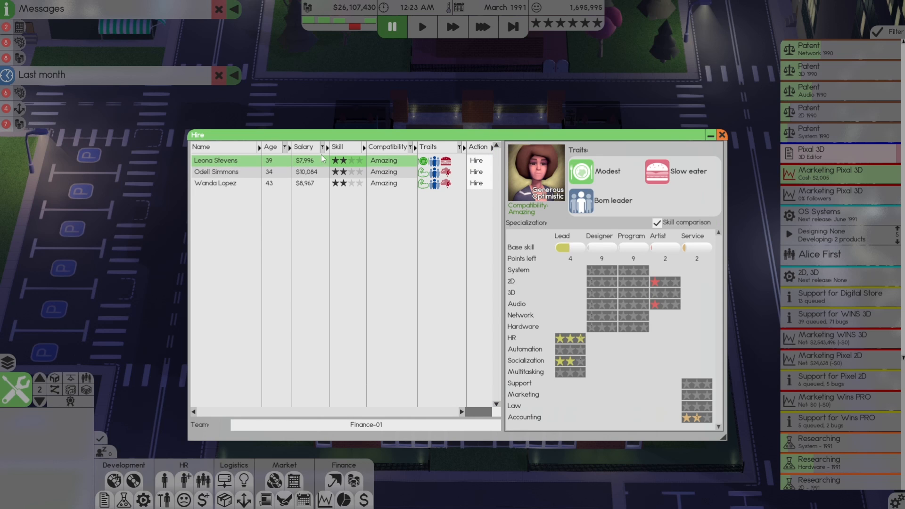
{"action": "mouse_move", "coordinate": [415, 162]}
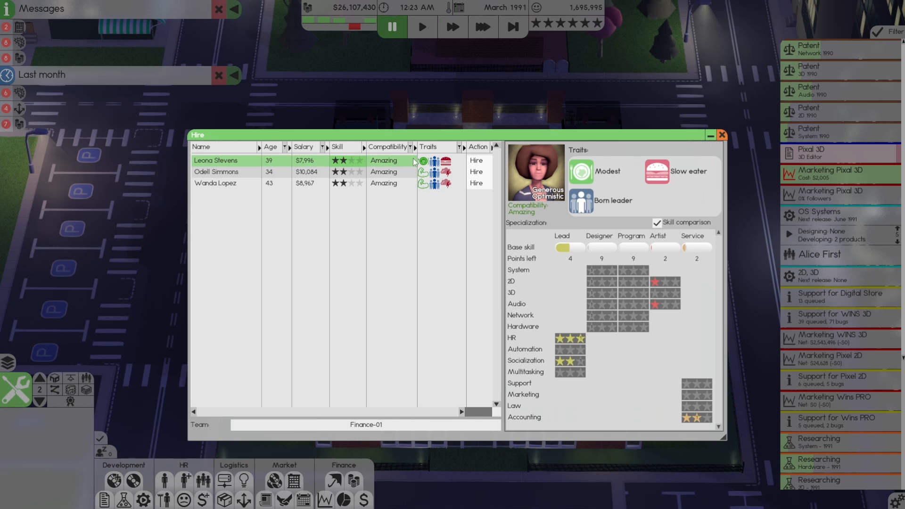
{"action": "mouse_move", "coordinate": [706, 421]}
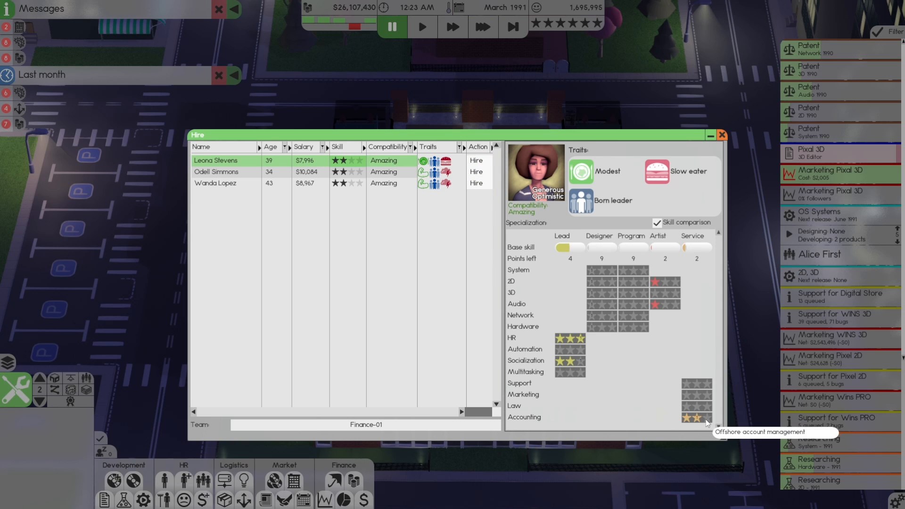
{"action": "mouse_move", "coordinate": [581, 365]}
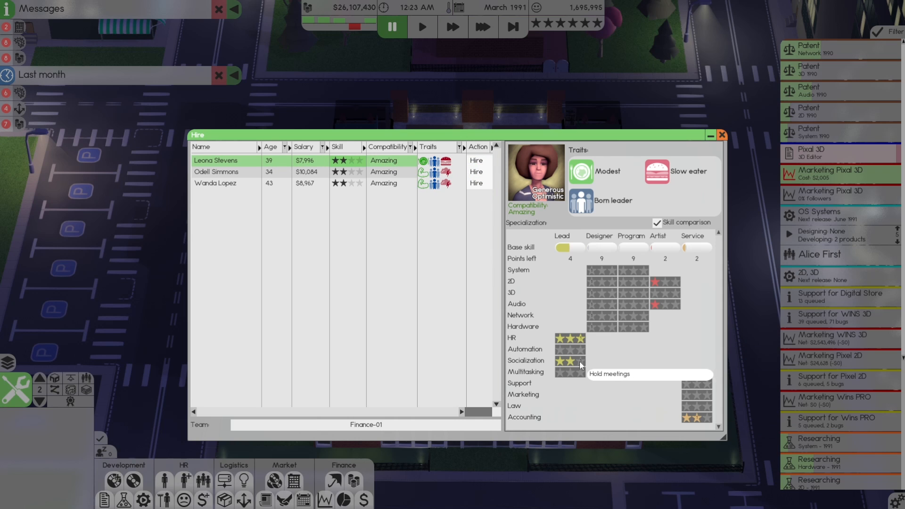
{"action": "mouse_move", "coordinate": [583, 365]}
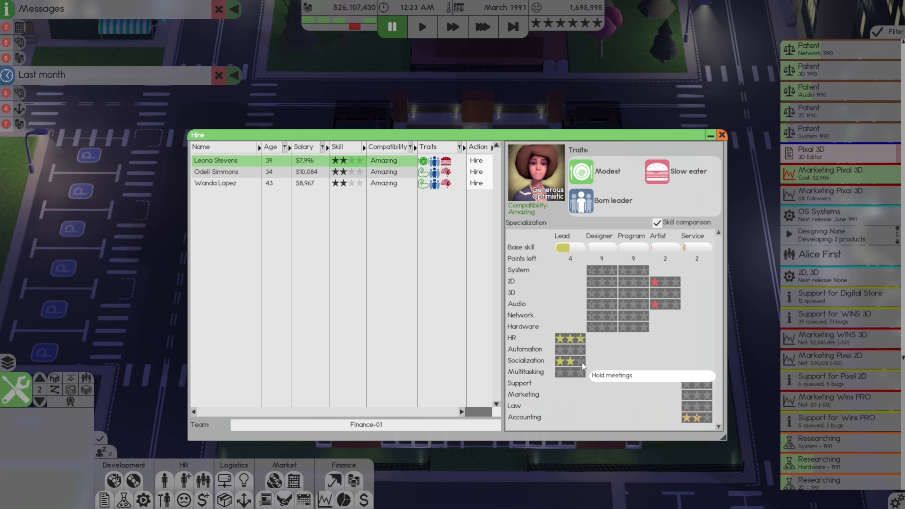
{"action": "mouse_move", "coordinate": [466, 242]}
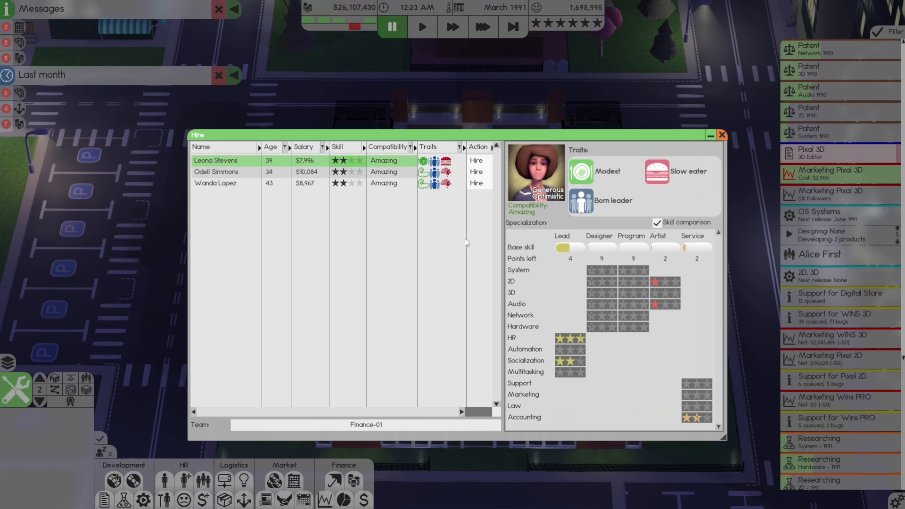
{"action": "mouse_move", "coordinate": [476, 160]}
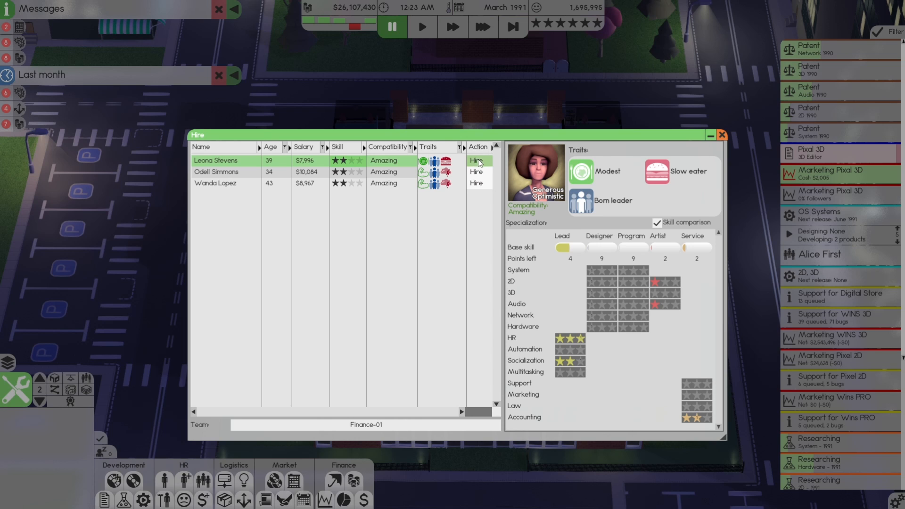
{"action": "left_click", "coordinate": [363, 425]}
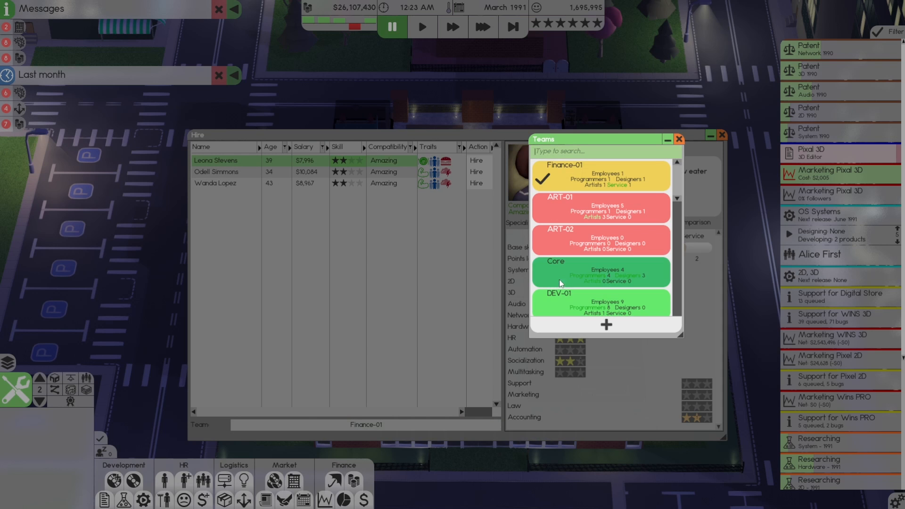
{"action": "scroll", "scroll_direction": "down", "scroll_amount": 3}
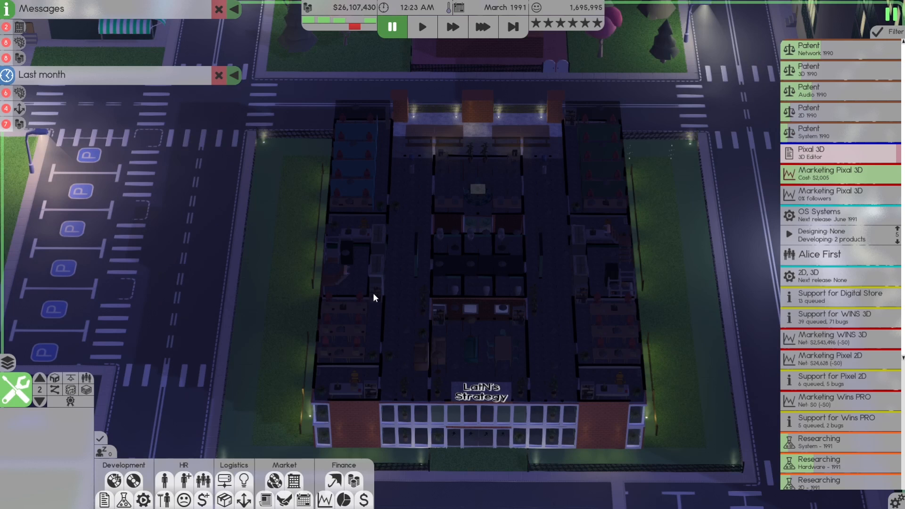
{"action": "mouse_move", "coordinate": [202, 481]}
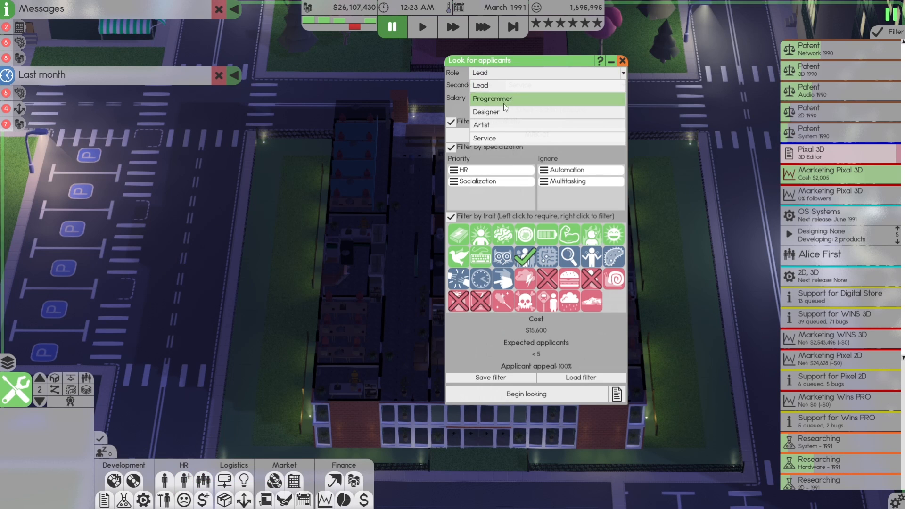
- Set the applicant search to Service role, Accounting, High salary, requiring the Capacitor trait
{"action": "left_click", "coordinate": [485, 137]}
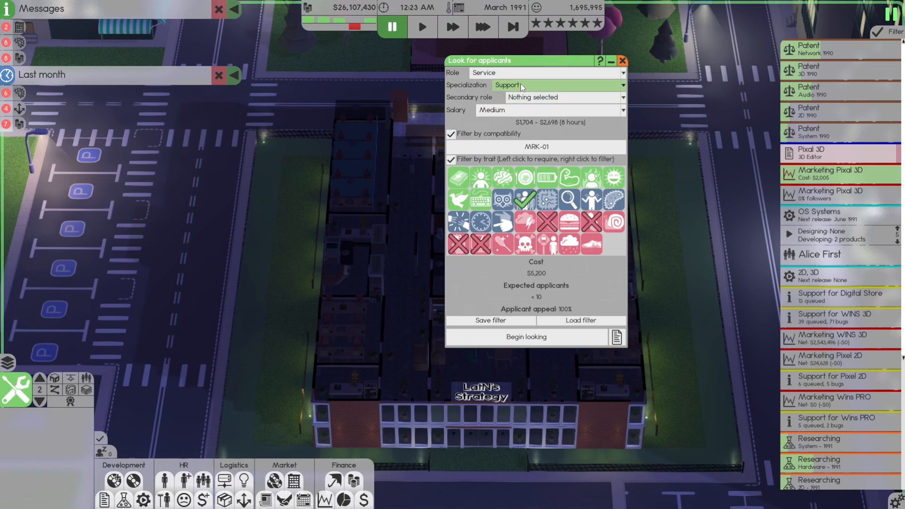
{"action": "left_click", "coordinate": [549, 85]}
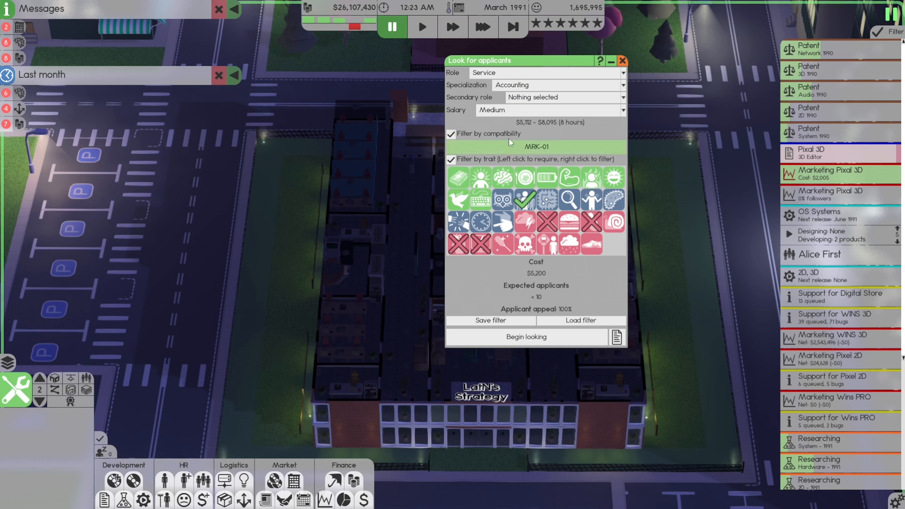
{"action": "left_click", "coordinate": [549, 111]}
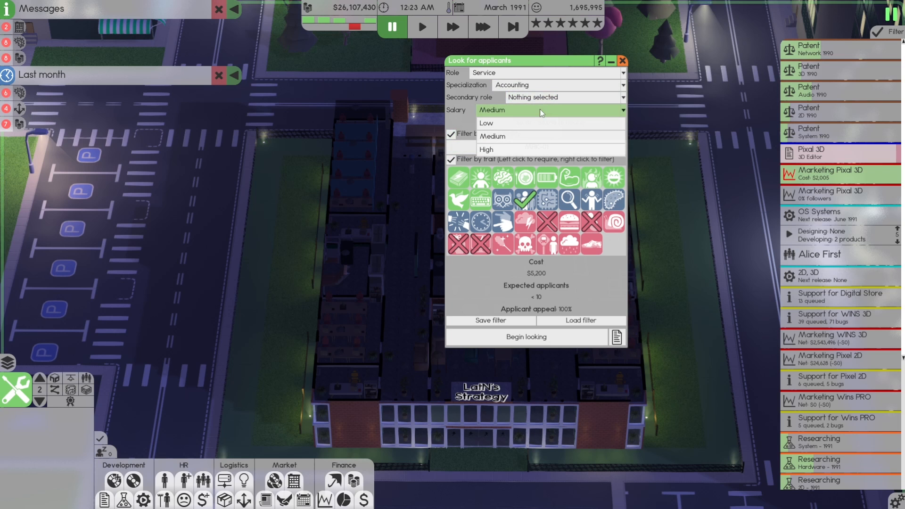
{"action": "left_click", "coordinate": [486, 149]}
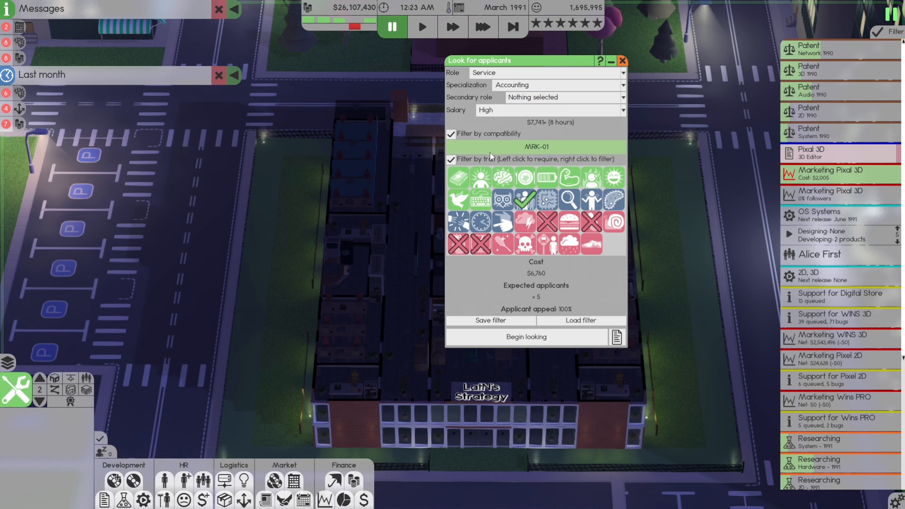
{"action": "mouse_move", "coordinate": [547, 177]}
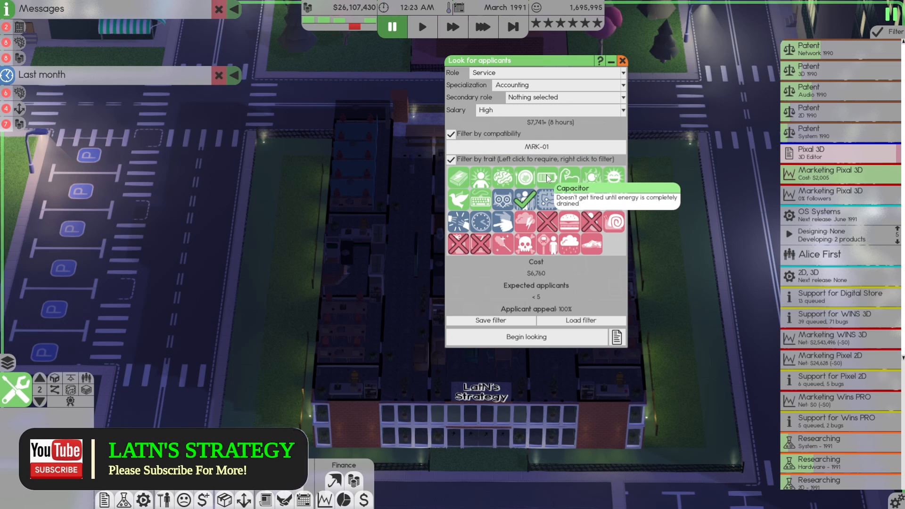
{"action": "left_click", "coordinate": [618, 336]}
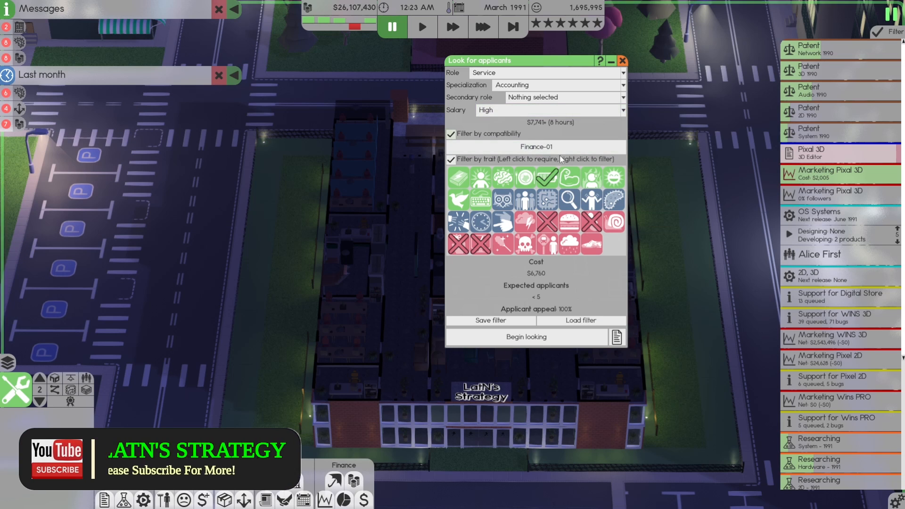
{"action": "mouse_move", "coordinate": [546, 177]}
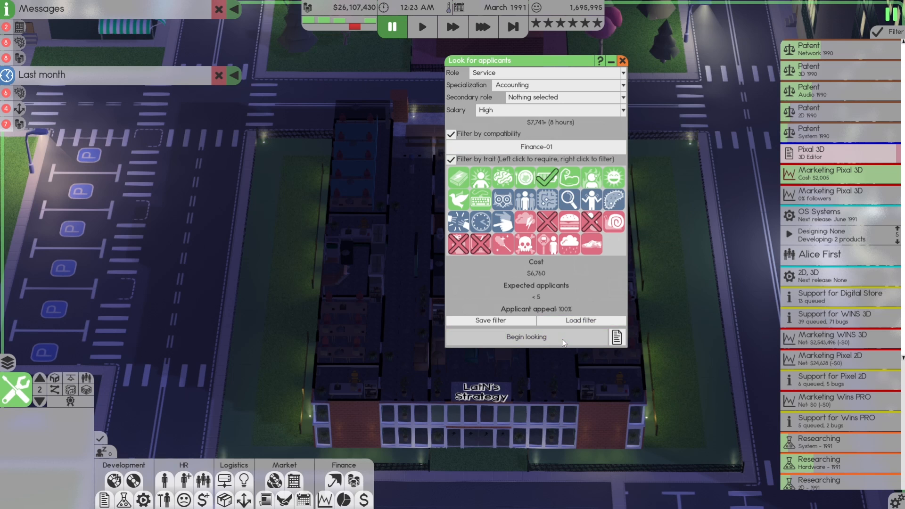
- Run the accountant search, compare two applicants, and hire the three-star one
{"action": "left_click", "coordinate": [524, 337]}
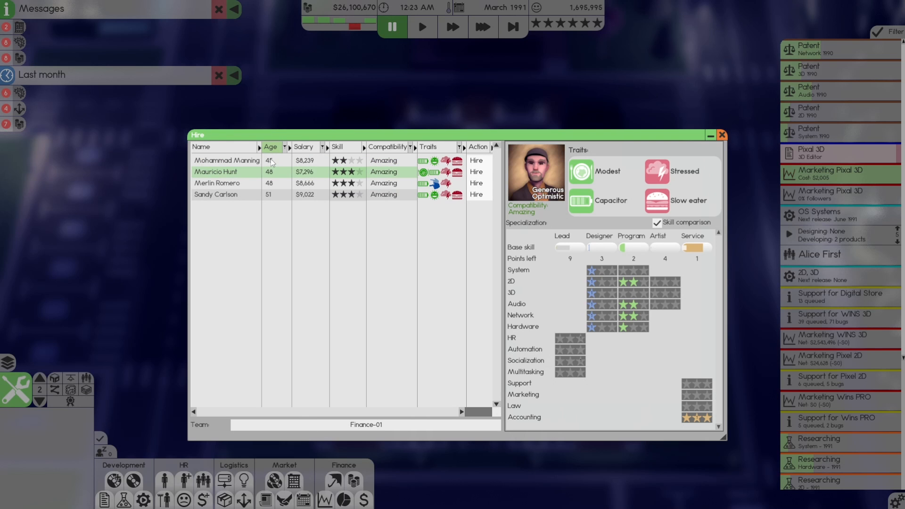
{"action": "left_click", "coordinate": [226, 161]}
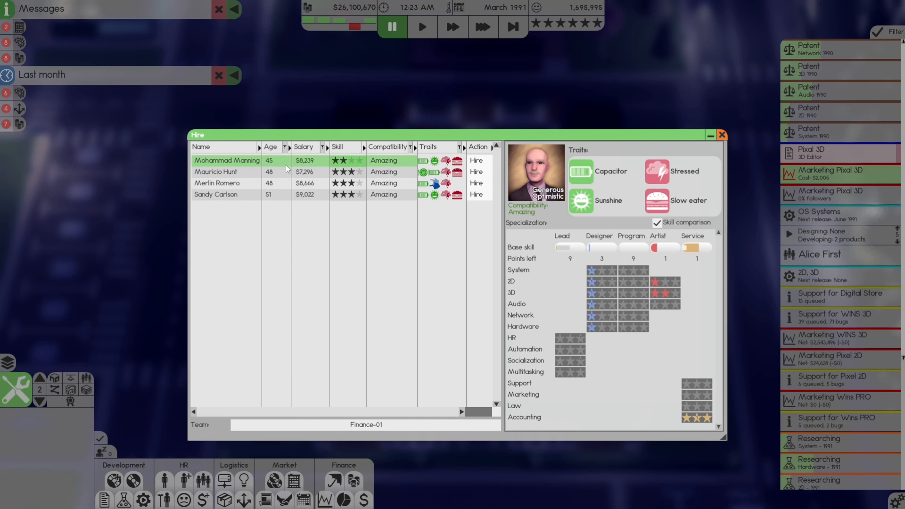
{"action": "left_click", "coordinate": [226, 171]}
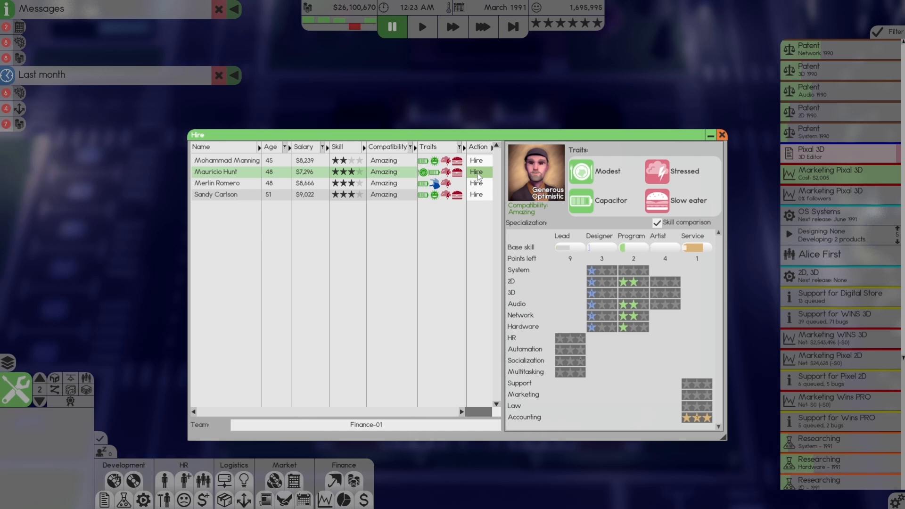
{"action": "left_click", "coordinate": [723, 135]}
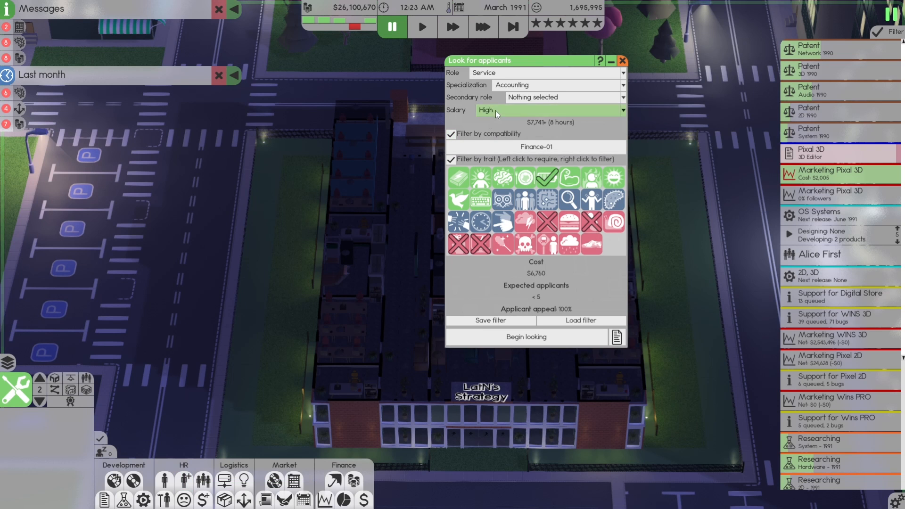
- Lower salary to Medium, compare Lindsay Richard with Mabel Marquez, and hire Lindsay
{"action": "left_click", "coordinate": [548, 110]}
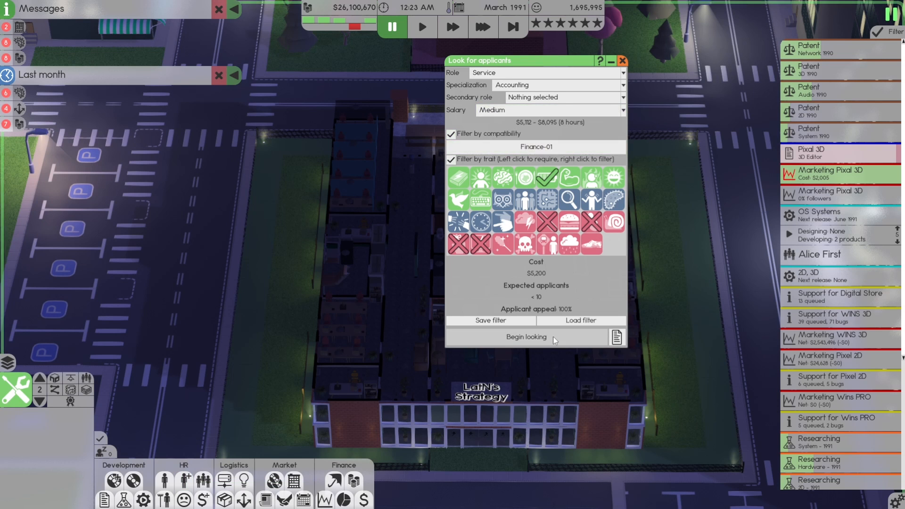
{"action": "left_click", "coordinate": [525, 337]}
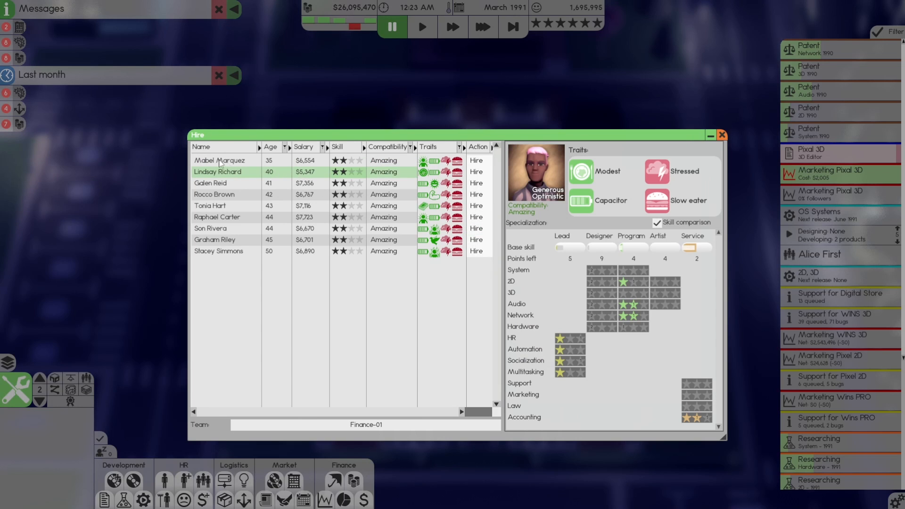
{"action": "left_click", "coordinate": [224, 160]}
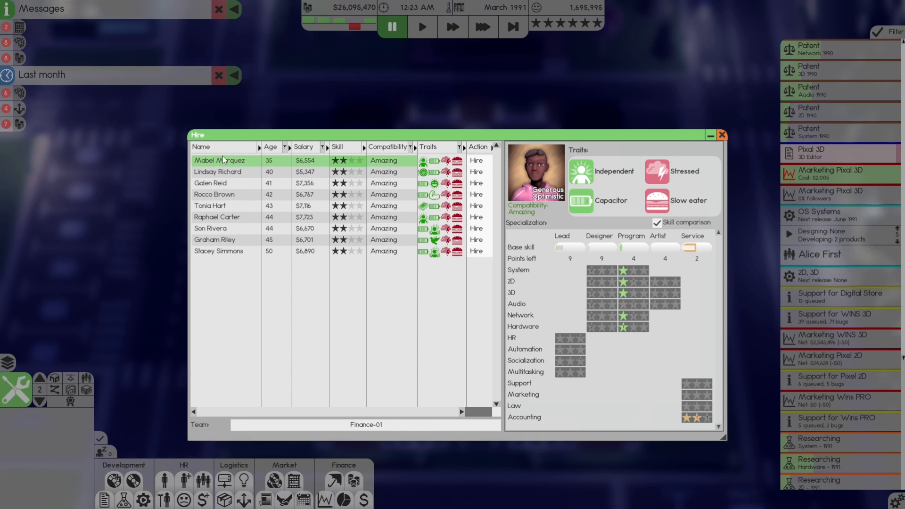
{"action": "mouse_move", "coordinate": [294, 175]}
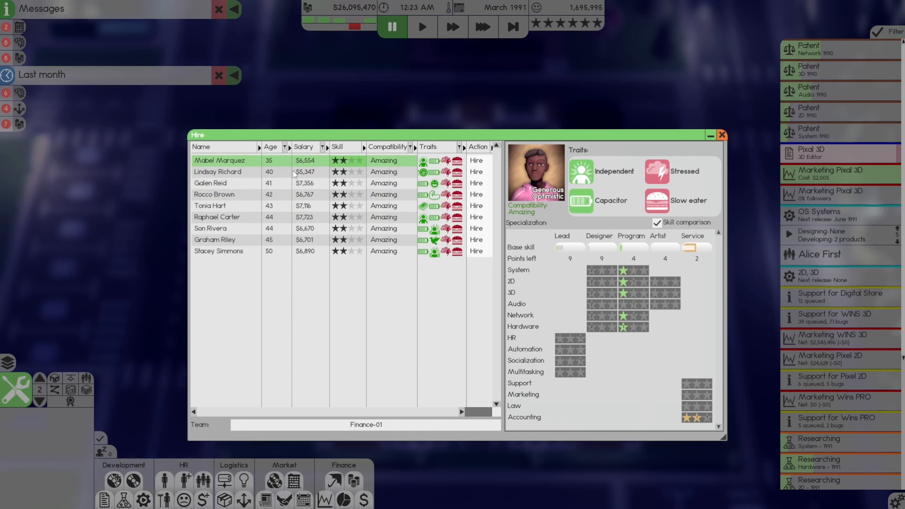
{"action": "mouse_move", "coordinate": [435, 165]}
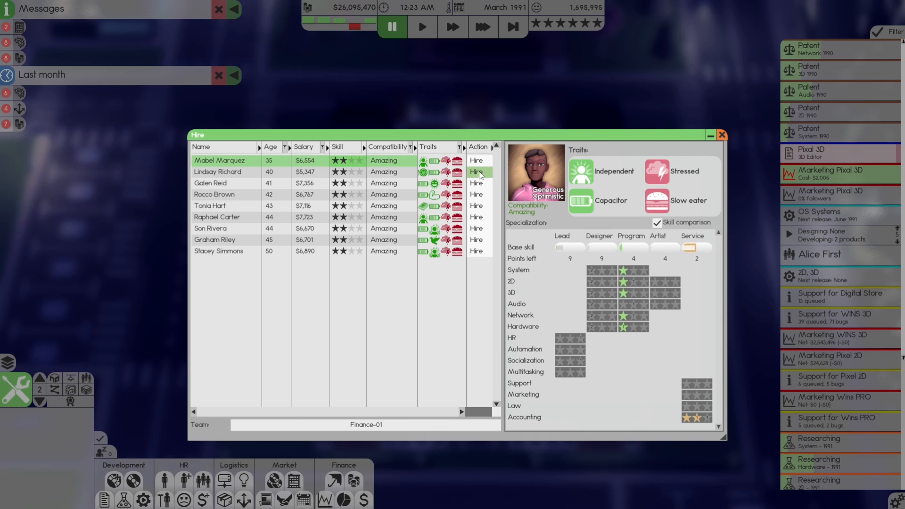
{"action": "left_click", "coordinate": [225, 171]}
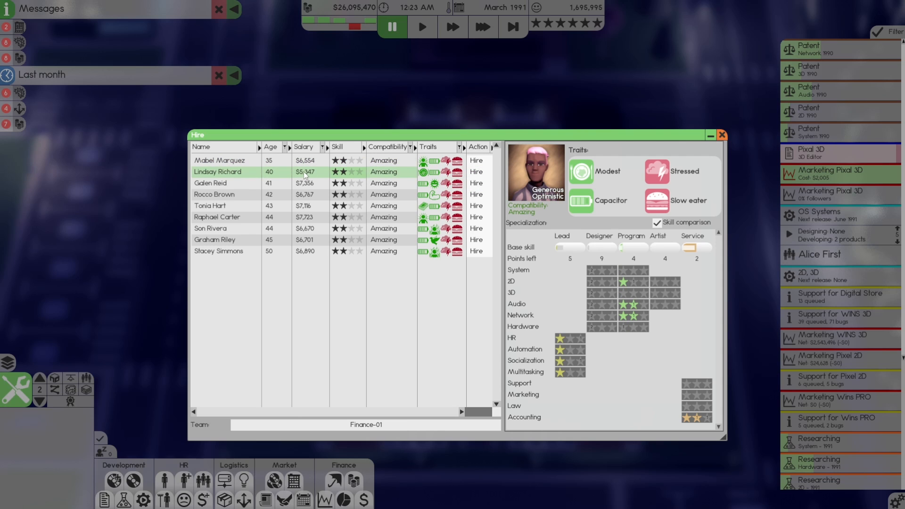
{"action": "mouse_move", "coordinate": [476, 173]}
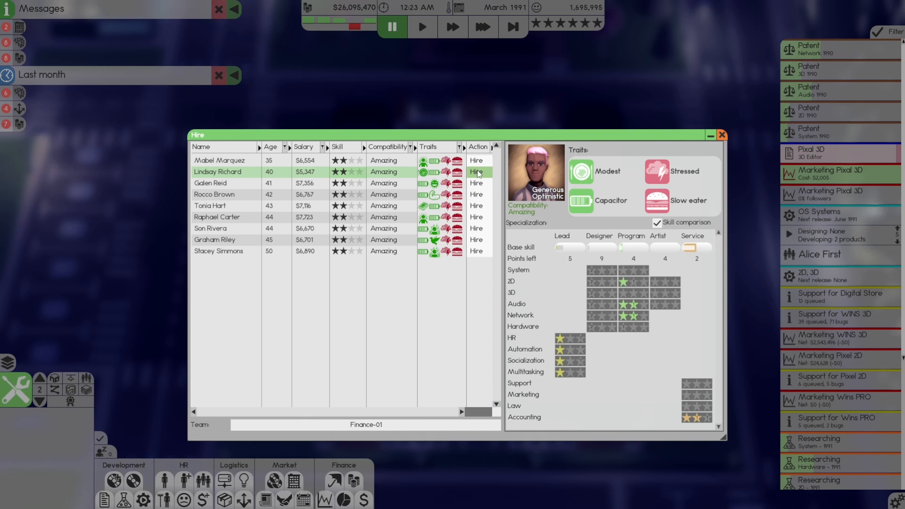
{"action": "left_click", "coordinate": [476, 173]}
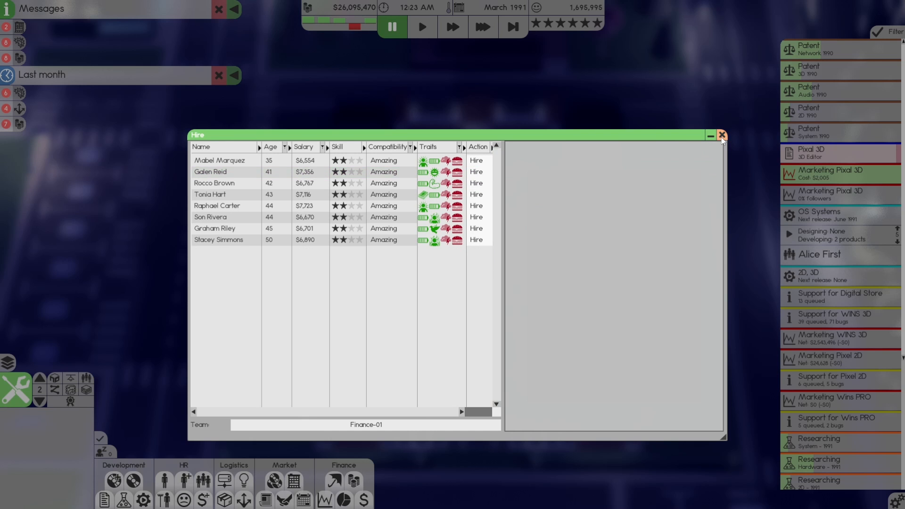
{"action": "left_click", "coordinate": [721, 136]}
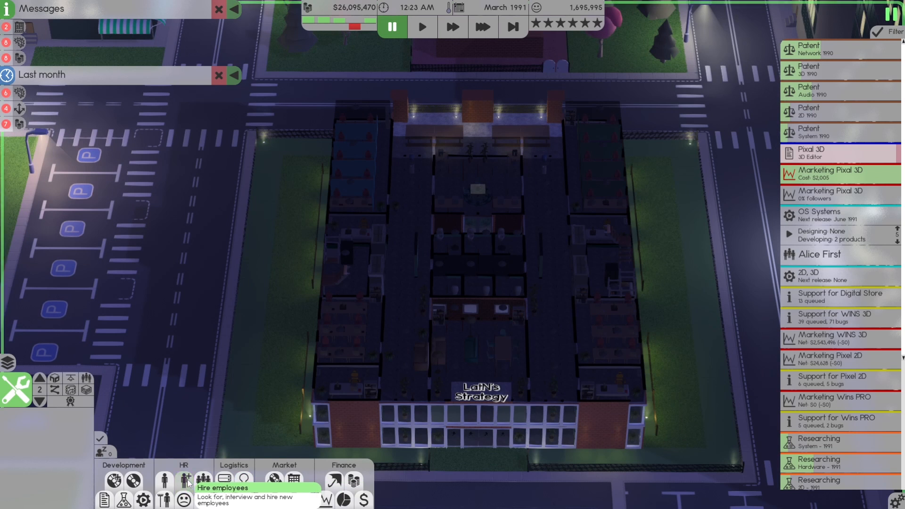
- Match the accountant search to Finance-02 and hire Noe Fletcher
{"action": "left_click", "coordinate": [186, 480]}
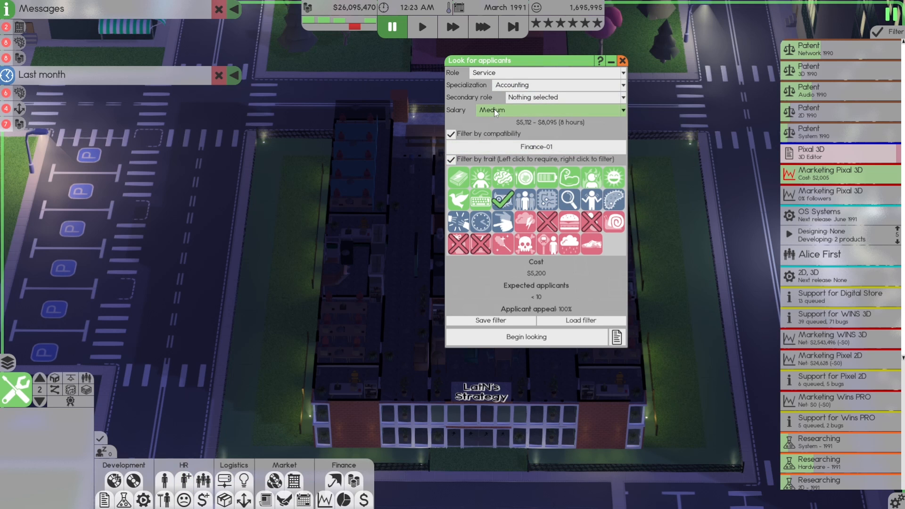
{"action": "left_click", "coordinate": [450, 134]}
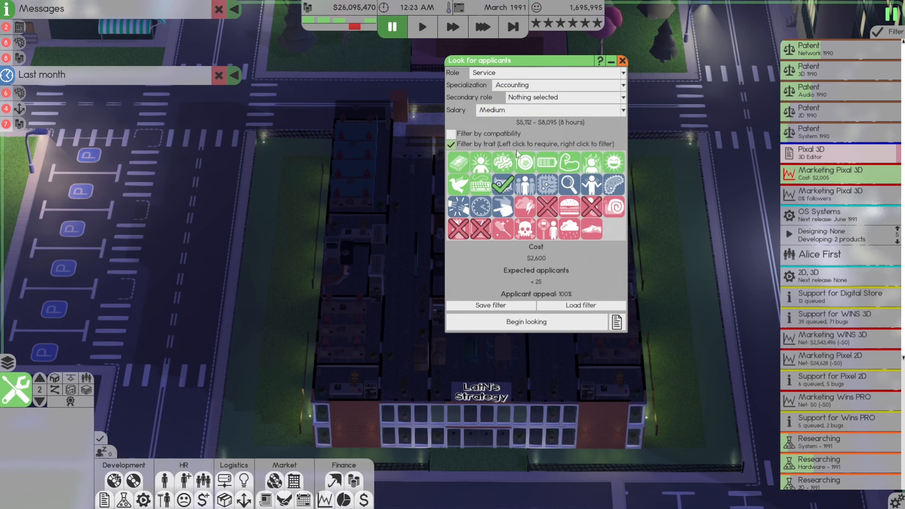
{"action": "left_click", "coordinate": [617, 321]}
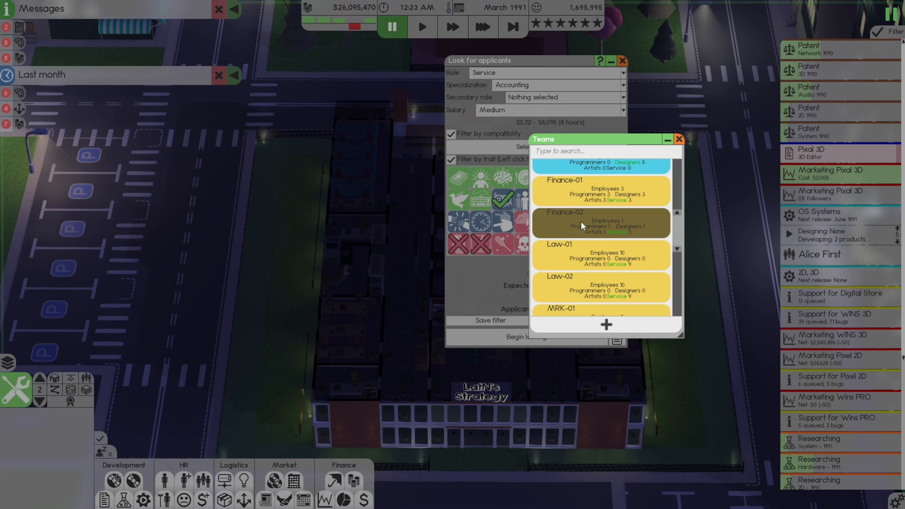
{"action": "left_click", "coordinate": [600, 224]}
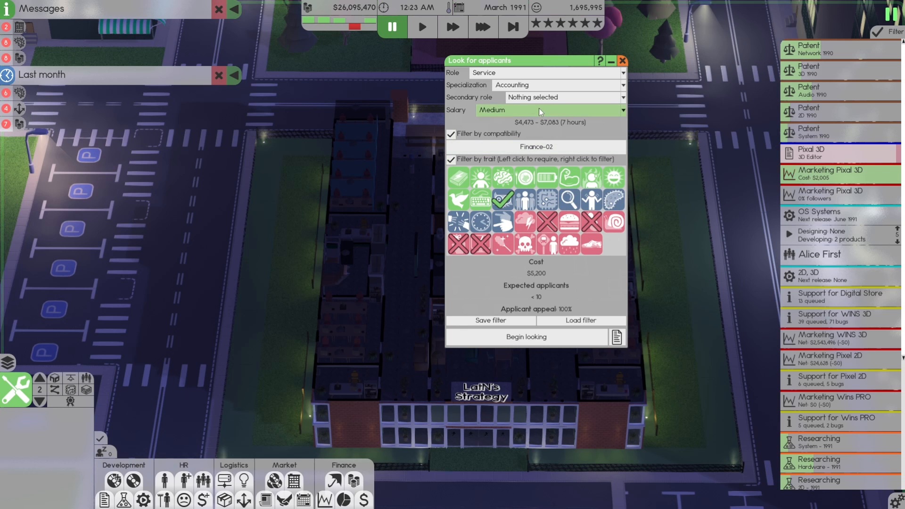
{"action": "left_click", "coordinate": [525, 337]}
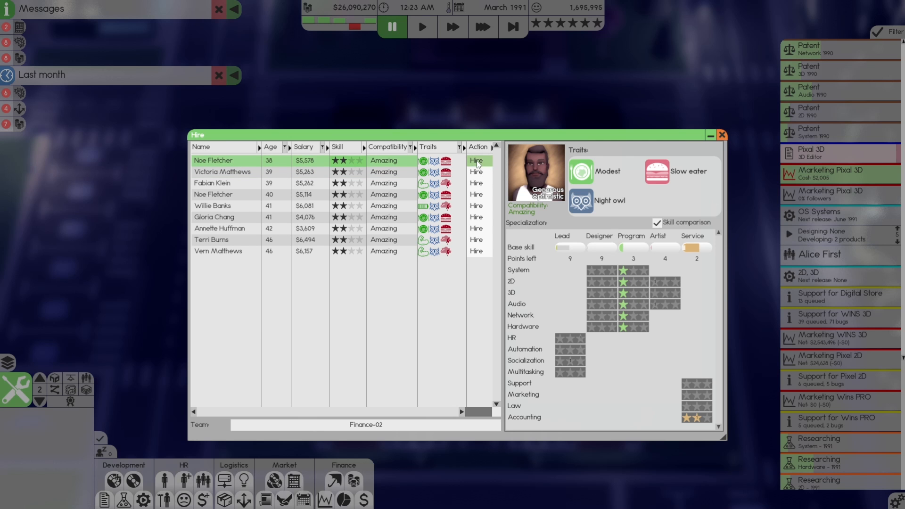
{"action": "left_click", "coordinate": [722, 135]}
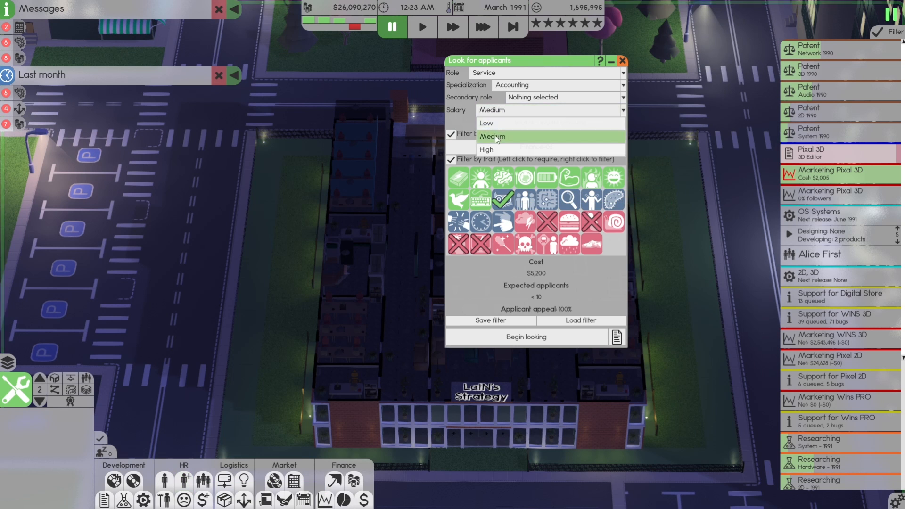
- Search accountants at high salary and hire three-star Riley Perez into Finance-02
{"action": "left_click", "coordinate": [486, 150]}
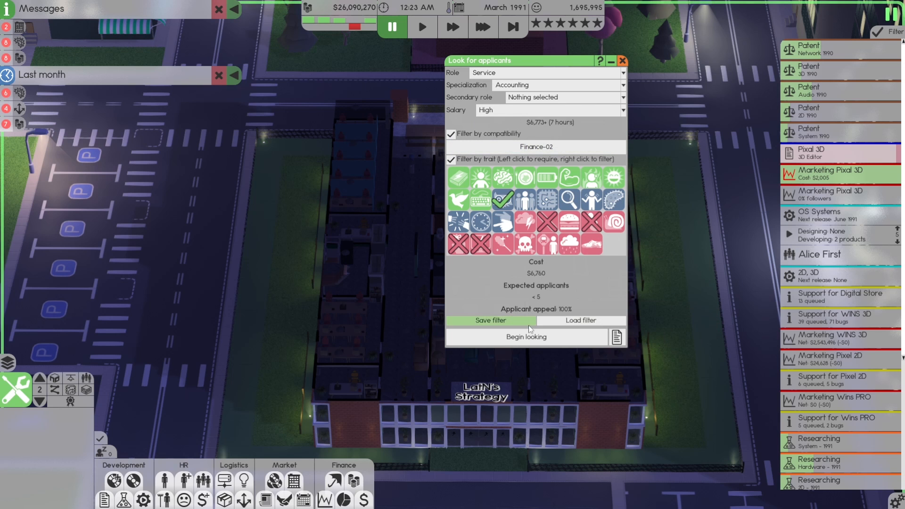
{"action": "left_click", "coordinate": [525, 336]}
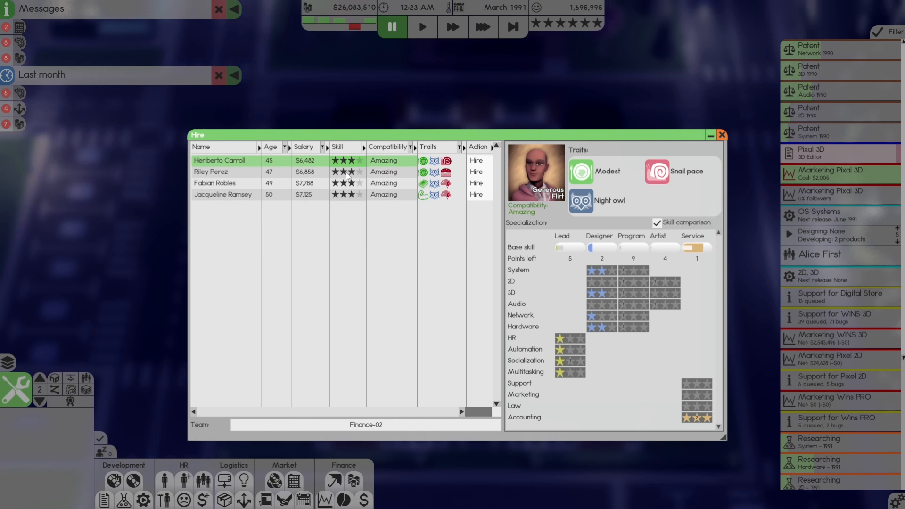
{"action": "left_click", "coordinate": [211, 171]}
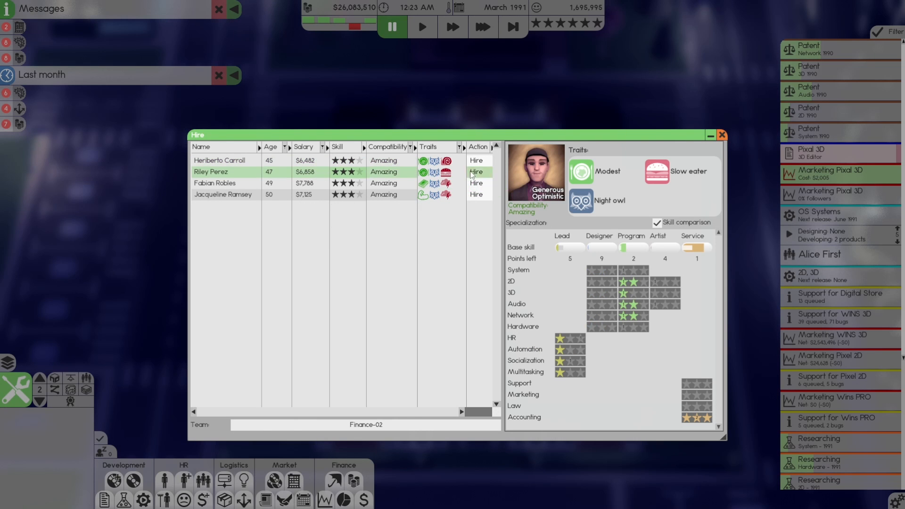
{"action": "left_click", "coordinate": [723, 135]}
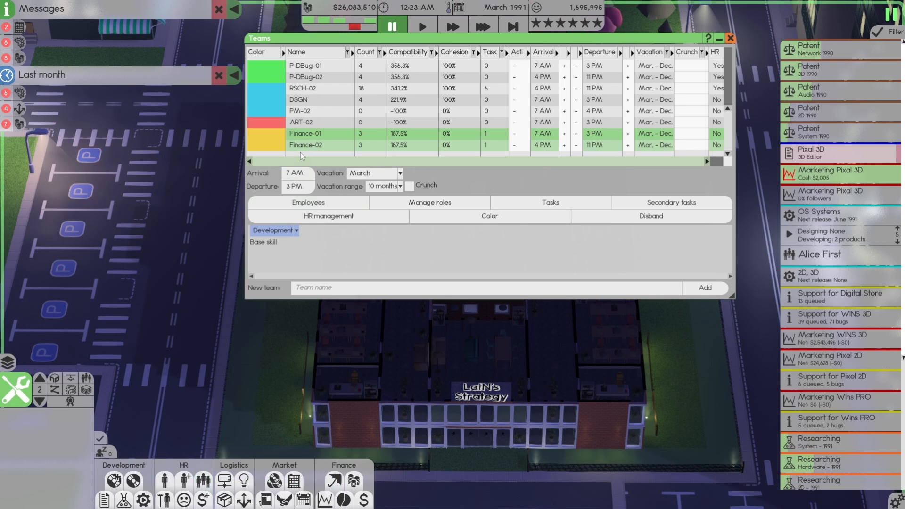
{"action": "left_click", "coordinate": [308, 202]}
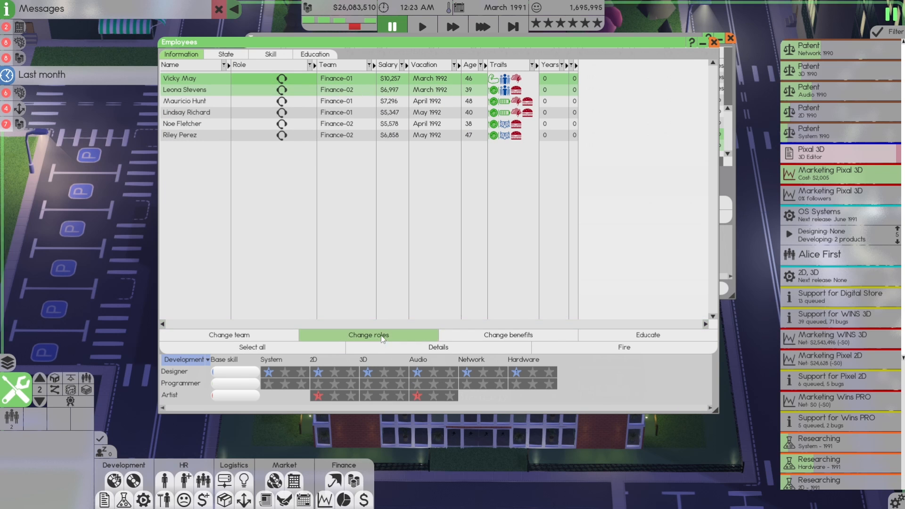
{"action": "left_click", "coordinate": [367, 335]}
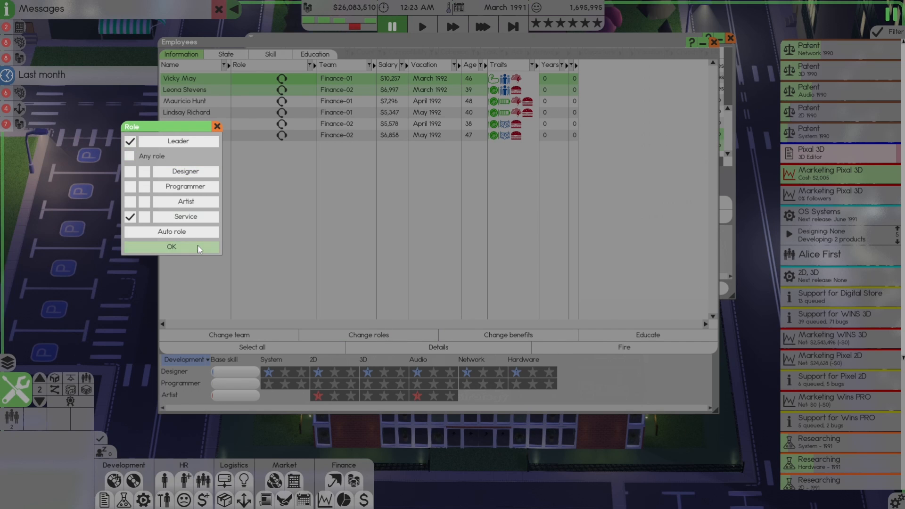
{"action": "left_click", "coordinate": [170, 247]}
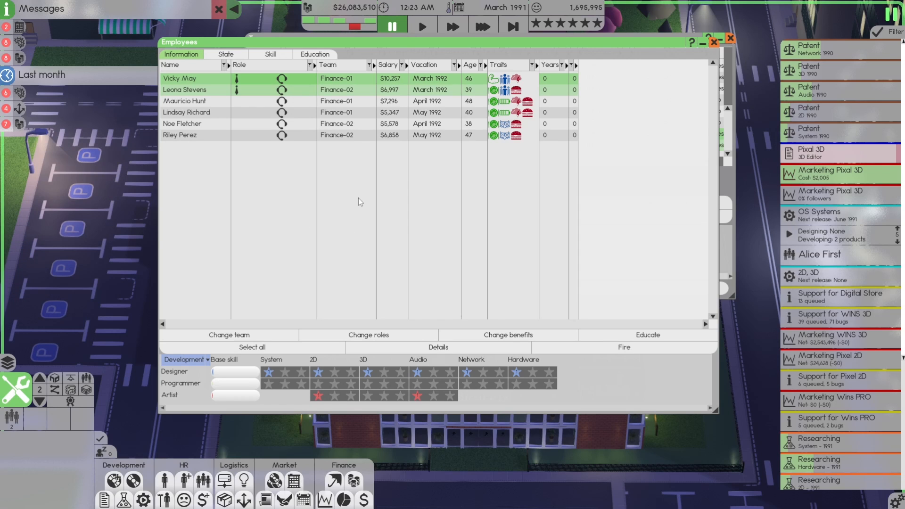
{"action": "mouse_move", "coordinate": [308, 104]}
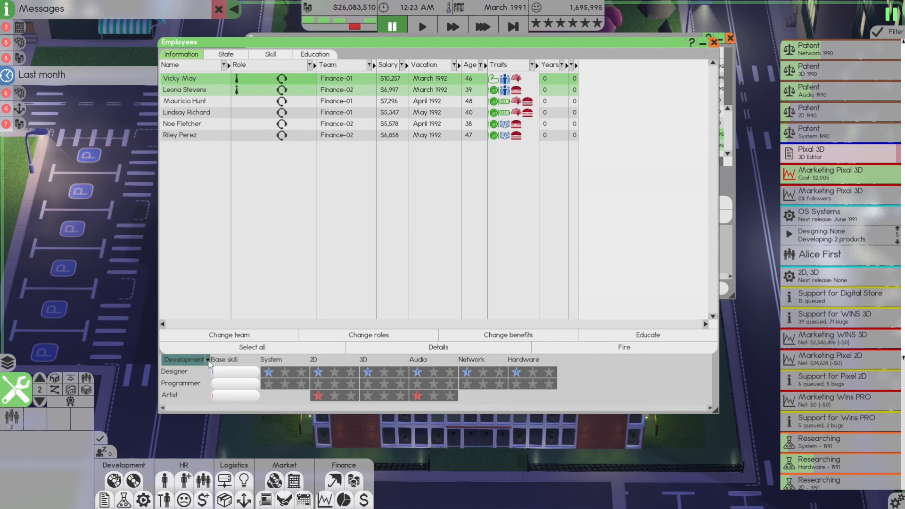
{"action": "left_click", "coordinate": [184, 360]}
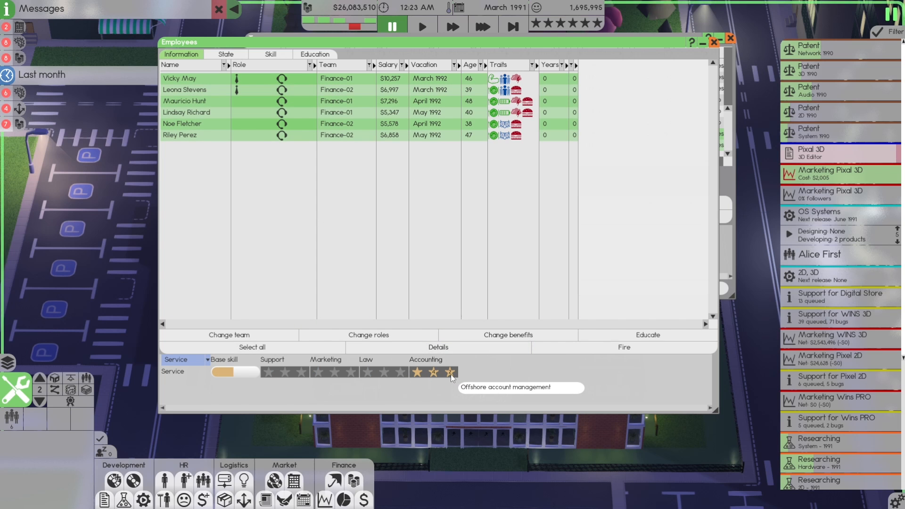
{"action": "left_click", "coordinate": [229, 334]}
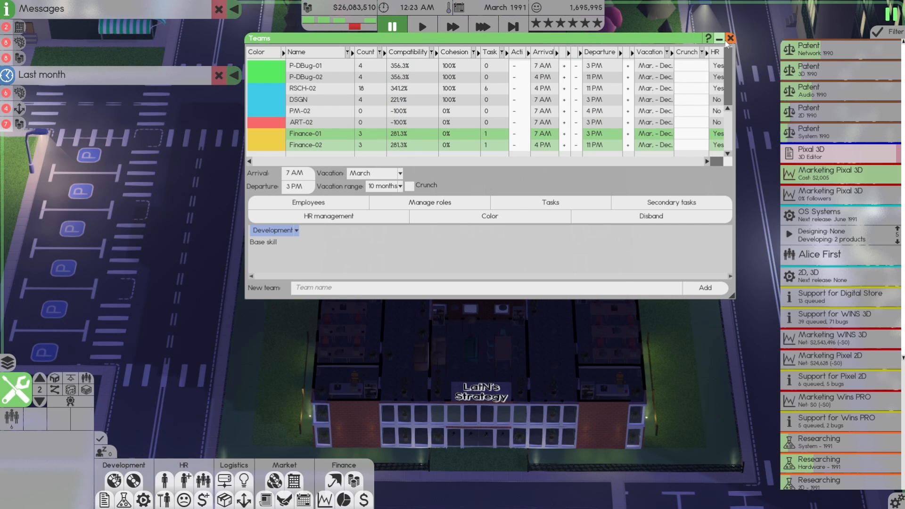
{"action": "mouse_move", "coordinate": [239, 202]}
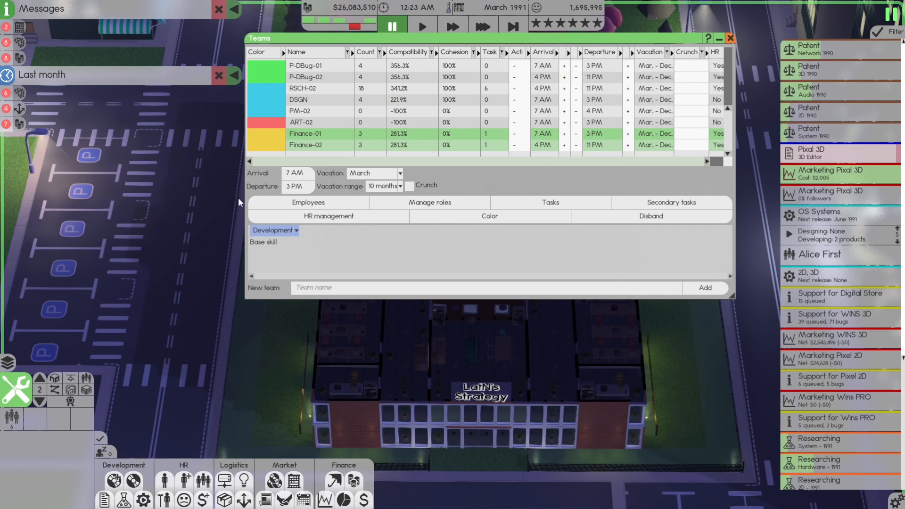
{"action": "left_click", "coordinate": [307, 203]}
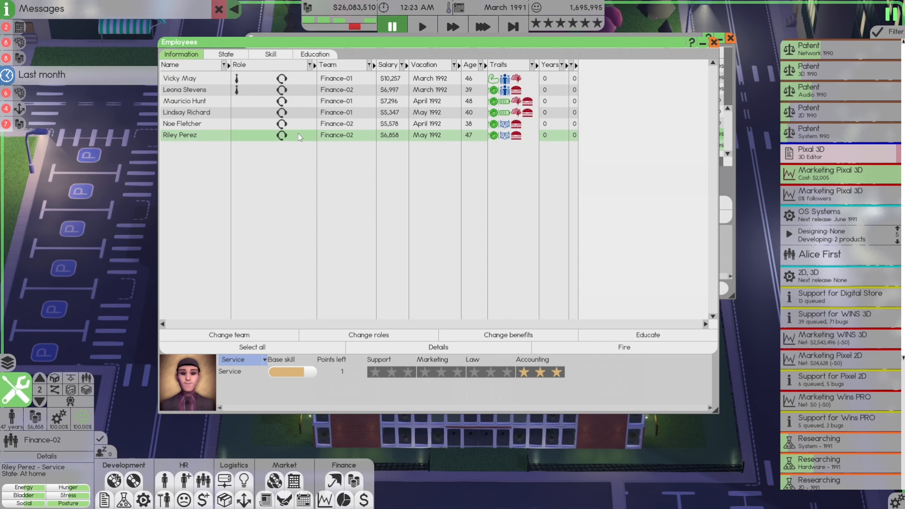
{"action": "mouse_move", "coordinate": [522, 372]}
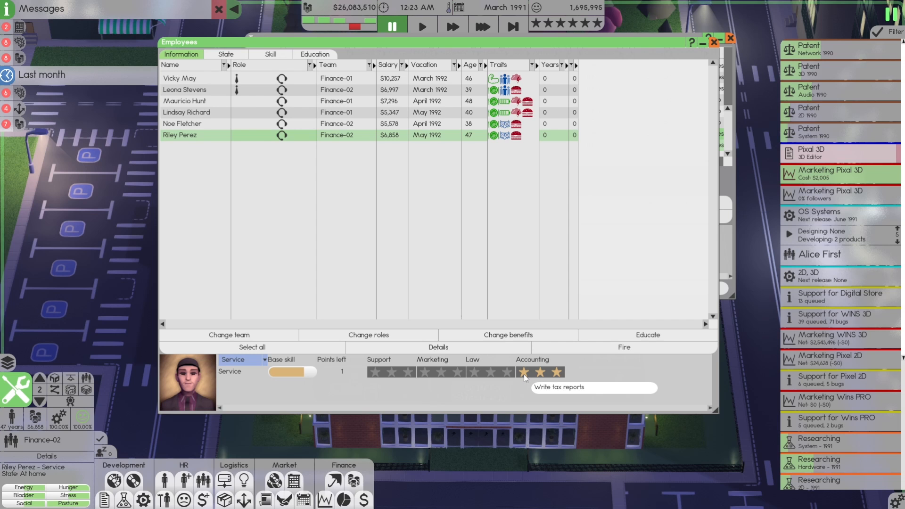
{"action": "mouse_move", "coordinate": [524, 375]}
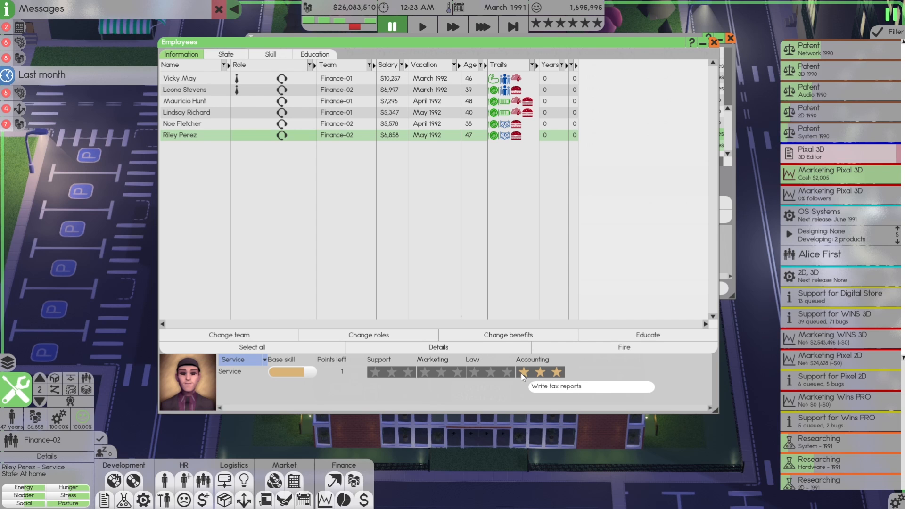
{"action": "mouse_move", "coordinate": [525, 372]}
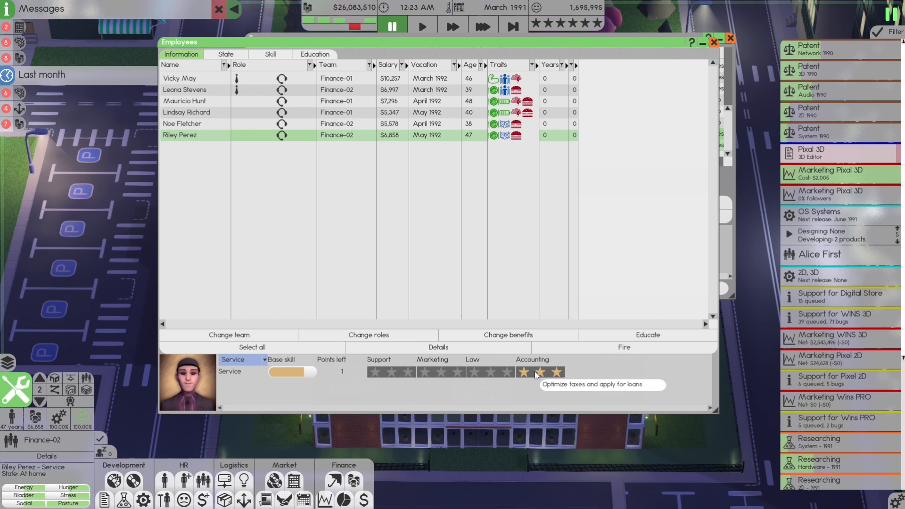
{"action": "mouse_move", "coordinate": [556, 374]}
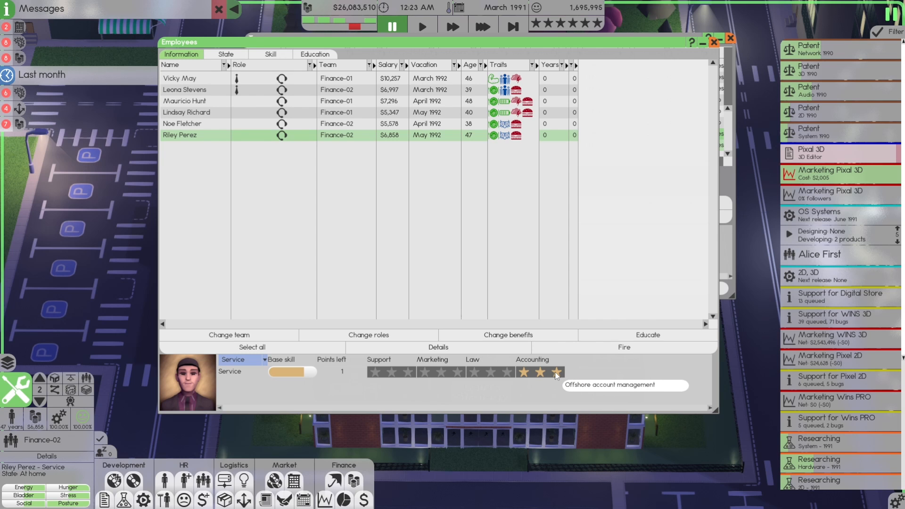
{"action": "mouse_move", "coordinate": [619, 283]}
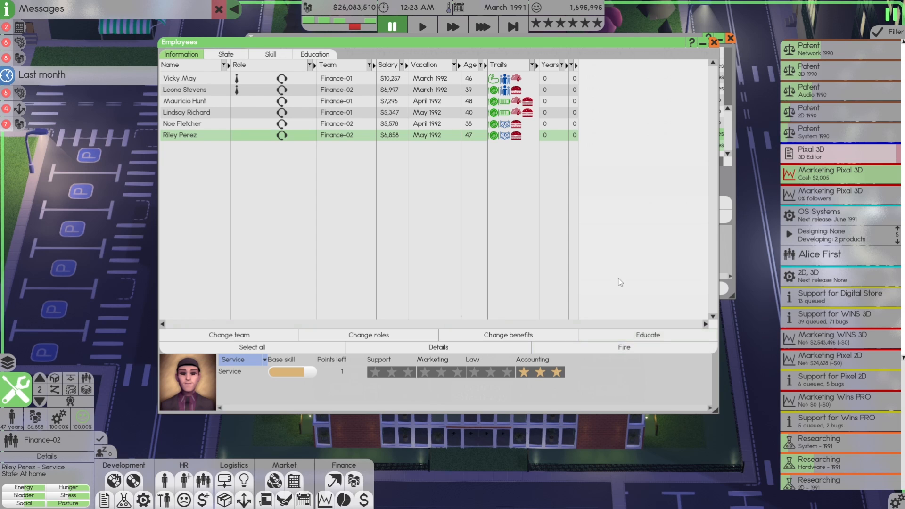
{"action": "left_click", "coordinate": [228, 335]}
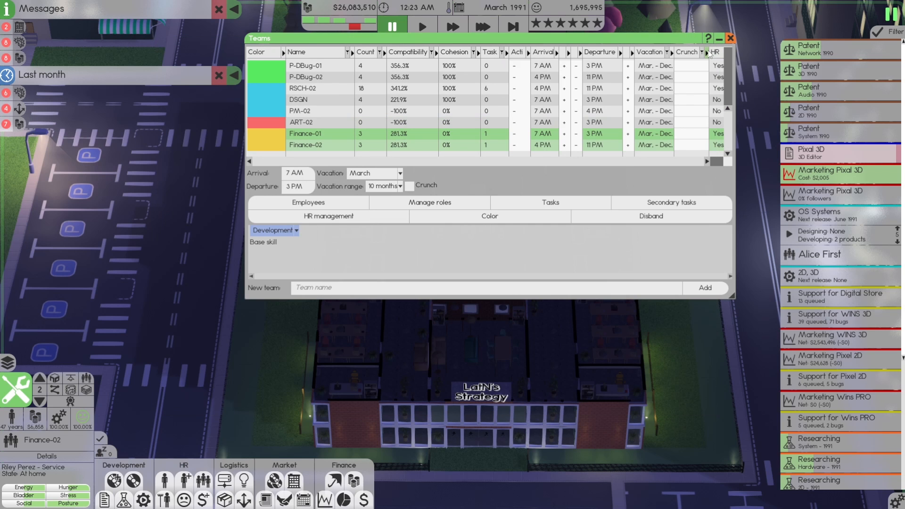
- Close Teams and review the Insurance and investments and Accounting overviews for taxes and heat
{"action": "left_click", "coordinate": [731, 38]}
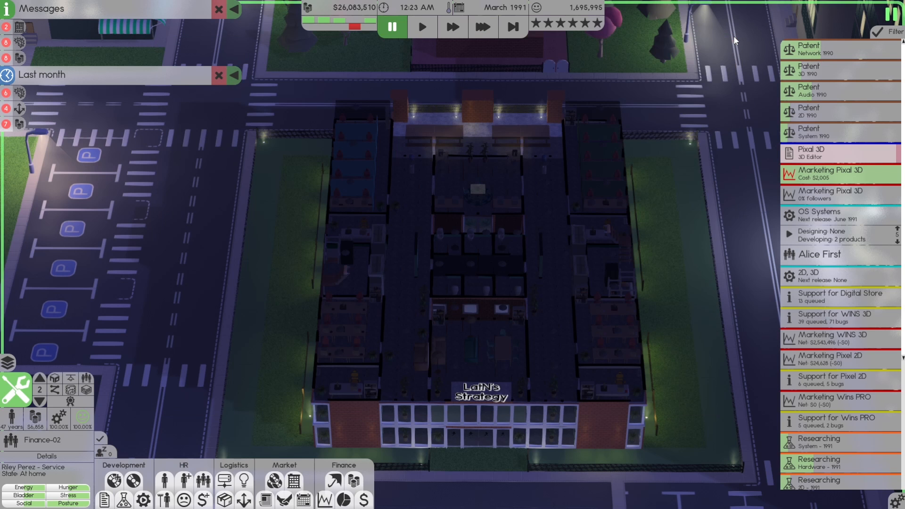
{"action": "mouse_move", "coordinate": [511, 27]}
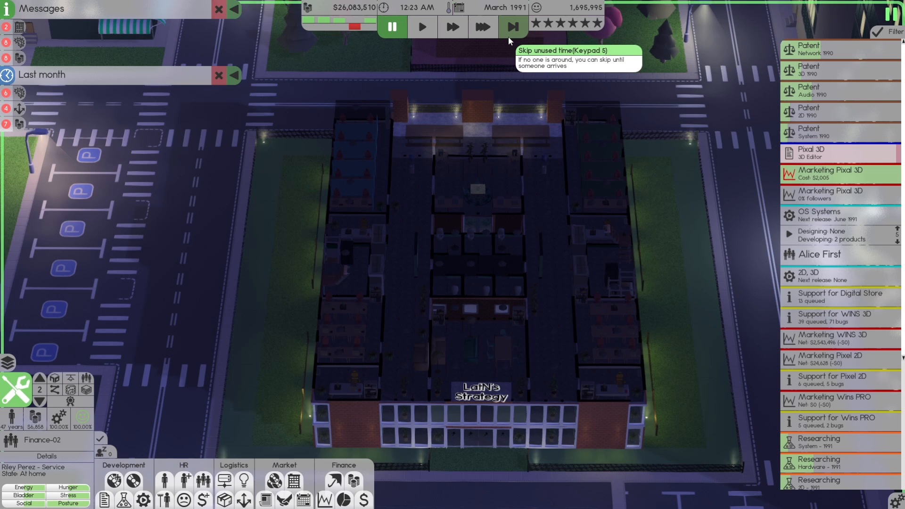
{"action": "left_click", "coordinate": [331, 482]}
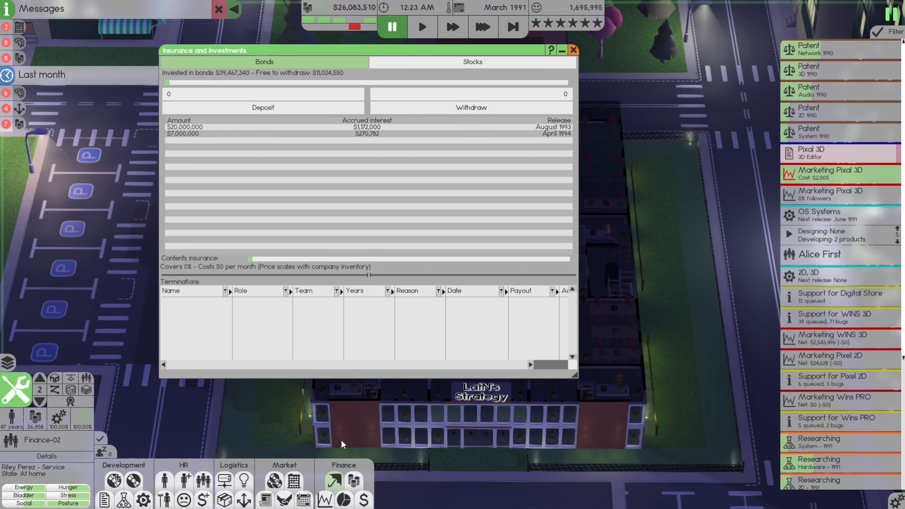
{"action": "left_click", "coordinate": [353, 481]}
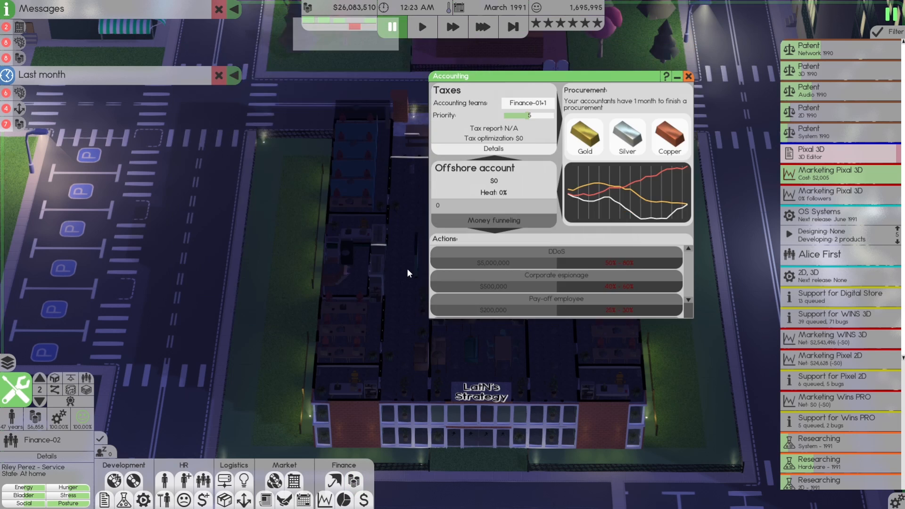
{"action": "left_click", "coordinate": [688, 75]}
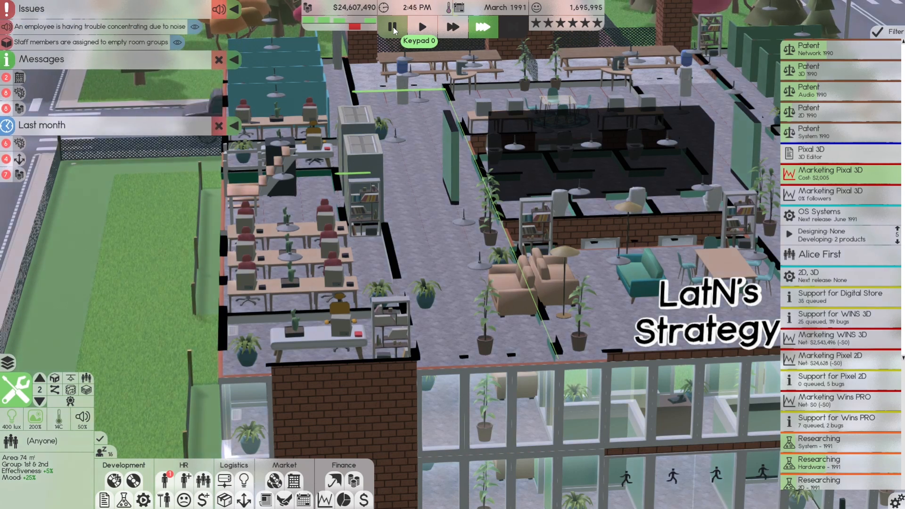
- Run the clock at fastest speed through April, pausing at the start of May 1991
{"action": "left_click", "coordinate": [392, 26]}
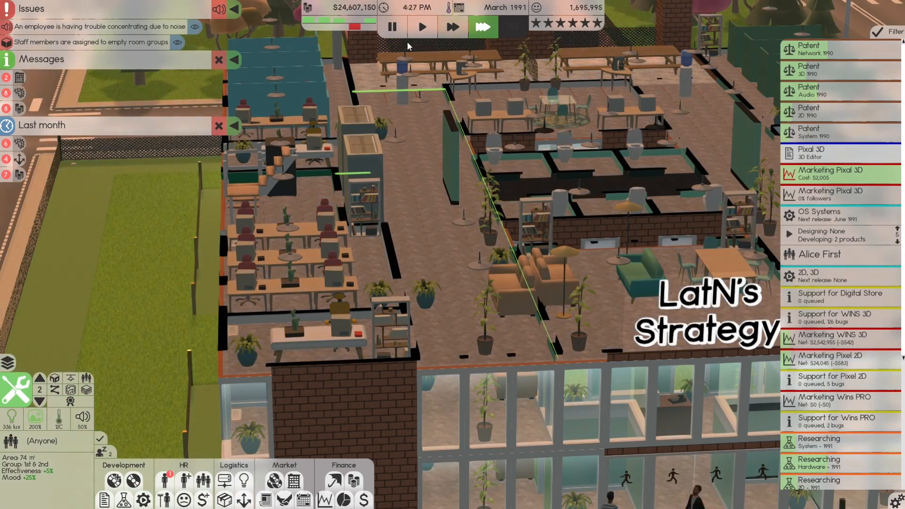
{"action": "left_click", "coordinate": [483, 26]}
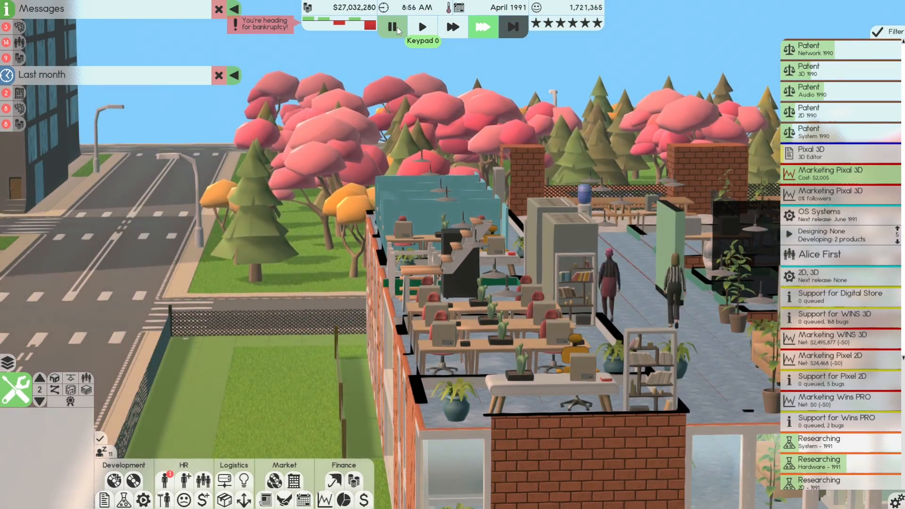
{"action": "left_click", "coordinate": [421, 26]}
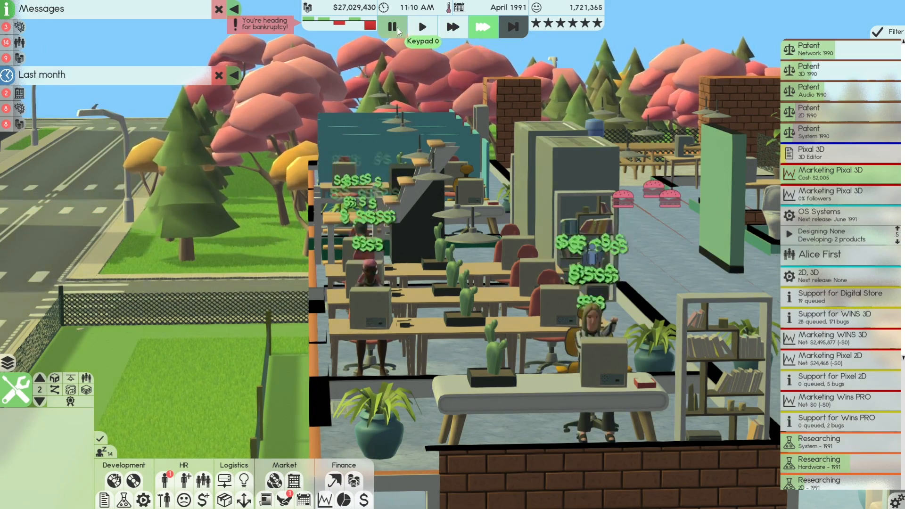
{"action": "left_click", "coordinate": [392, 26]}
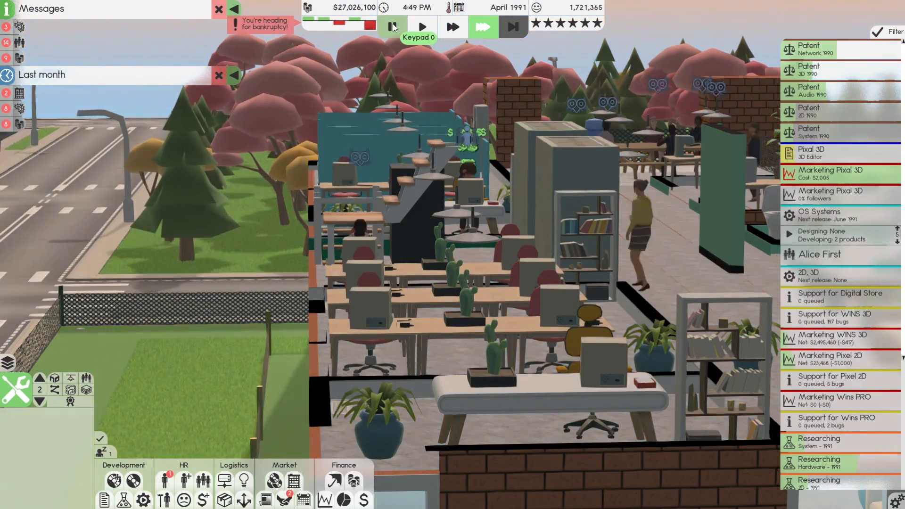
{"action": "left_click", "coordinate": [393, 25]}
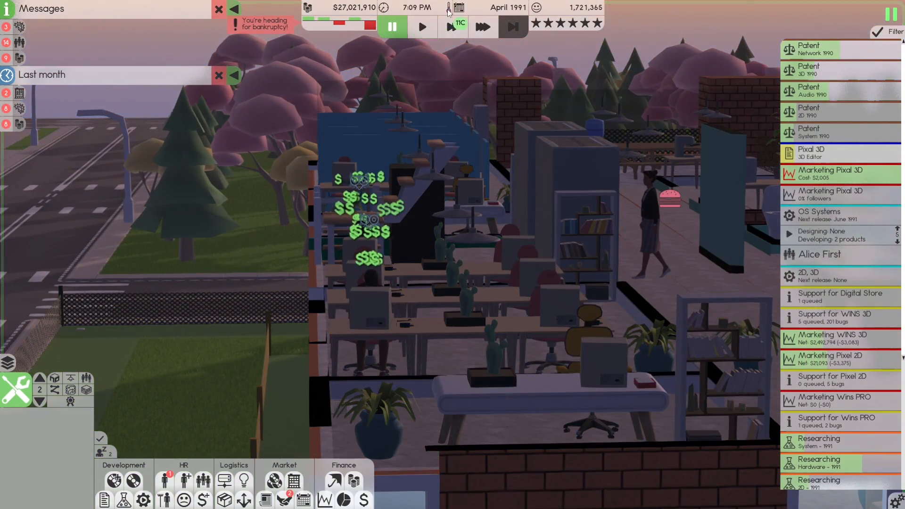
{"action": "left_click", "coordinate": [483, 26]}
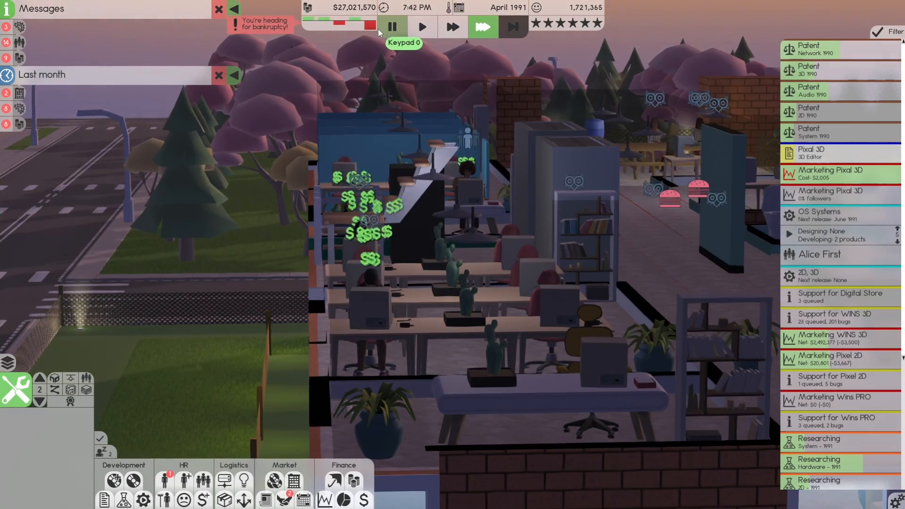
{"action": "left_click", "coordinate": [393, 26]}
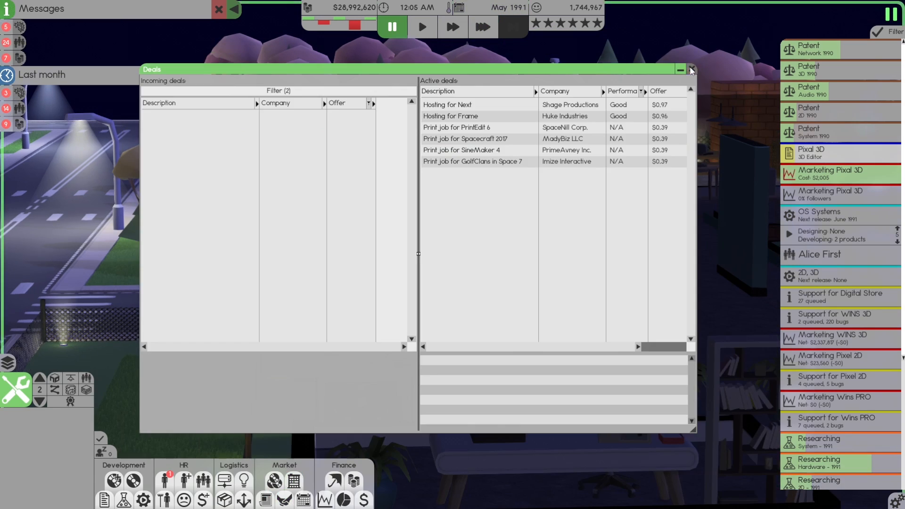
- Close the deals overview and open the 1991 finance sheet showing about $9.8M income
{"action": "left_click", "coordinate": [691, 69]}
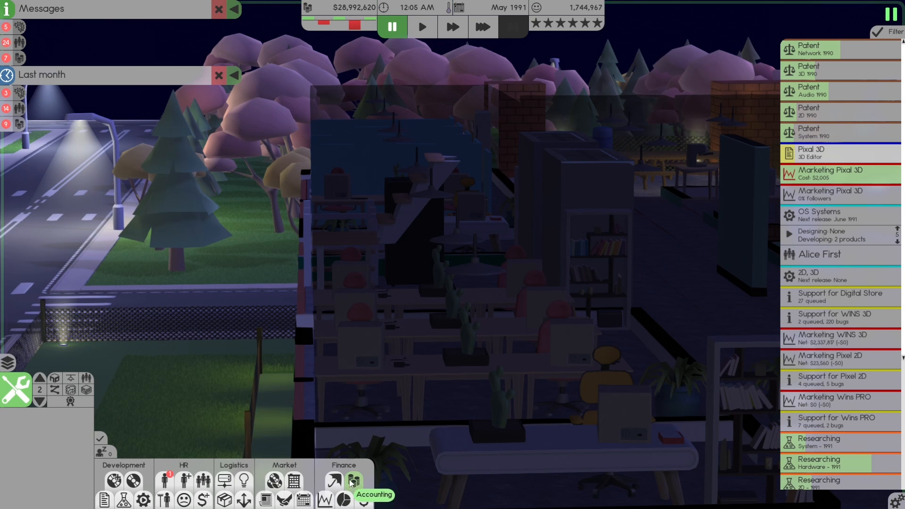
{"action": "left_click", "coordinate": [353, 481]}
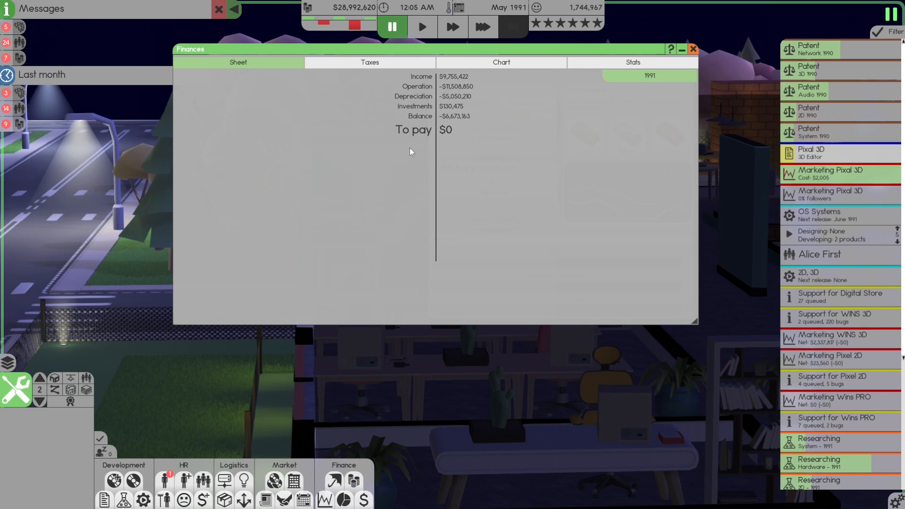
{"action": "mouse_move", "coordinate": [452, 142]}
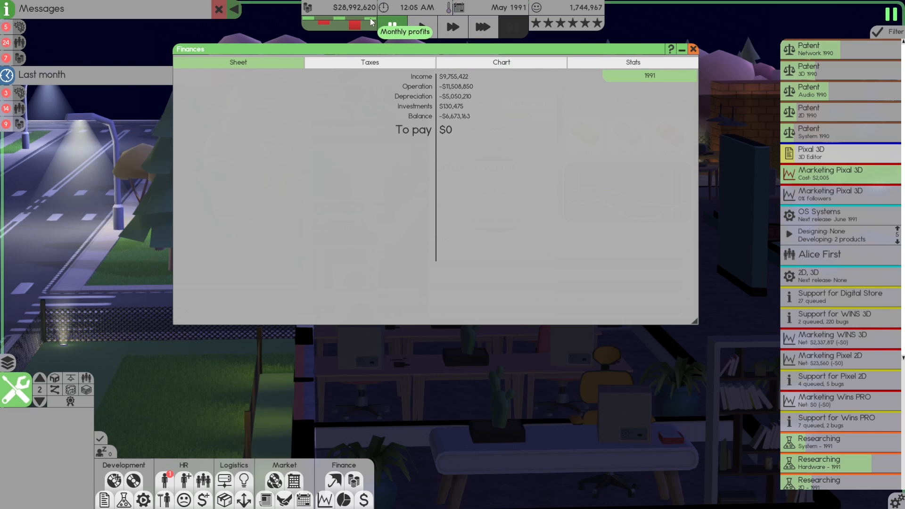
{"action": "left_click", "coordinate": [392, 27]}
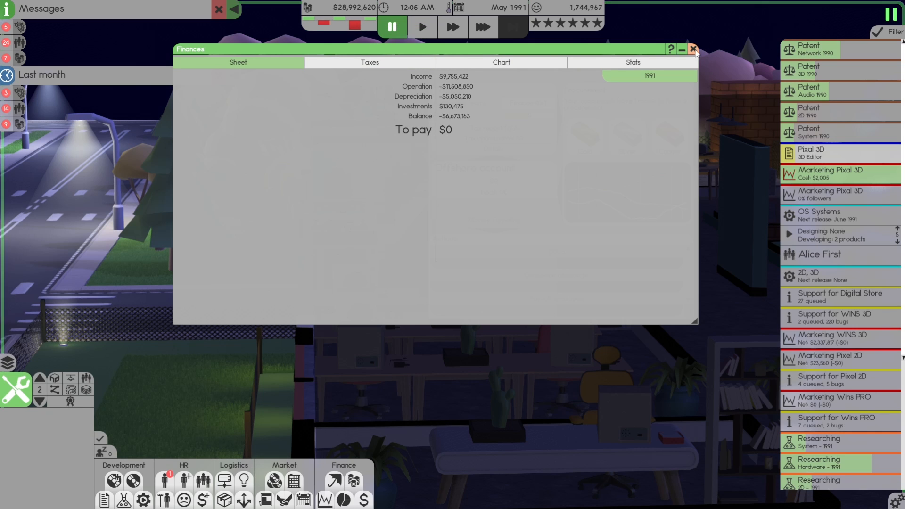
{"action": "mouse_move", "coordinate": [452, 121]}
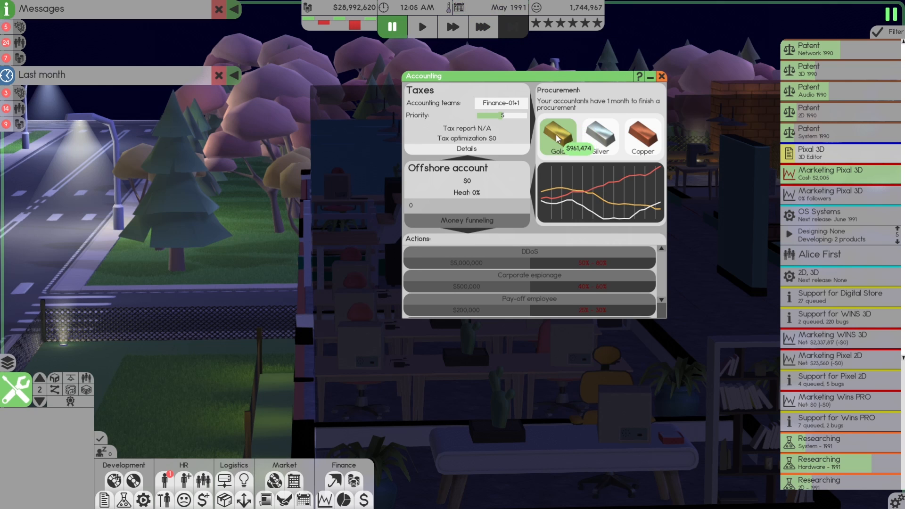
- Assign Finance-01 and Finance-02 to accounting and start a one-month gold procurement
{"action": "left_click", "coordinate": [499, 103]}
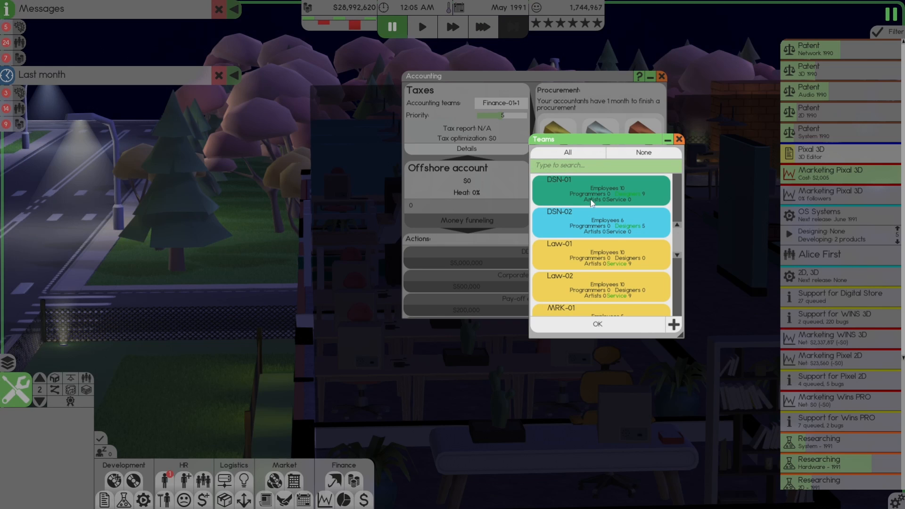
{"action": "scroll", "scroll_direction": "up", "scroll_amount": 3}
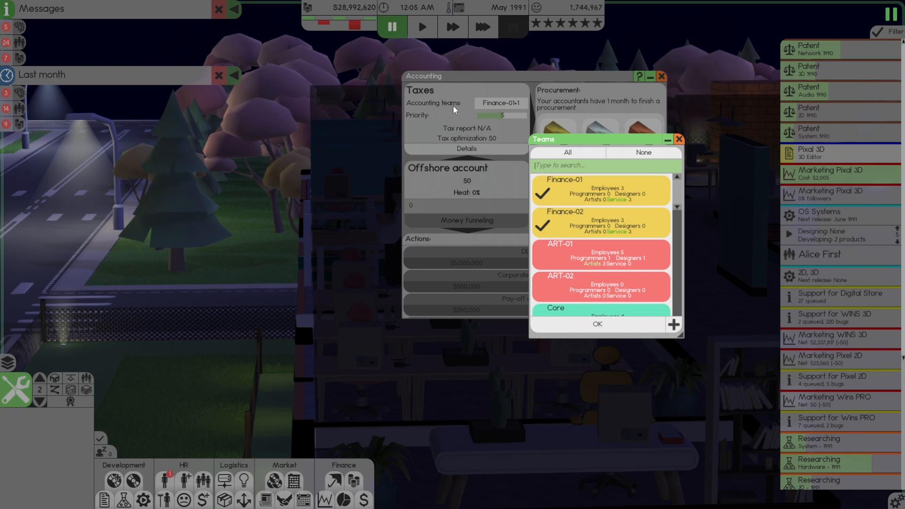
{"action": "left_click", "coordinate": [596, 324]}
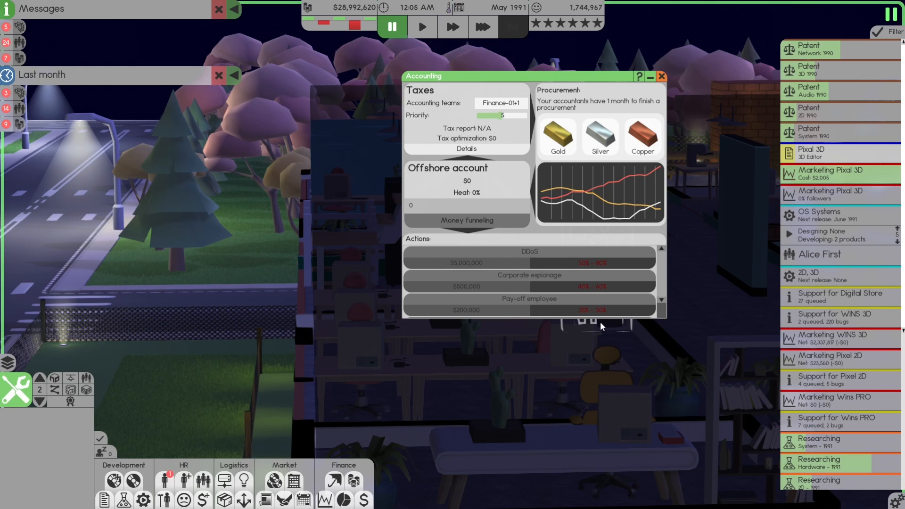
{"action": "scroll", "scroll_direction": "down", "scroll_amount": 3}
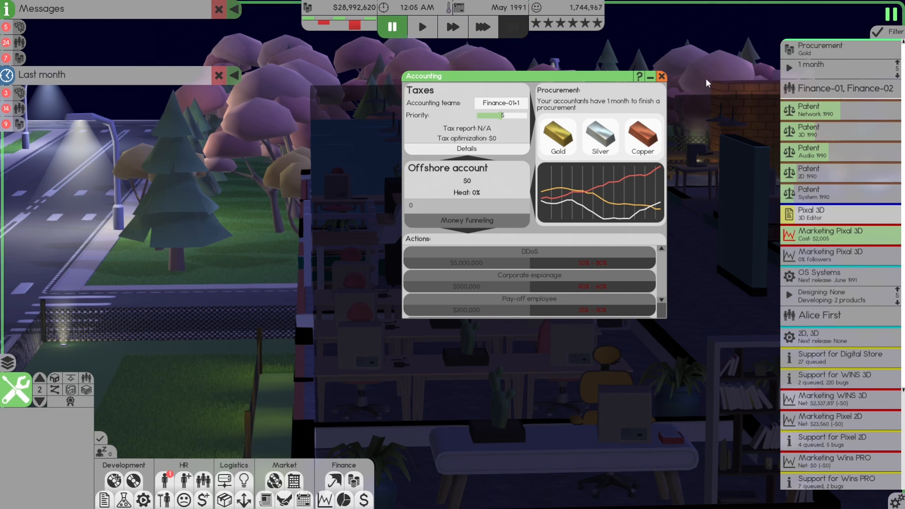
{"action": "mouse_move", "coordinate": [394, 112]}
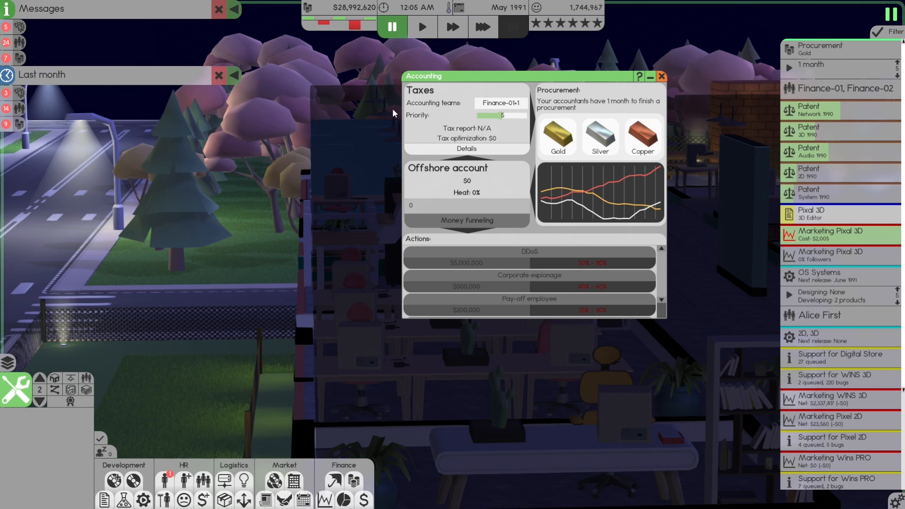
{"action": "mouse_move", "coordinate": [449, 110]}
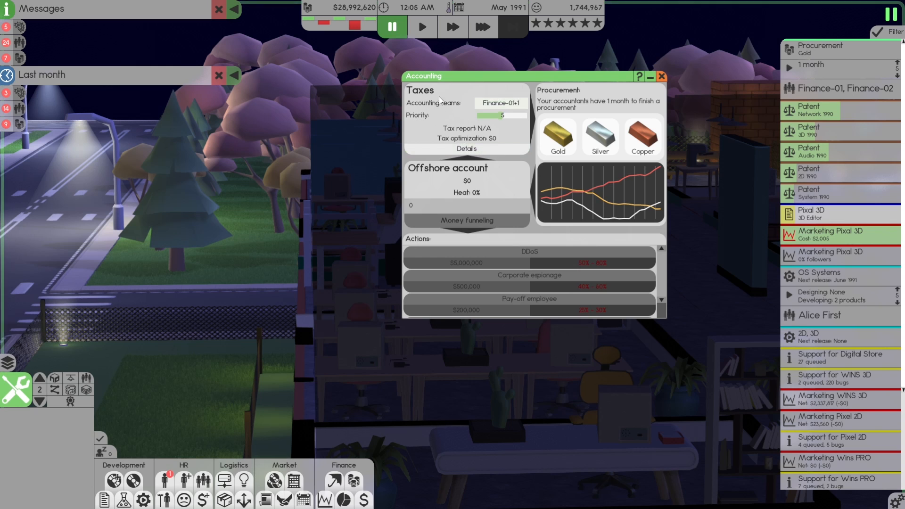
{"action": "mouse_move", "coordinate": [462, 131]}
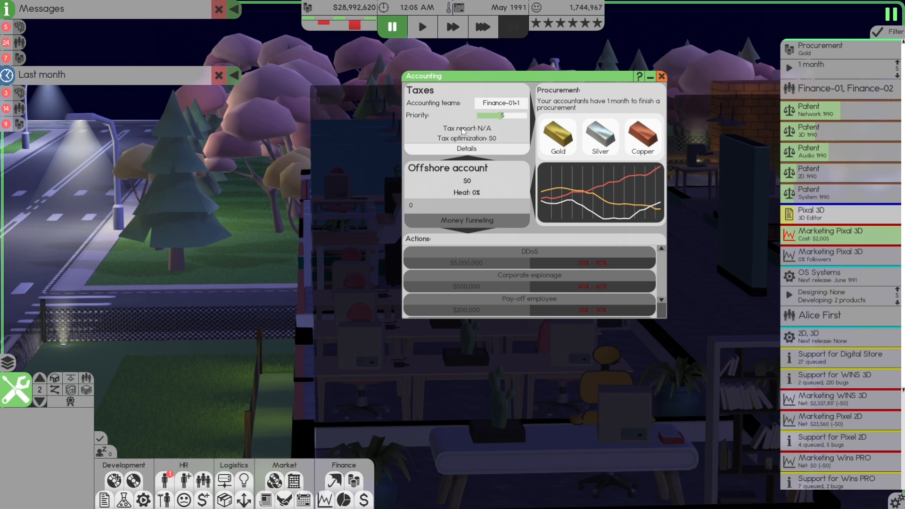
{"action": "mouse_move", "coordinate": [441, 132]}
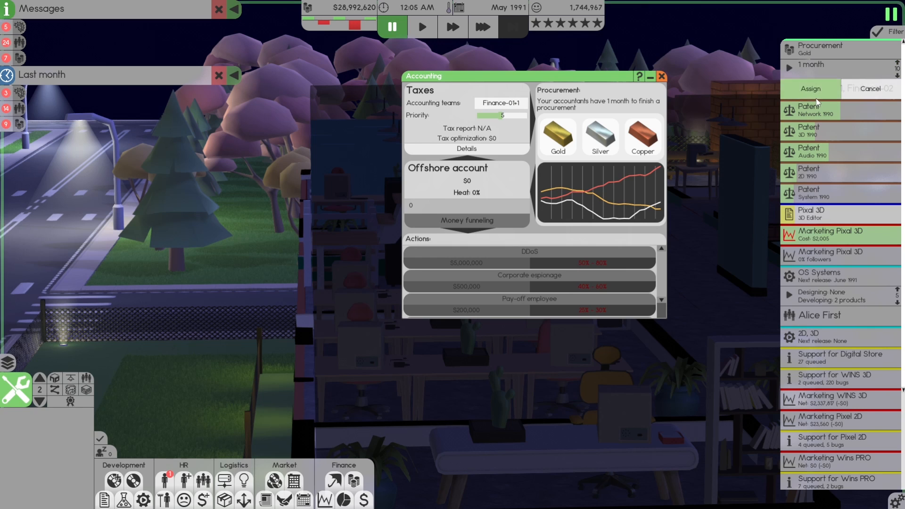
{"action": "mouse_move", "coordinate": [827, 95]}
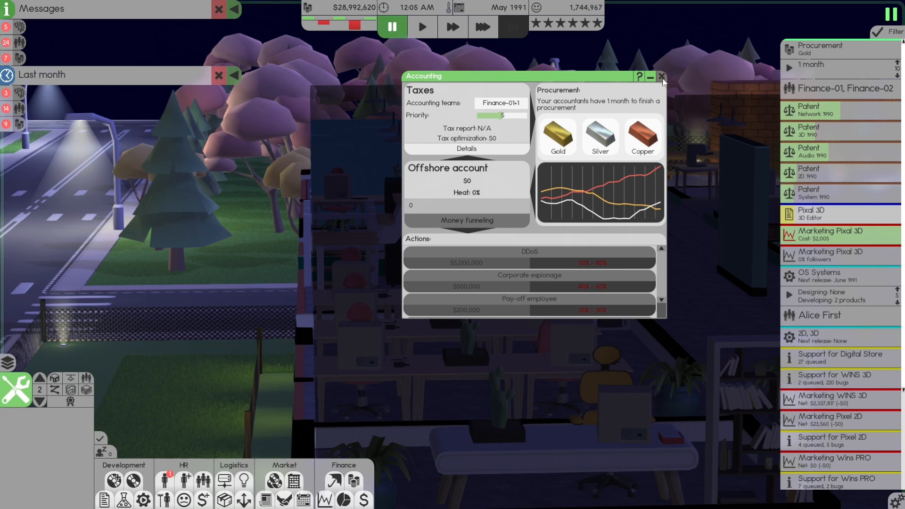
- Pause, enable crunch for Finance-01 in the teams overview, and resume at top speed
{"action": "left_click", "coordinate": [662, 77]}
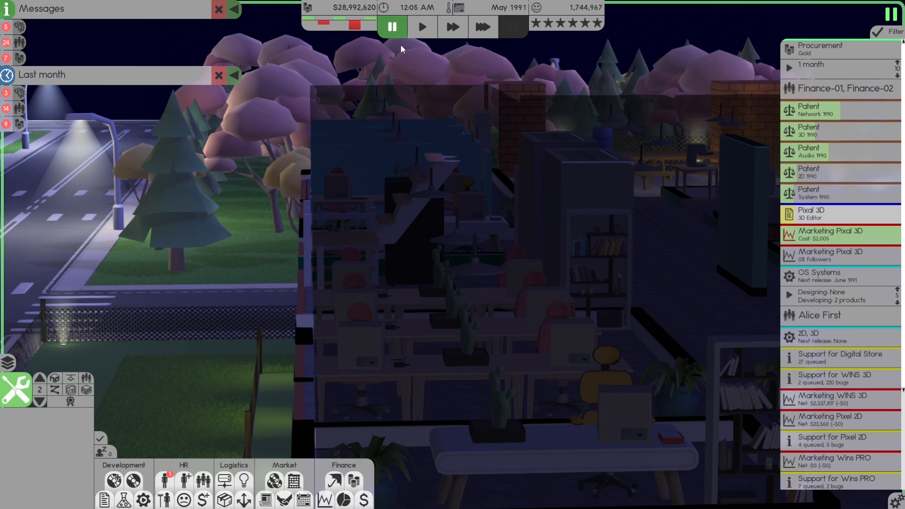
{"action": "mouse_move", "coordinate": [293, 481]}
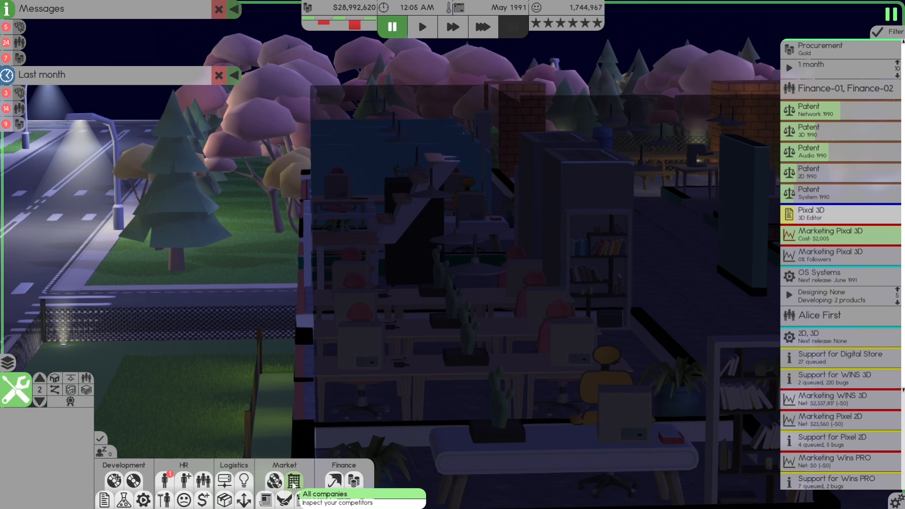
{"action": "left_click", "coordinate": [293, 479]}
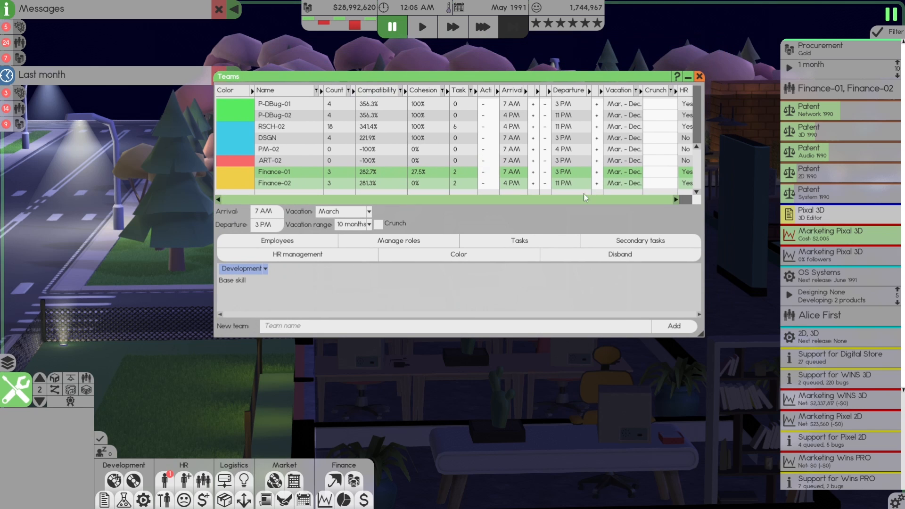
{"action": "left_click", "coordinate": [659, 172]}
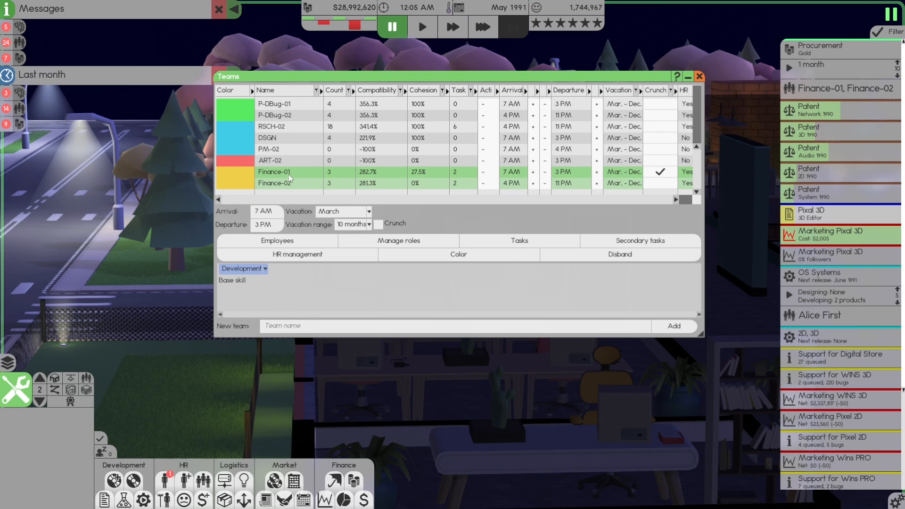
{"action": "mouse_move", "coordinate": [340, 175]}
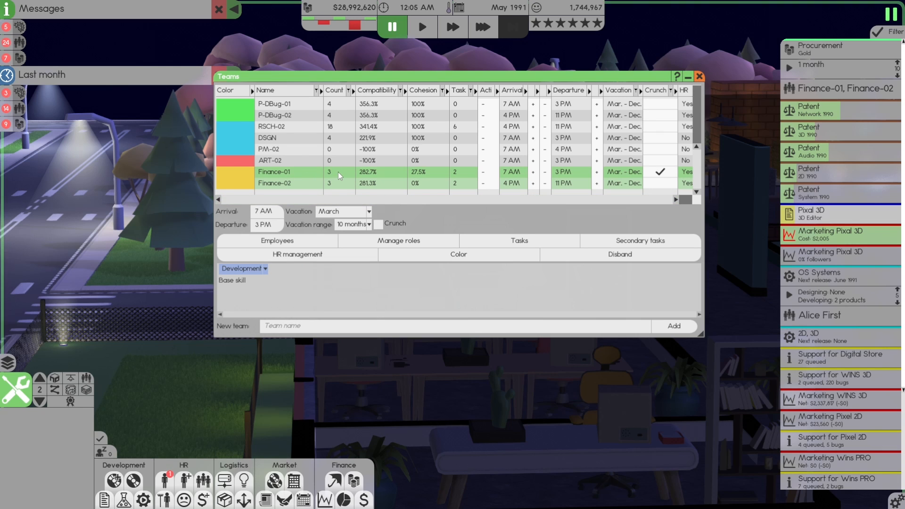
{"action": "mouse_move", "coordinate": [340, 186]}
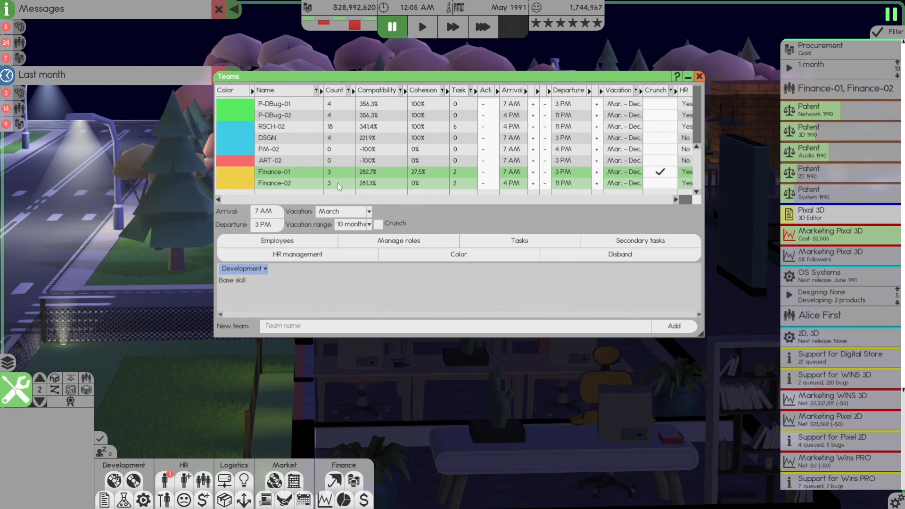
{"action": "mouse_move", "coordinate": [483, 27]}
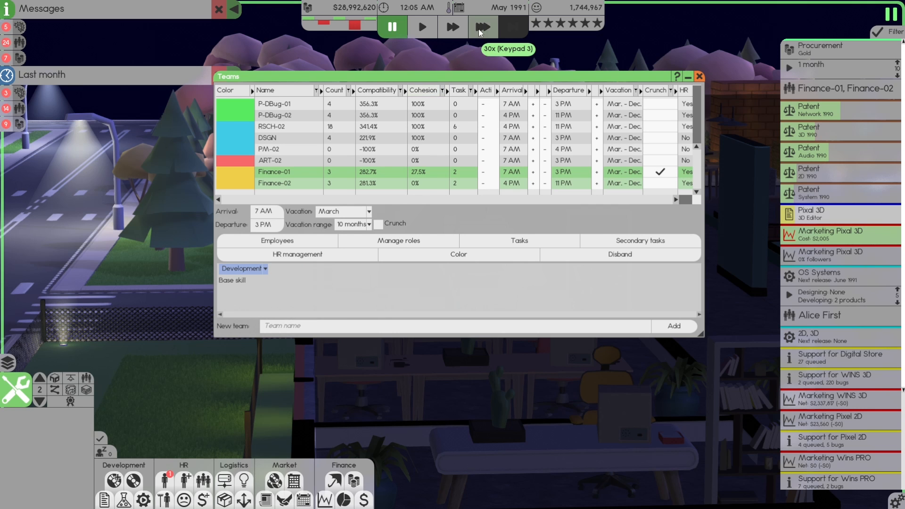
{"action": "left_click", "coordinate": [483, 26]}
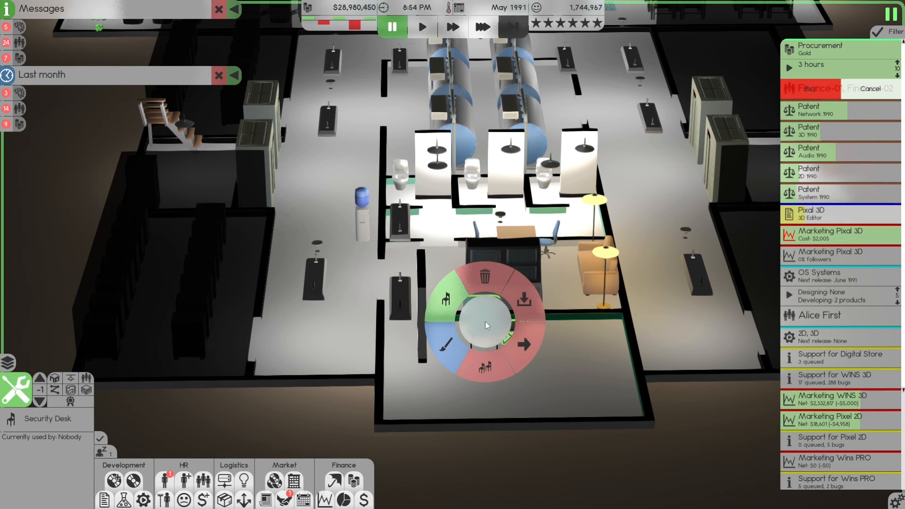
{"action": "mouse_move", "coordinate": [526, 296]}
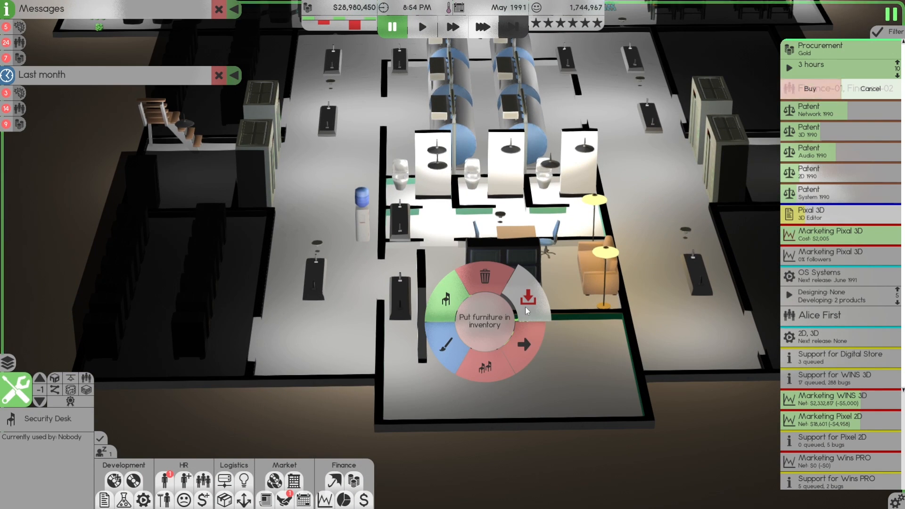
- Store the security desk and place the purchased gold bars beside the basement lounge
{"action": "left_click", "coordinate": [527, 296]}
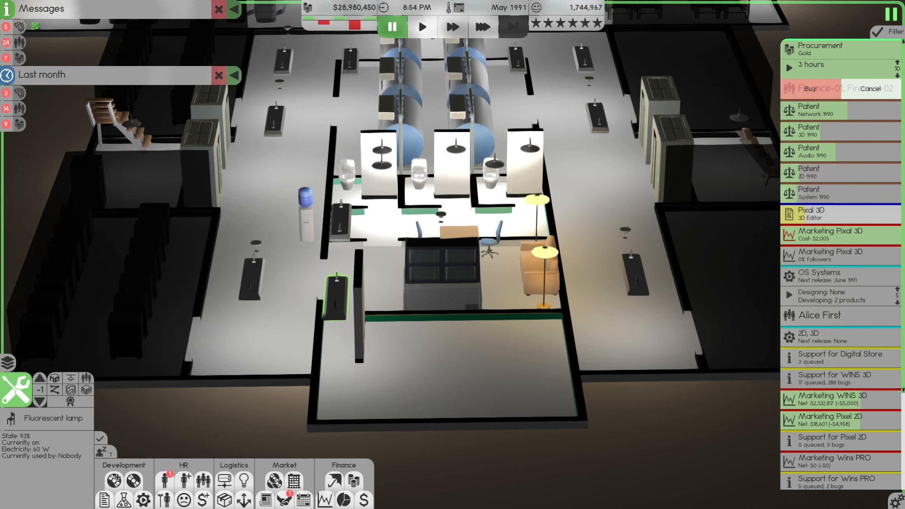
{"action": "left_click", "coordinate": [19, 390]}
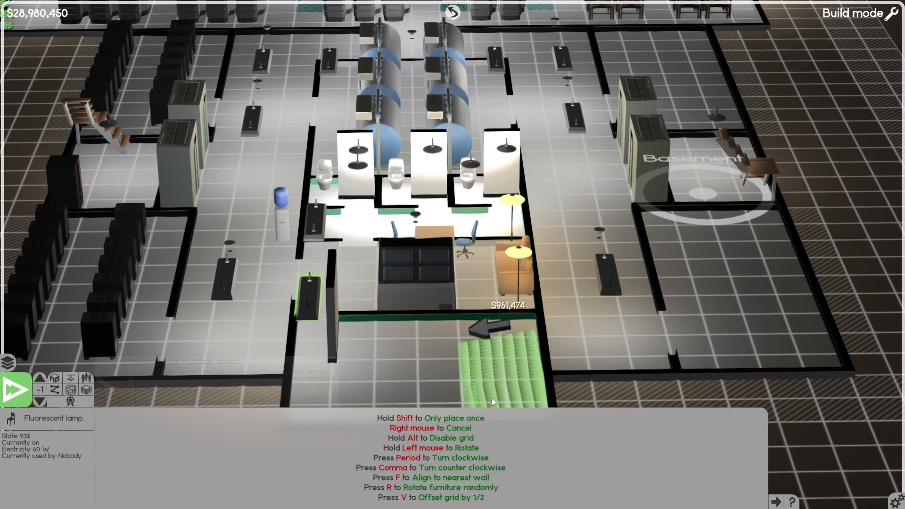
{"action": "mouse_move", "coordinate": [494, 350]}
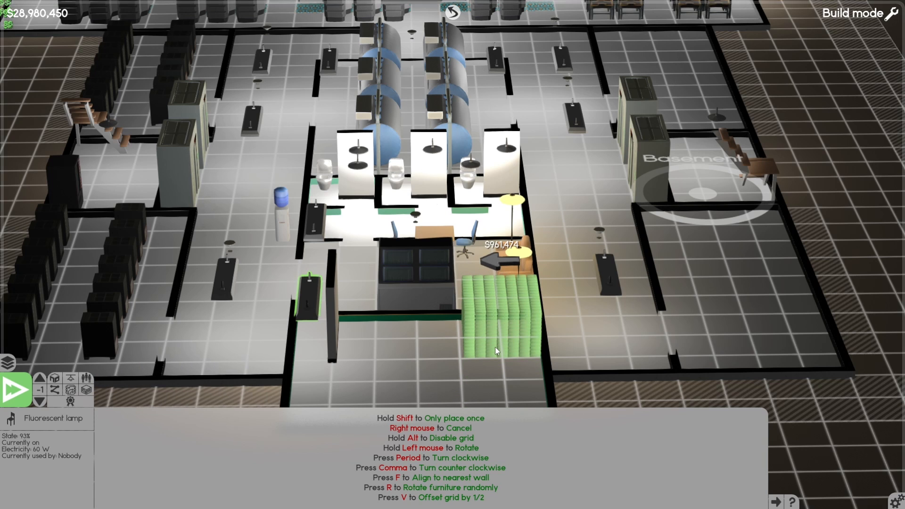
{"action": "mouse_move", "coordinate": [466, 352]}
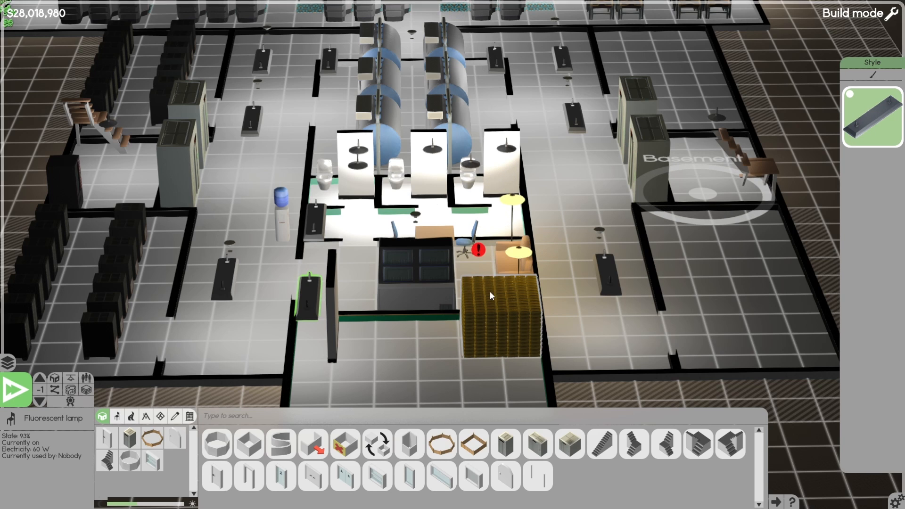
{"action": "left_click", "coordinate": [499, 314]}
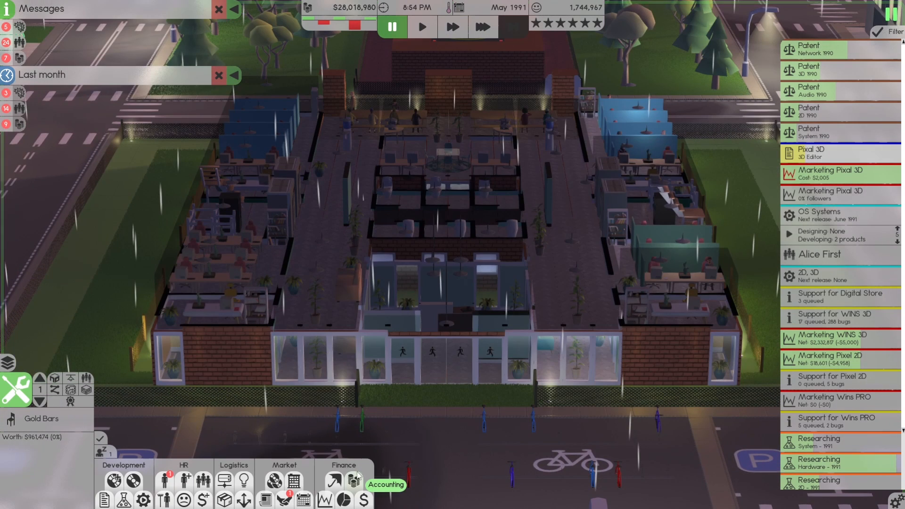
- Open the accounting overview and fast-forward the clock to 10:48 PM
{"action": "left_click", "coordinate": [354, 481]}
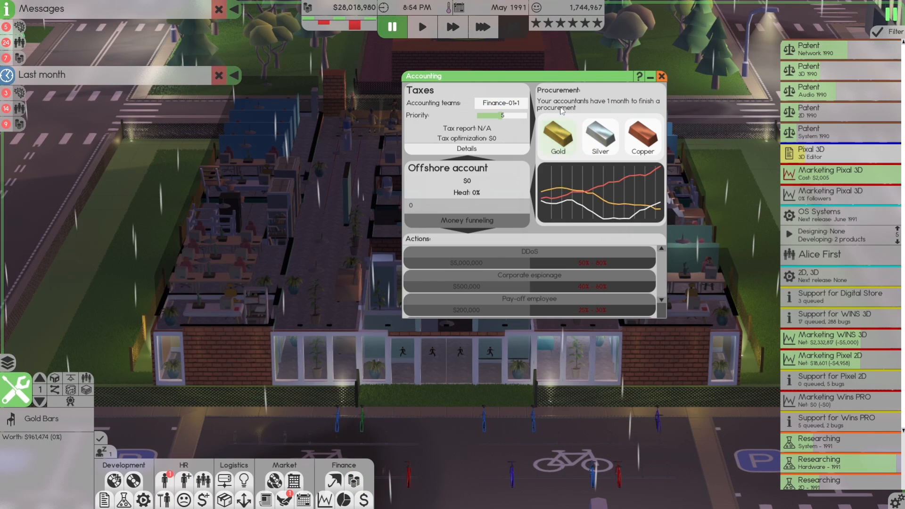
{"action": "mouse_move", "coordinate": [602, 110]}
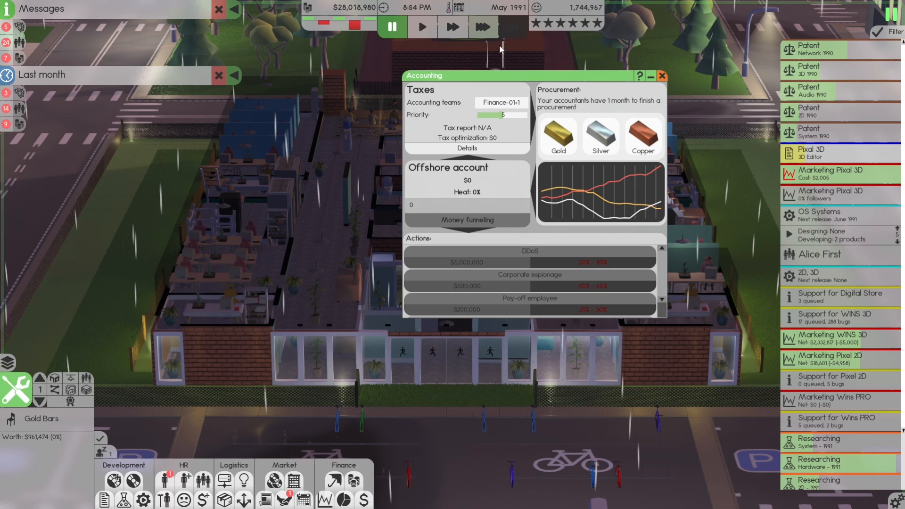
{"action": "mouse_move", "coordinate": [484, 26]}
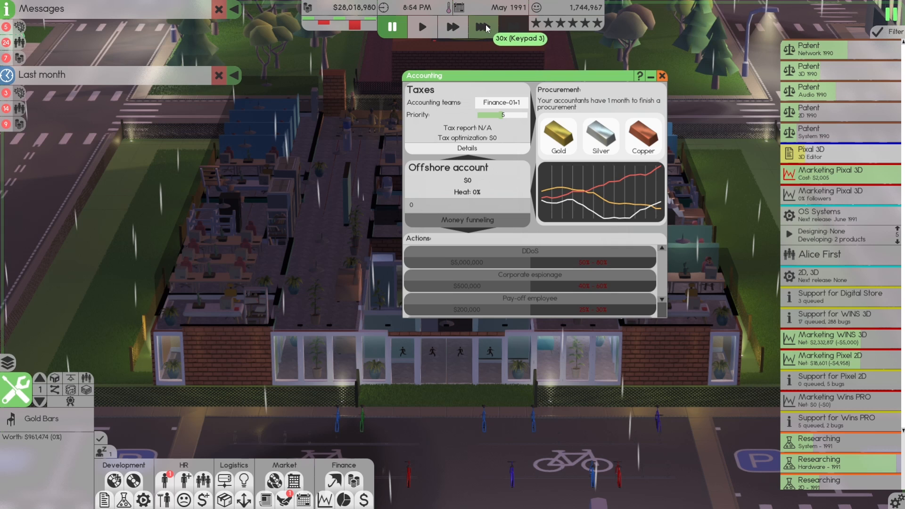
{"action": "mouse_move", "coordinate": [502, 44]}
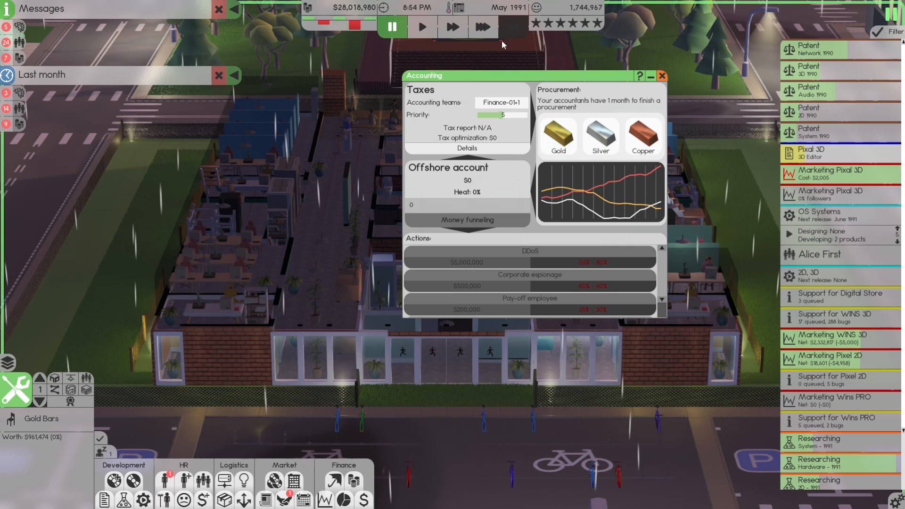
{"action": "left_click", "coordinate": [483, 26]}
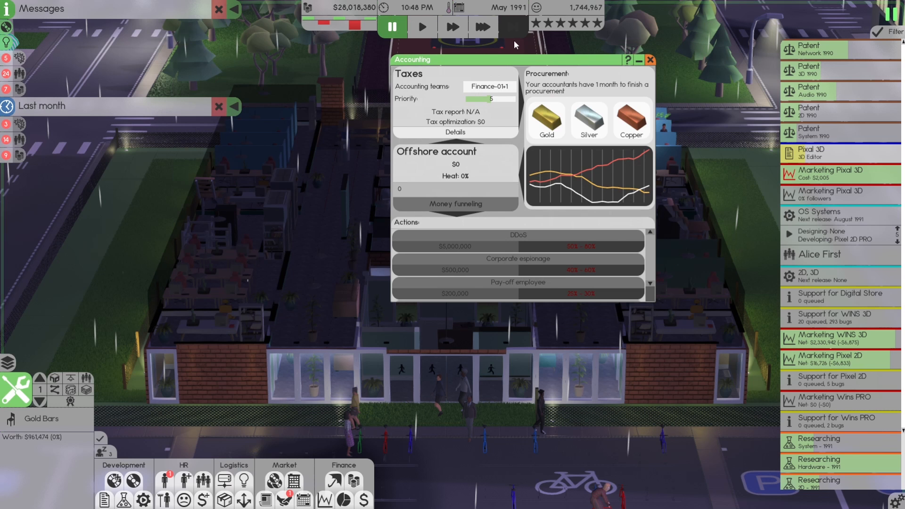
- Assign both finance teams to a silver procurement while advancing the clock into June 1991
{"action": "left_click", "coordinate": [483, 26]}
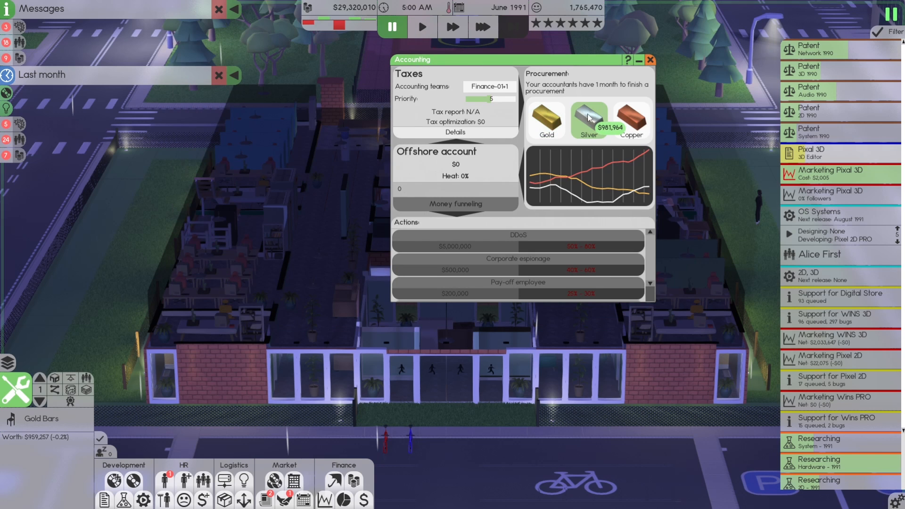
{"action": "mouse_move", "coordinate": [640, 196]}
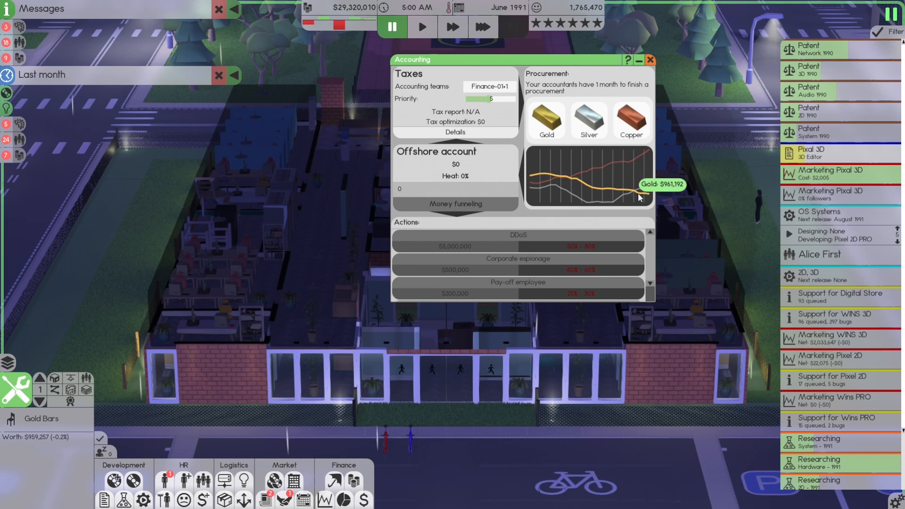
{"action": "mouse_move", "coordinate": [589, 119]}
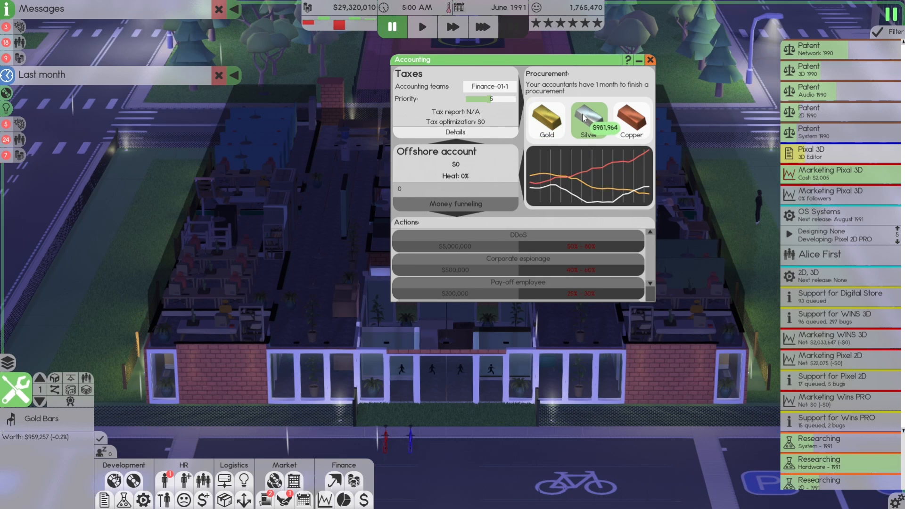
{"action": "left_click", "coordinate": [489, 87]}
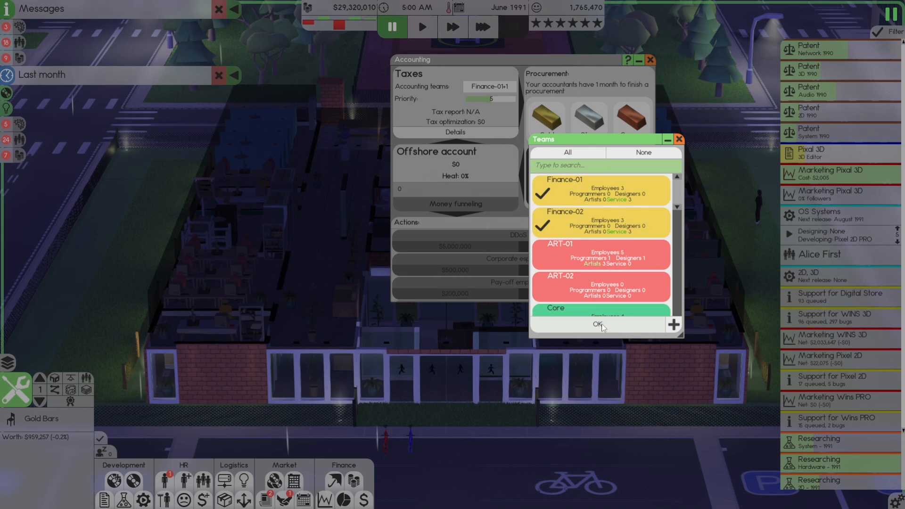
{"action": "left_click", "coordinate": [594, 323]}
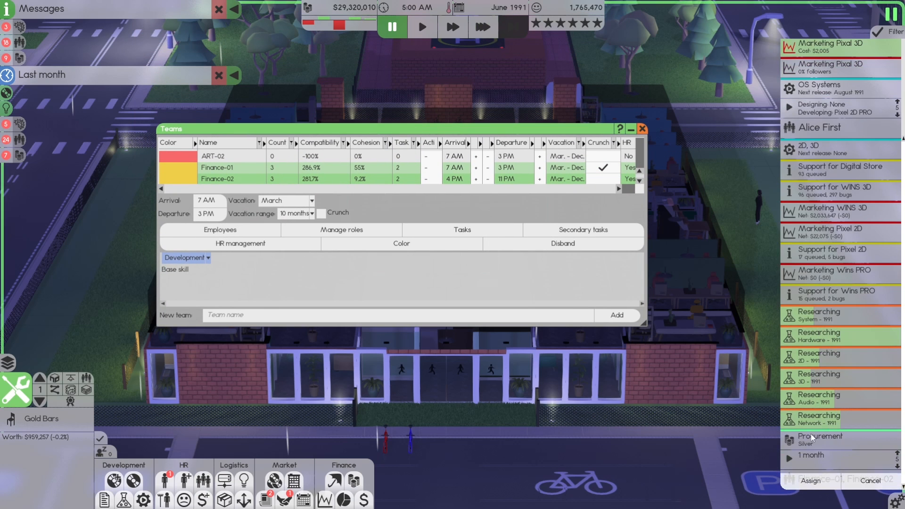
{"action": "scroll", "scroll_direction": "up", "scroll_amount": 3}
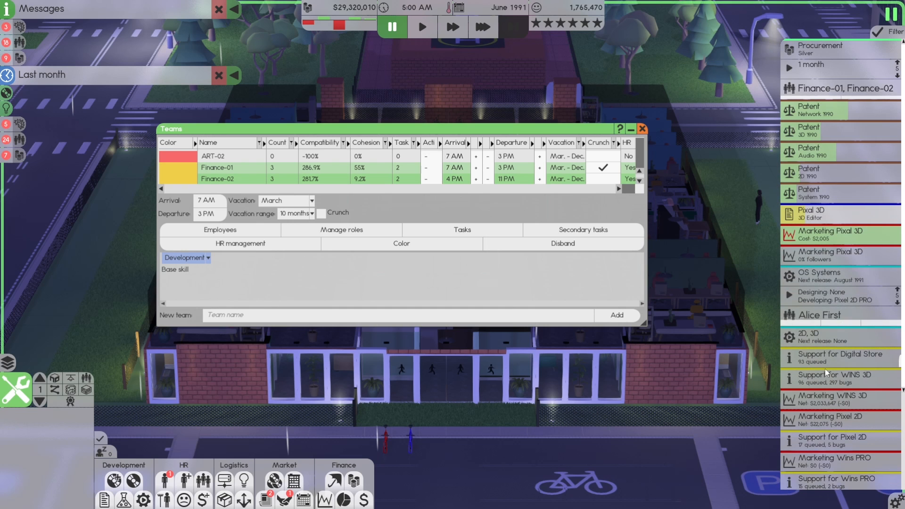
{"action": "scroll", "scroll_direction": "down", "scroll_amount": 3}
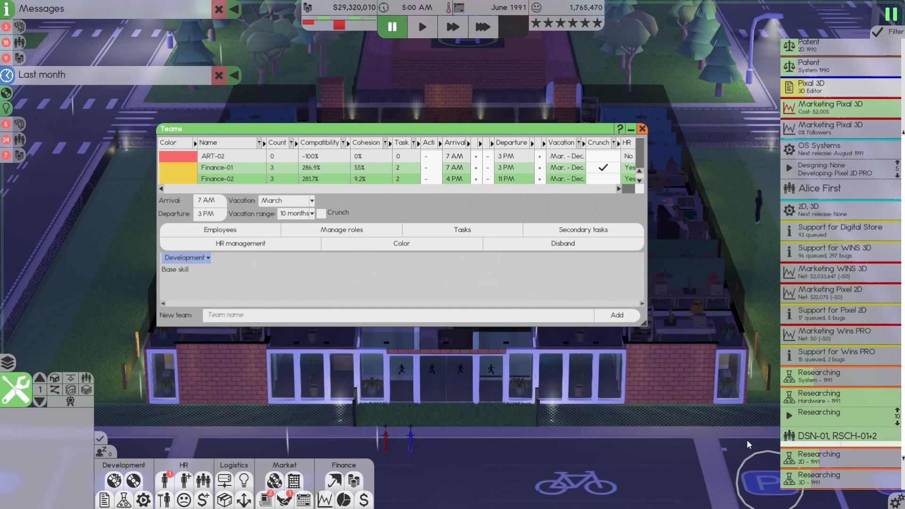
{"action": "scroll", "scroll_direction": "up", "scroll_amount": 3}
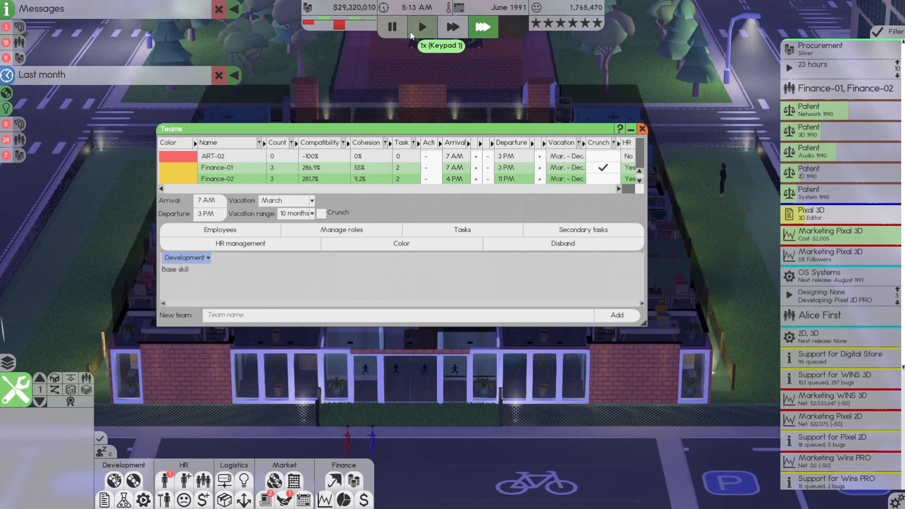
{"action": "left_click", "coordinate": [392, 25]}
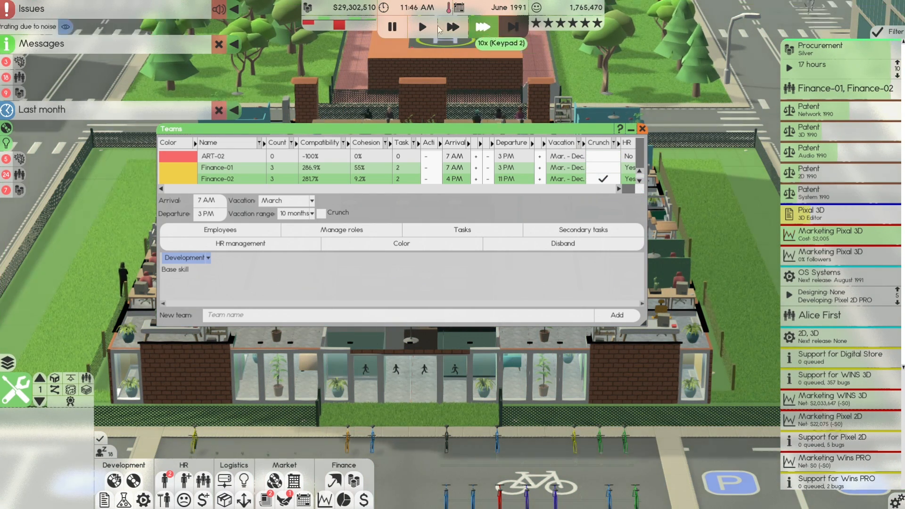
{"action": "left_click", "coordinate": [392, 26]}
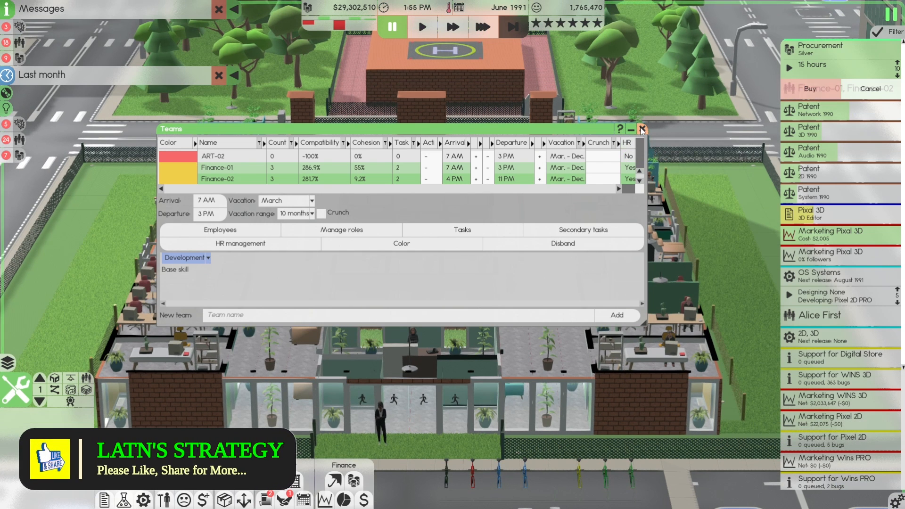
- Place the $981,964 silver bars in the basement beside the other stack, then cancel a move
{"action": "left_click", "coordinate": [643, 129]}
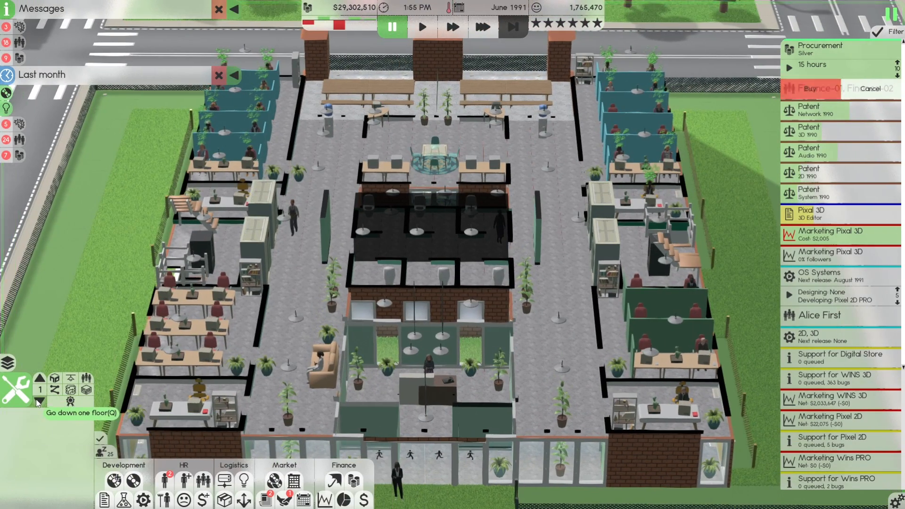
{"action": "left_click", "coordinate": [40, 390]}
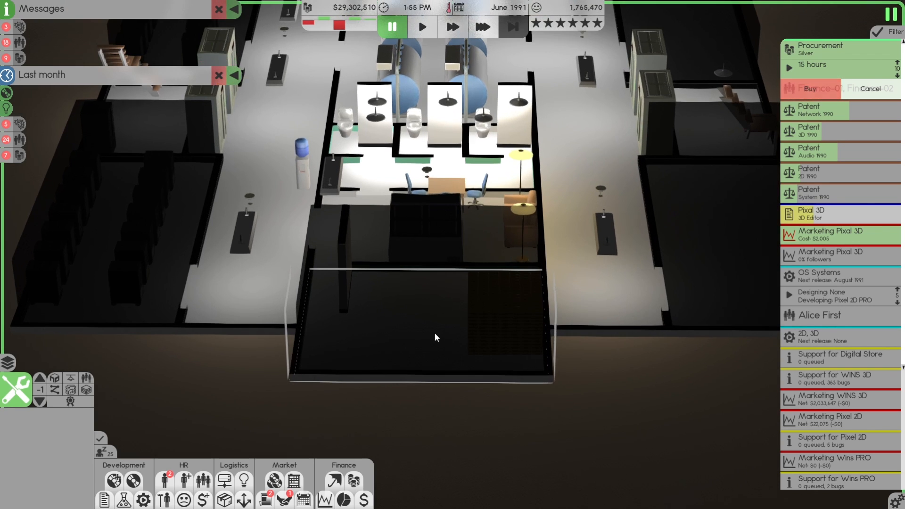
{"action": "left_click", "coordinate": [16, 391]}
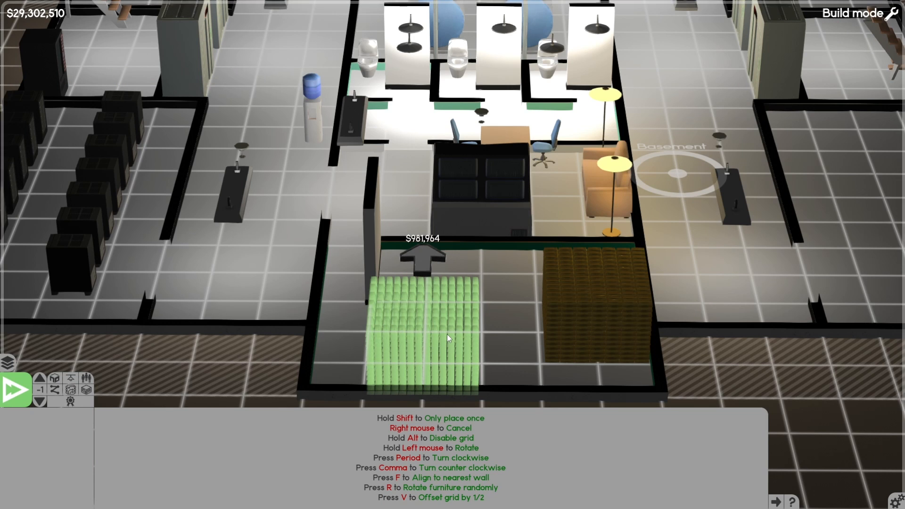
{"action": "left_click", "coordinate": [423, 337]}
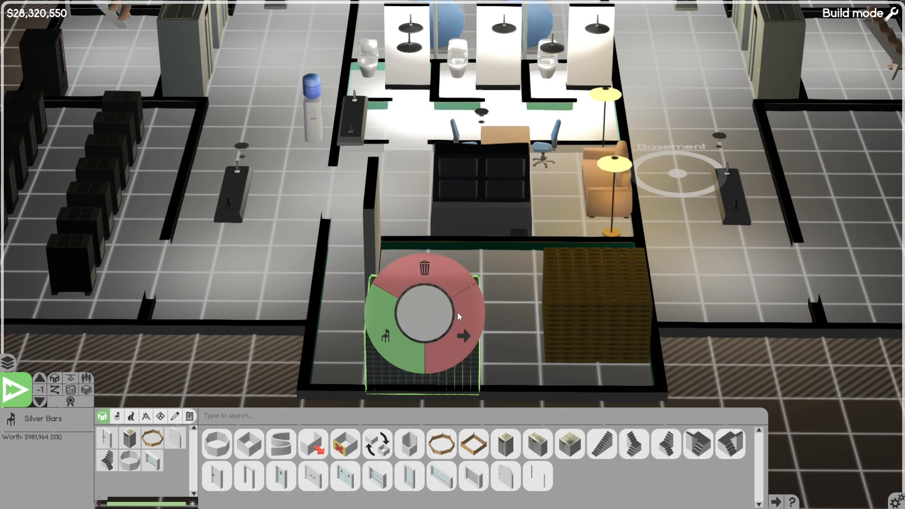
{"action": "left_click", "coordinate": [462, 336]}
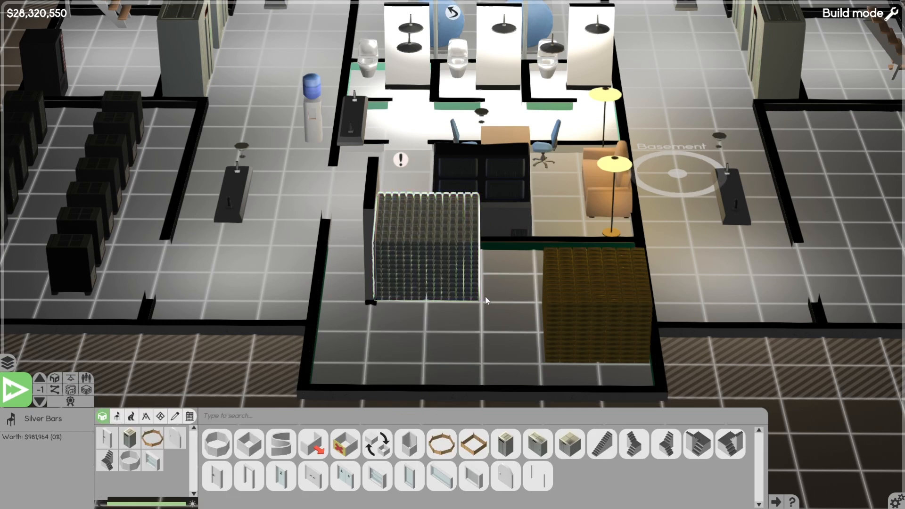
{"action": "right_click", "coordinate": [427, 248]}
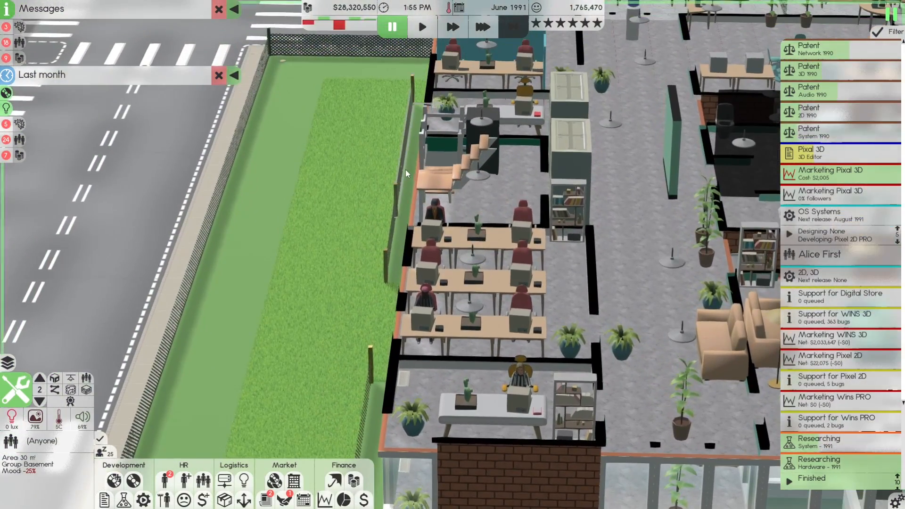
{"action": "mouse_move", "coordinate": [517, 77]}
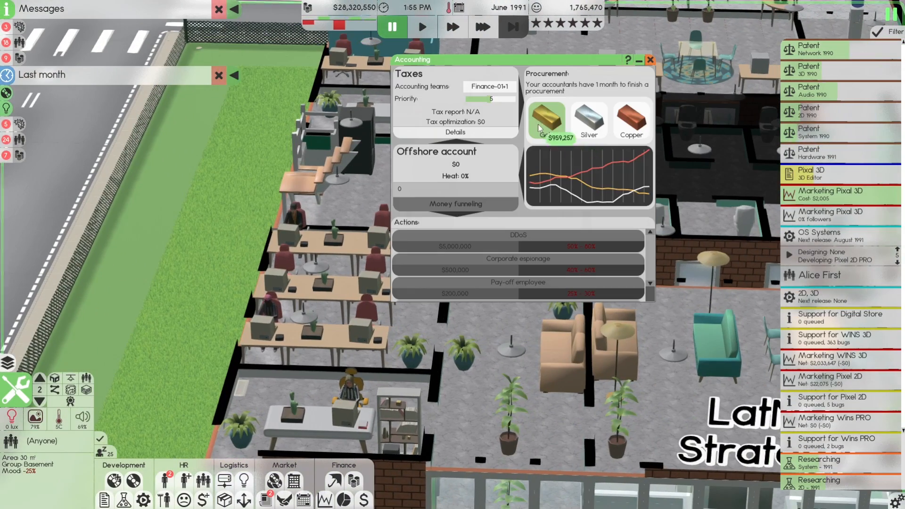
{"action": "mouse_move", "coordinate": [546, 124]}
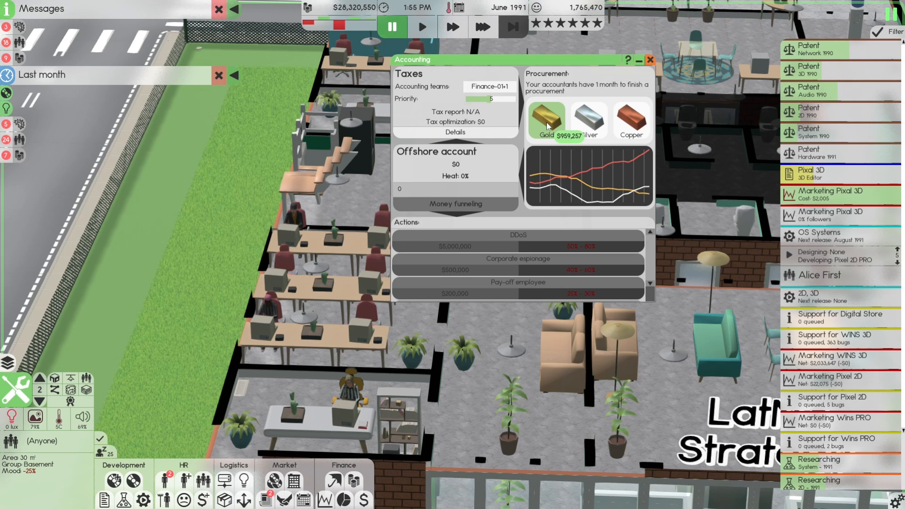
{"action": "mouse_move", "coordinate": [547, 107]}
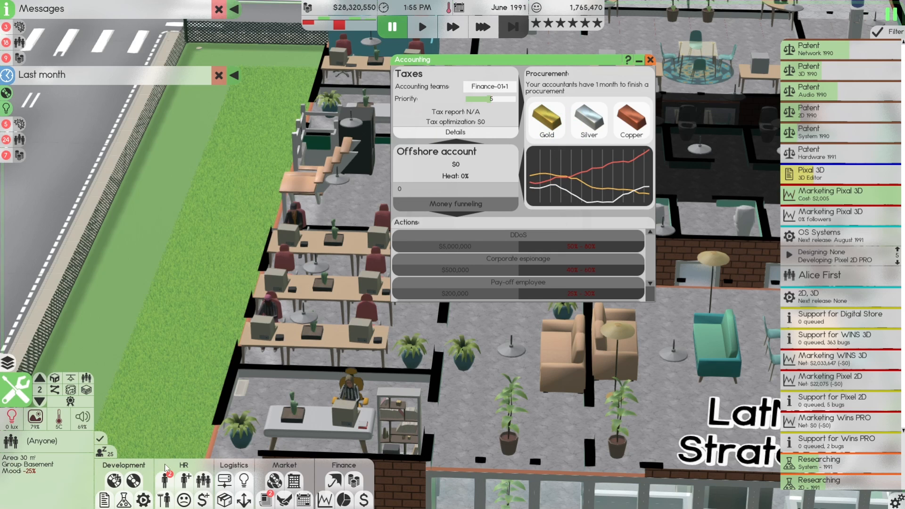
{"action": "mouse_move", "coordinate": [284, 498]}
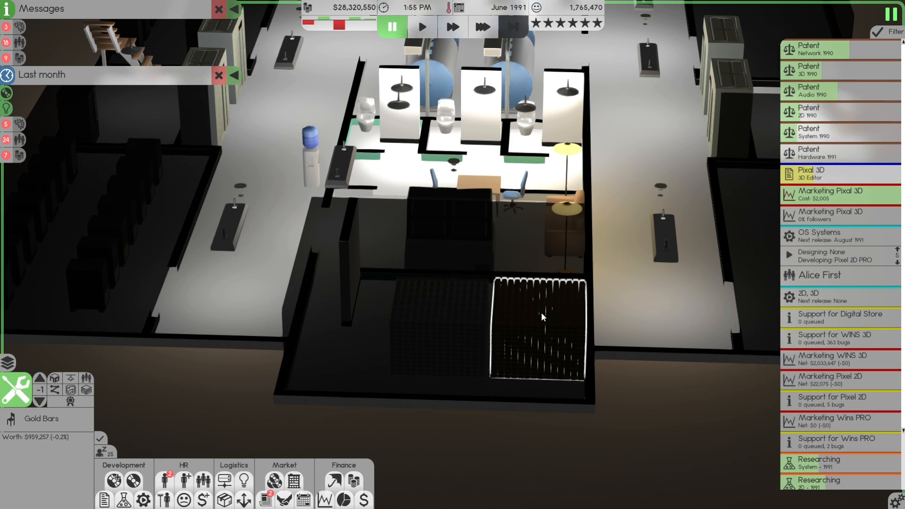
- Deselect the gold bars, funnel money into the offshore account, and check the Teams list
{"action": "right_click", "coordinate": [540, 329]}
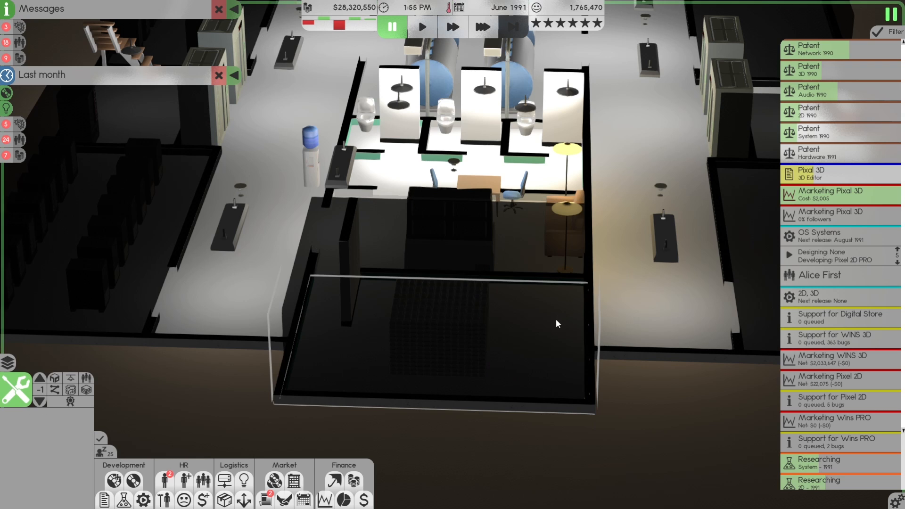
{"action": "mouse_move", "coordinate": [545, 339]}
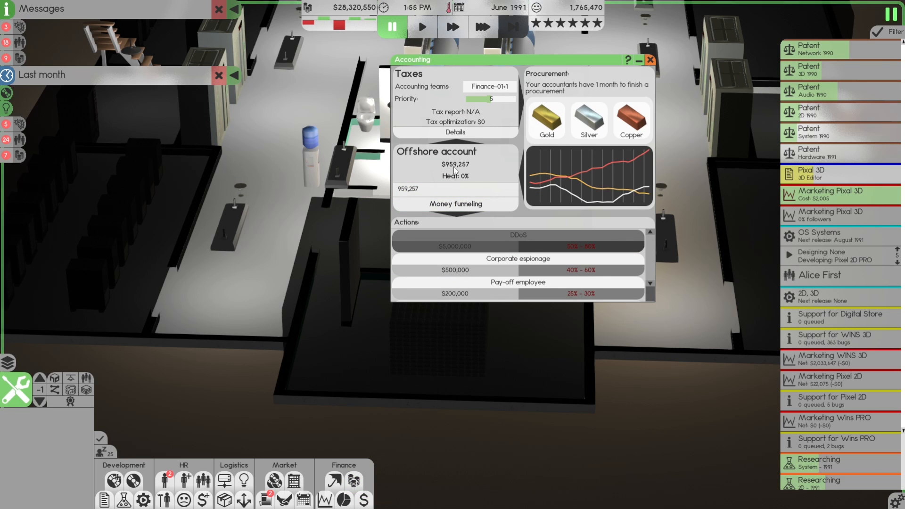
{"action": "mouse_move", "coordinate": [462, 176]}
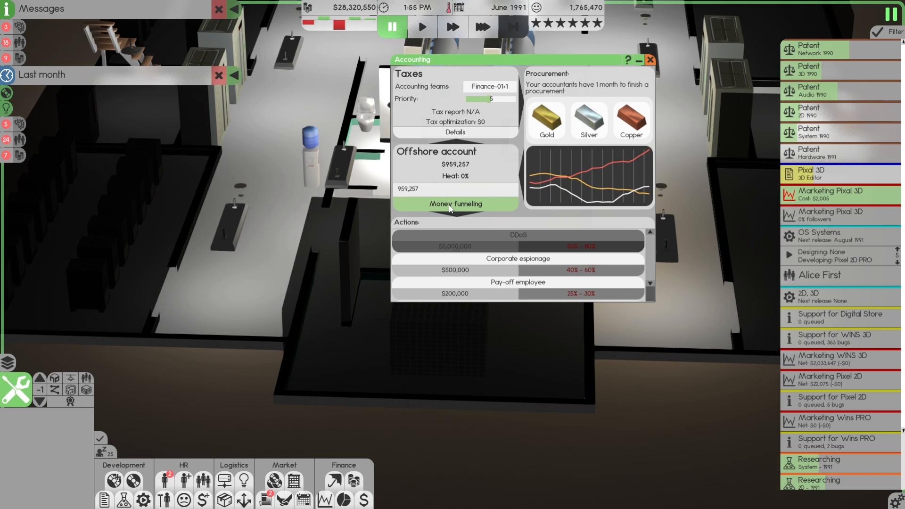
{"action": "mouse_move", "coordinate": [453, 177]}
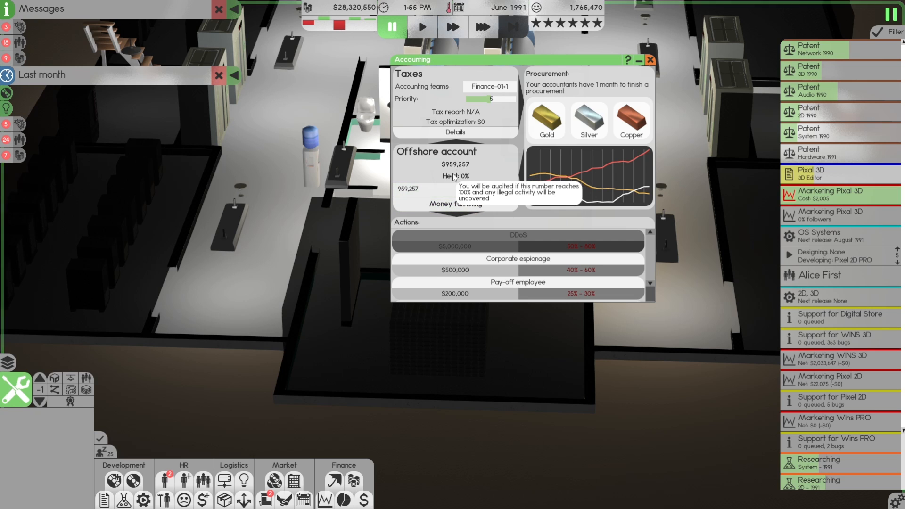
{"action": "left_click", "coordinate": [650, 60]}
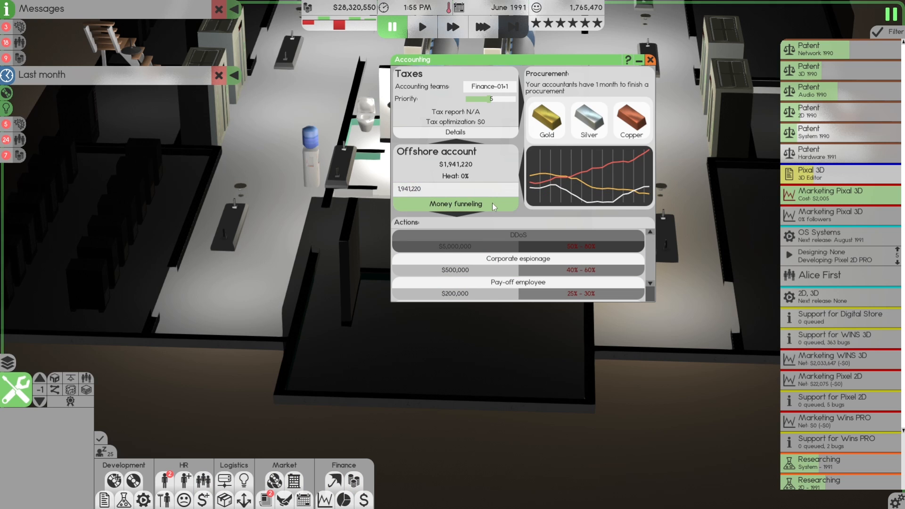
{"action": "left_click", "coordinate": [489, 87]}
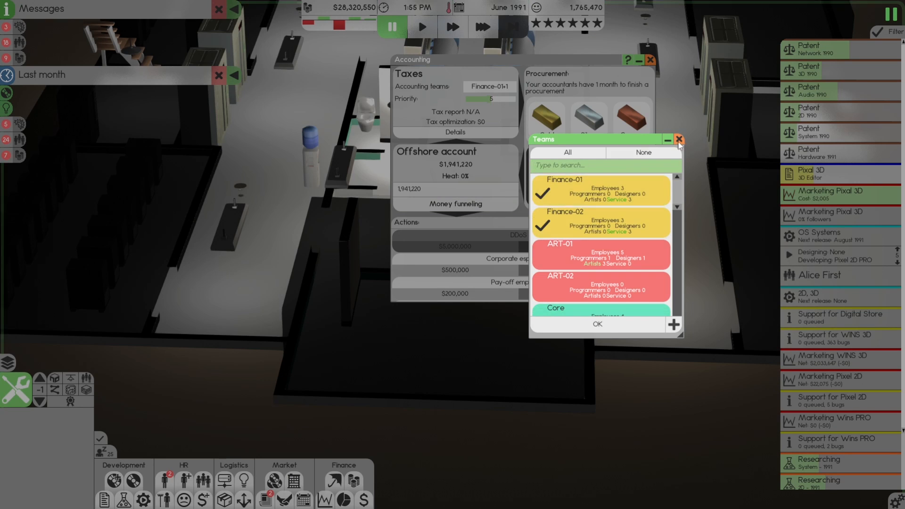
{"action": "left_click", "coordinate": [678, 139]}
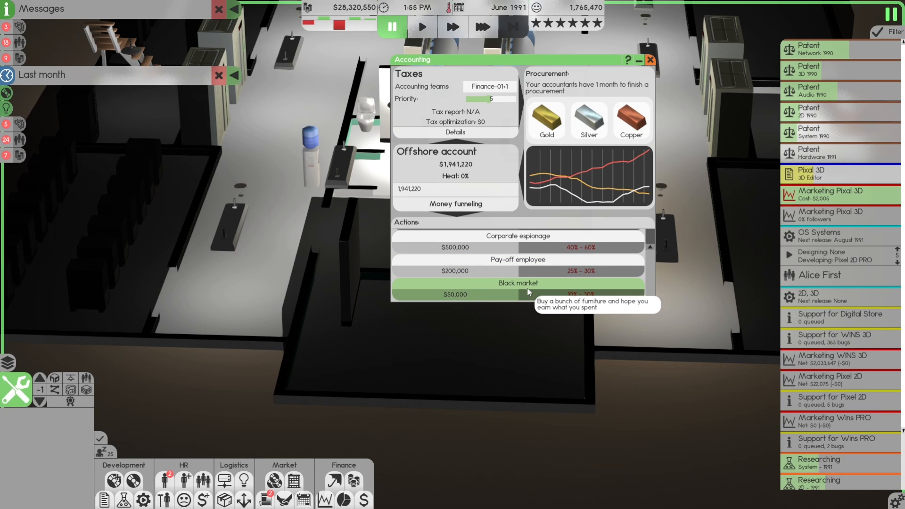
{"action": "mouse_move", "coordinate": [646, 247]}
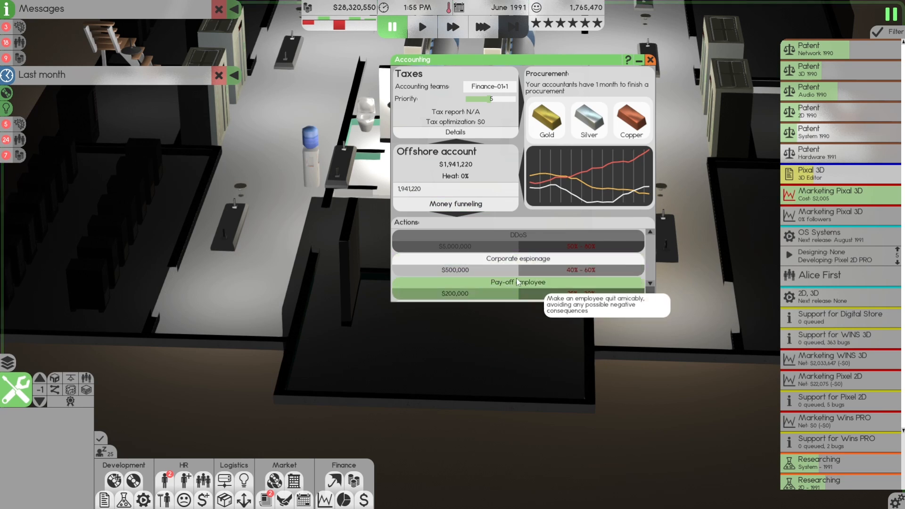
{"action": "mouse_move", "coordinate": [472, 184]}
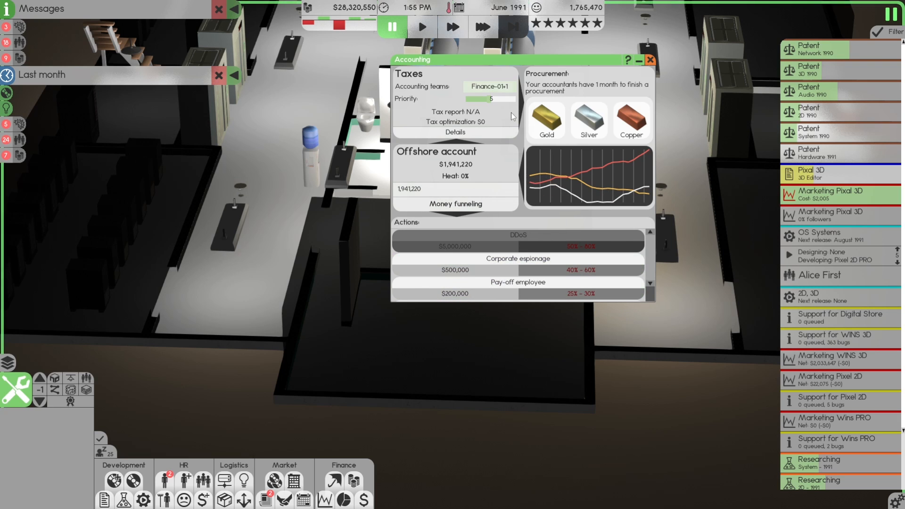
{"action": "mouse_move", "coordinate": [486, 183]}
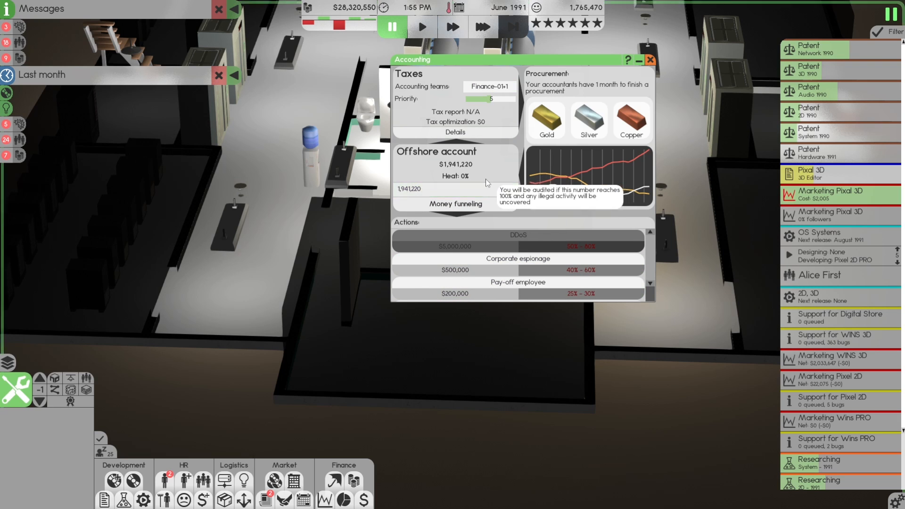
{"action": "mouse_move", "coordinate": [465, 196]}
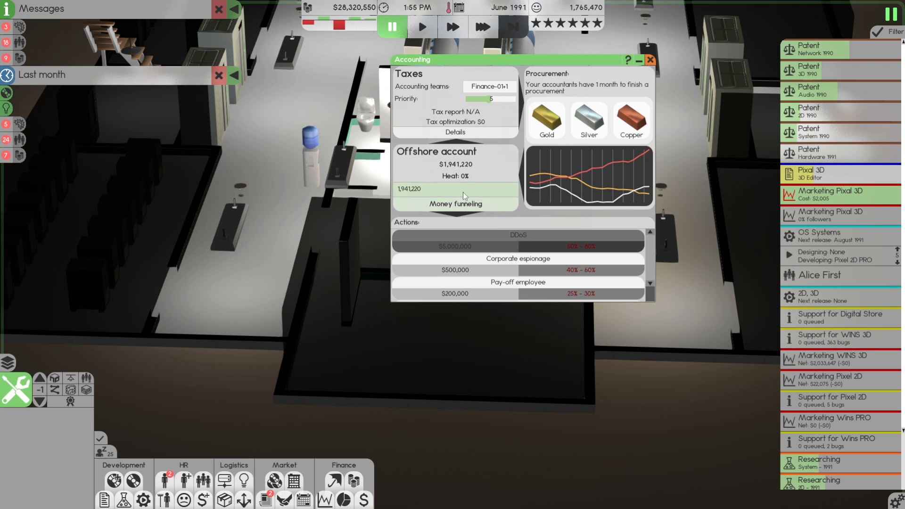
{"action": "mouse_move", "coordinate": [515, 159]}
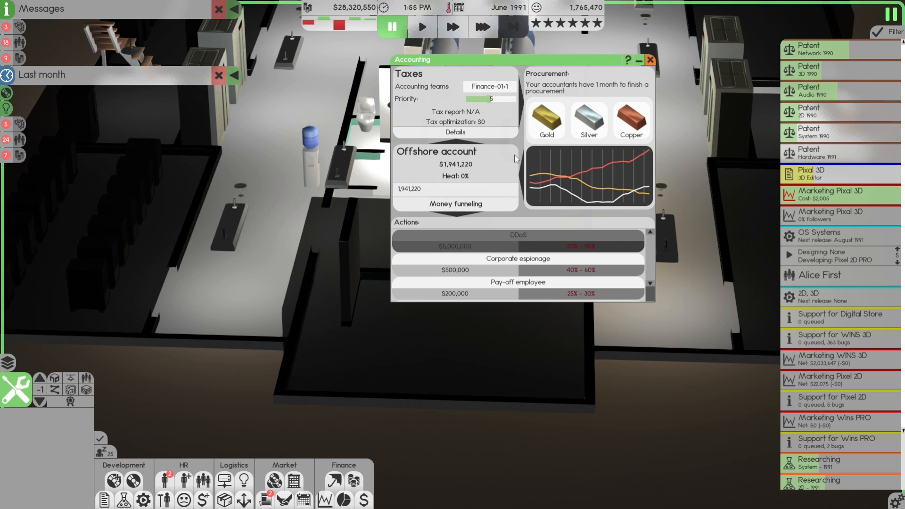
{"action": "mouse_move", "coordinate": [588, 121]}
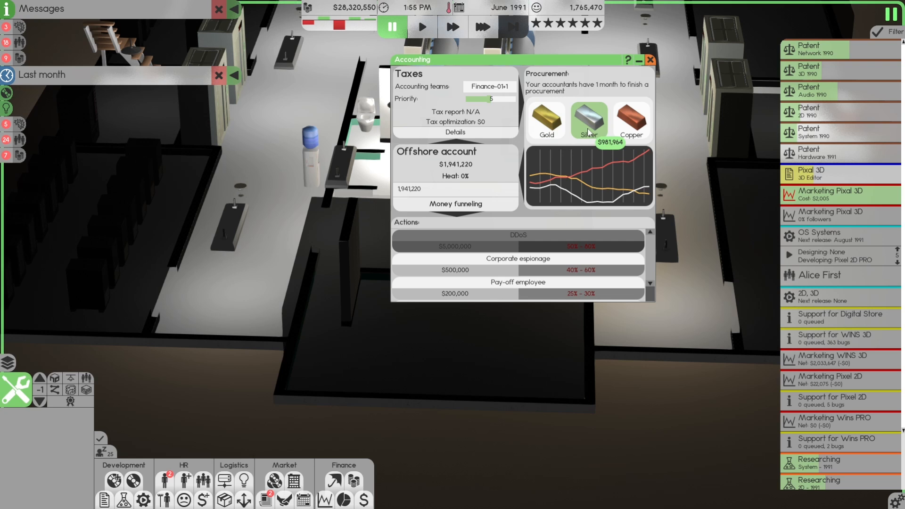
{"action": "mouse_move", "coordinate": [656, 68]}
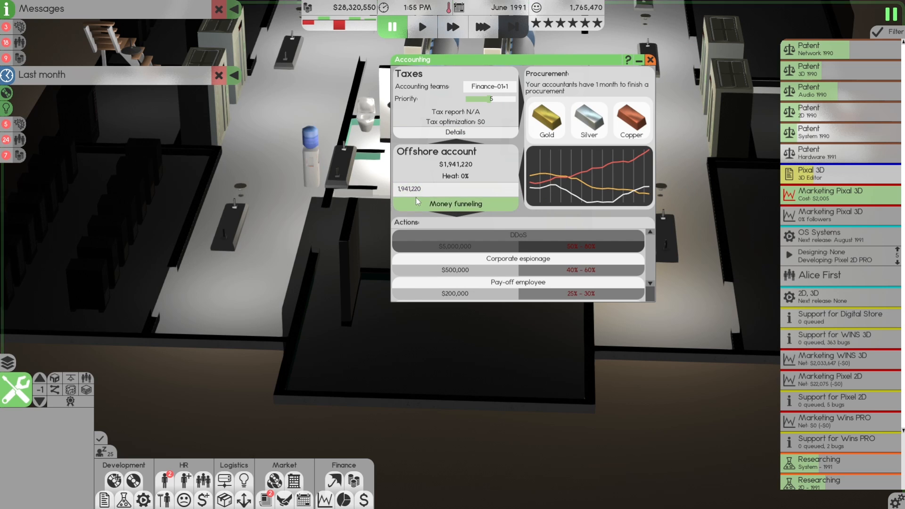
{"action": "mouse_move", "coordinate": [468, 160]}
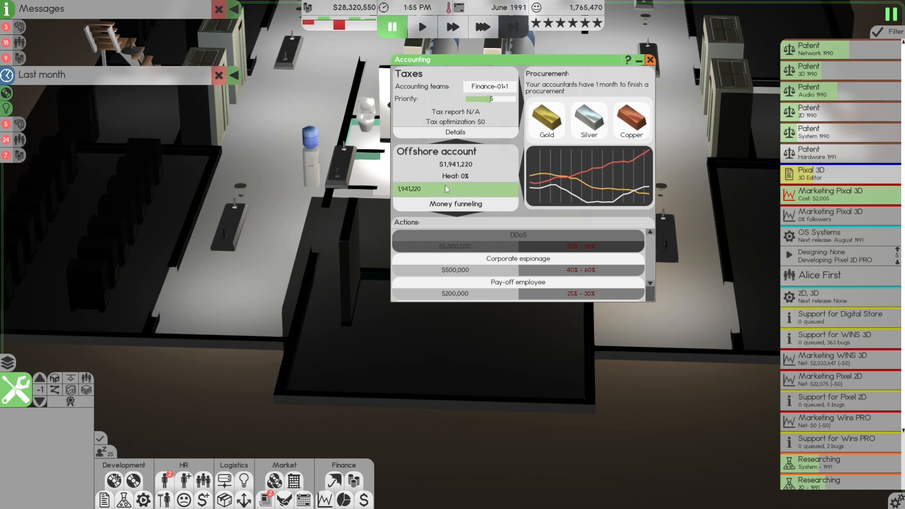
{"action": "mouse_move", "coordinate": [468, 176]}
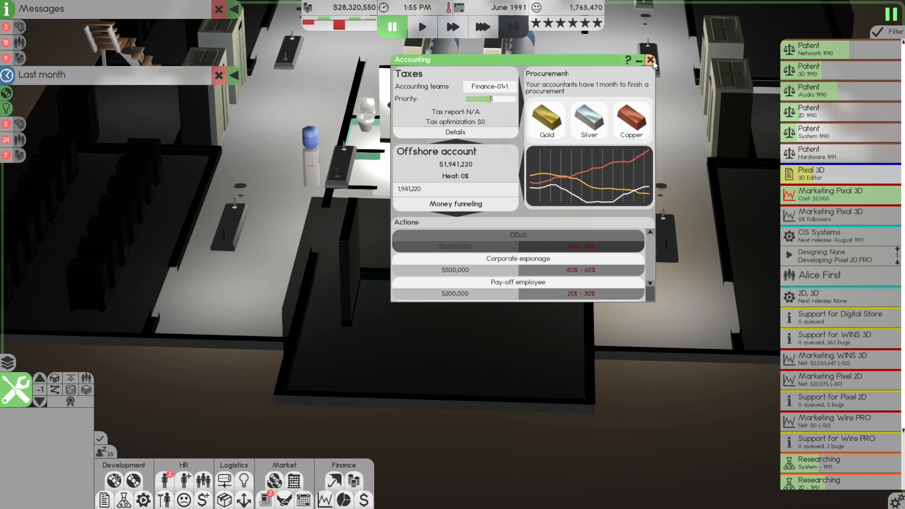
- Close the accounting overview
{"action": "left_click", "coordinate": [651, 61]}
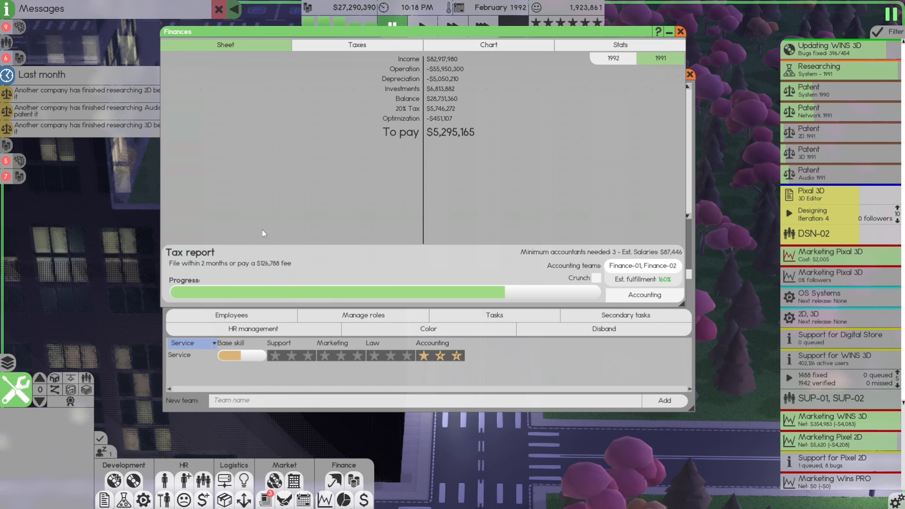
{"action": "mouse_move", "coordinate": [260, 272]}
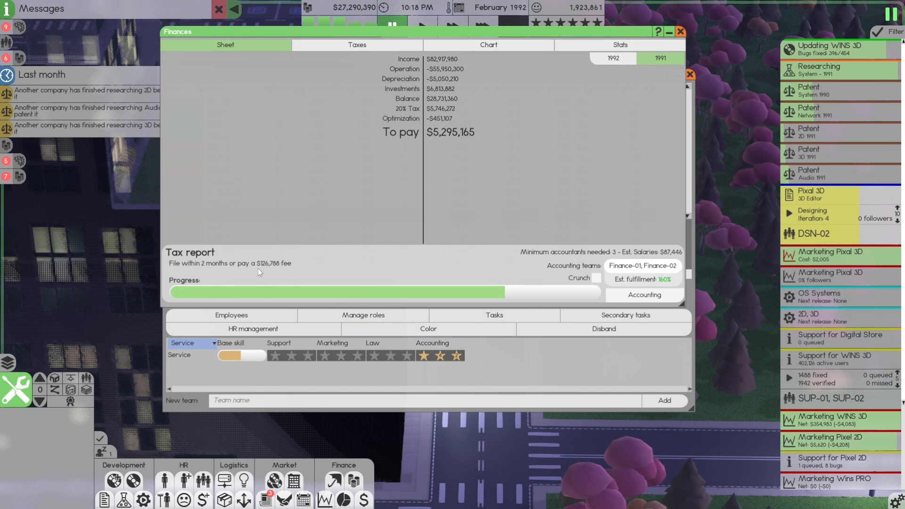
{"action": "mouse_move", "coordinate": [285, 272]}
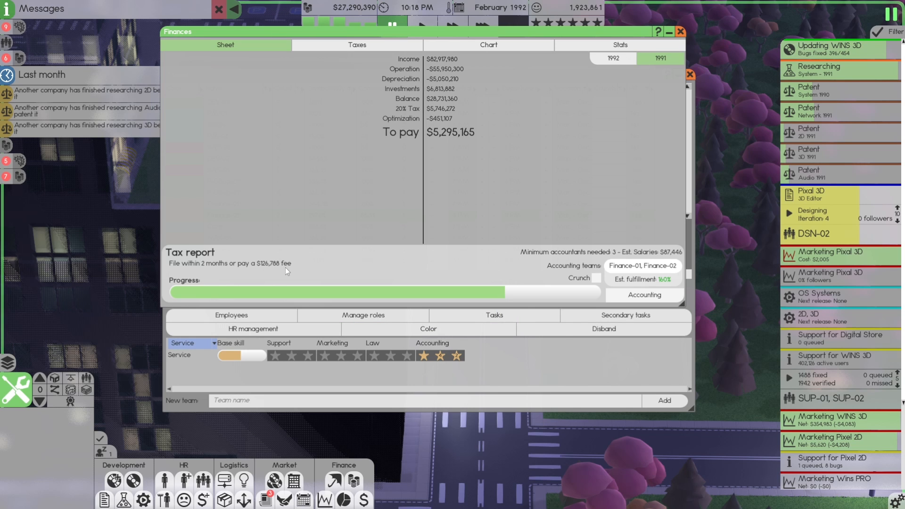
{"action": "mouse_move", "coordinate": [556, 293]}
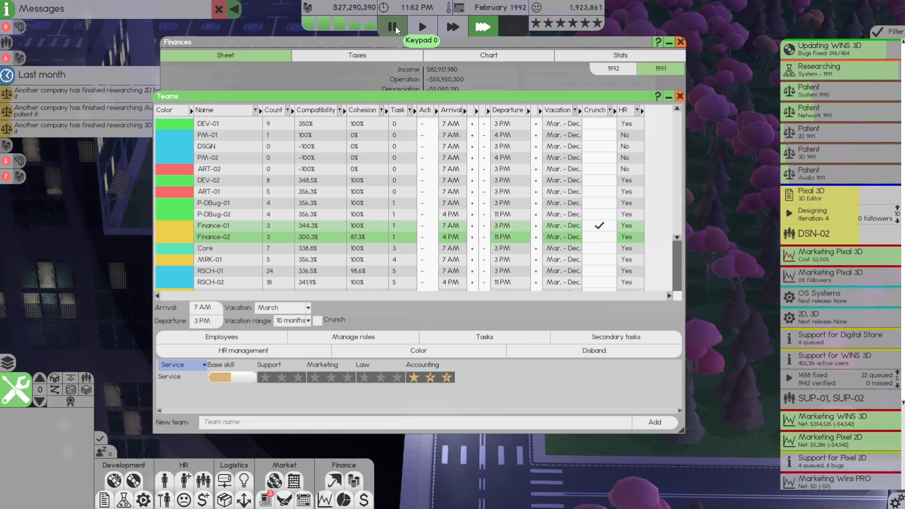
- Put team Finance-02 on crunch as well and close the team list
{"action": "left_click", "coordinate": [394, 25]}
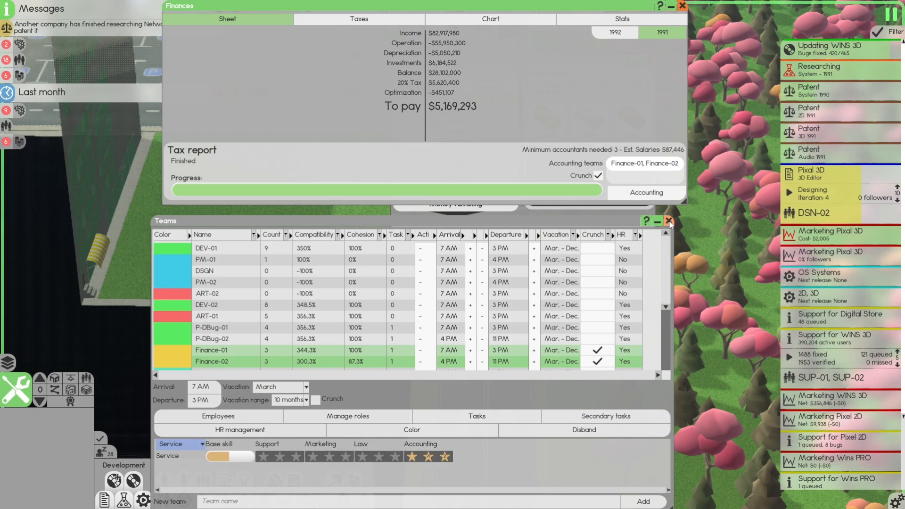
{"action": "left_click", "coordinate": [669, 221]}
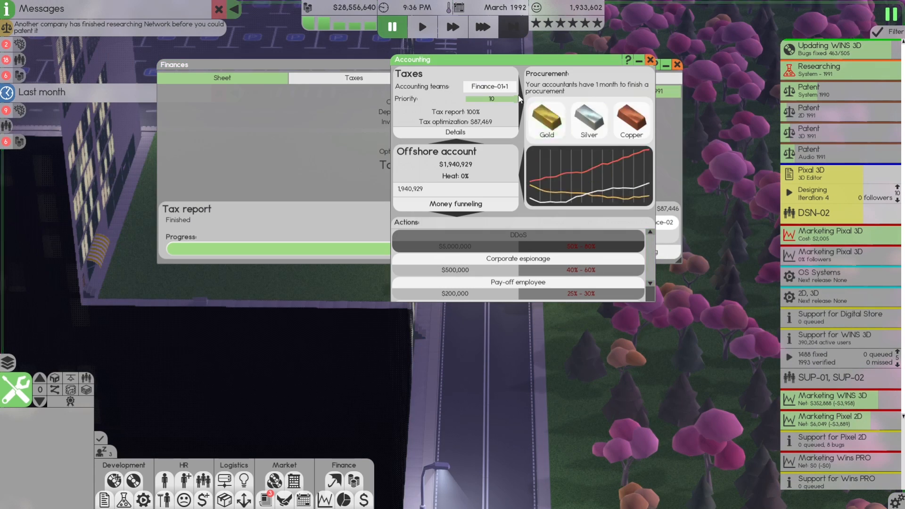
- Close accounting to file the 1991 tax report and decline the System patent
{"action": "left_click", "coordinate": [651, 64]}
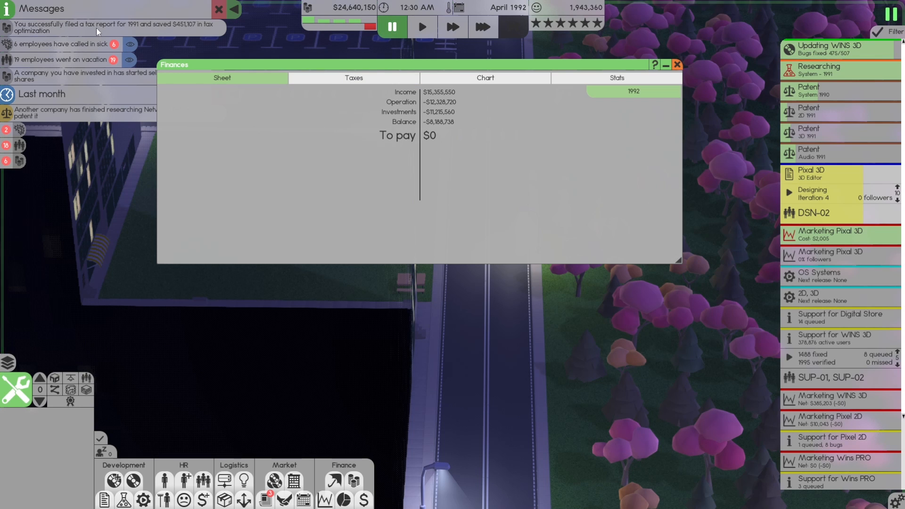
{"action": "mouse_move", "coordinate": [145, 31]}
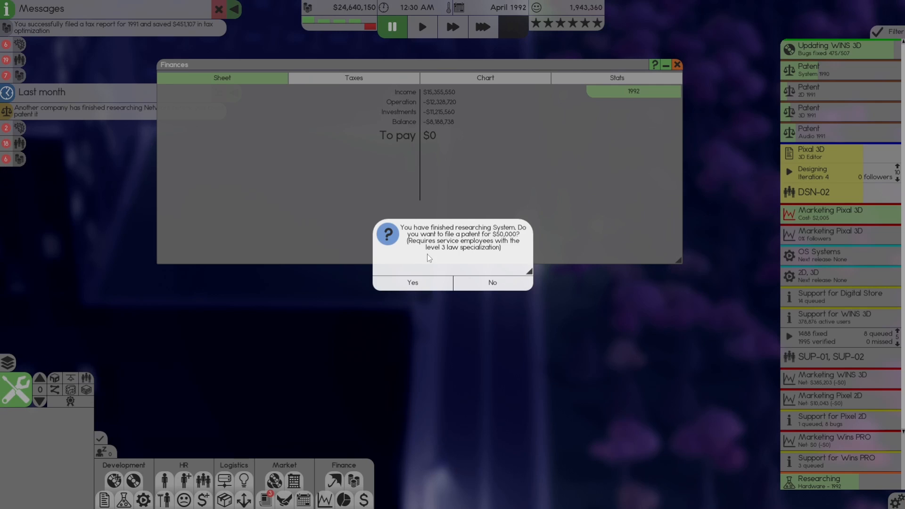
{"action": "left_click", "coordinate": [492, 282]}
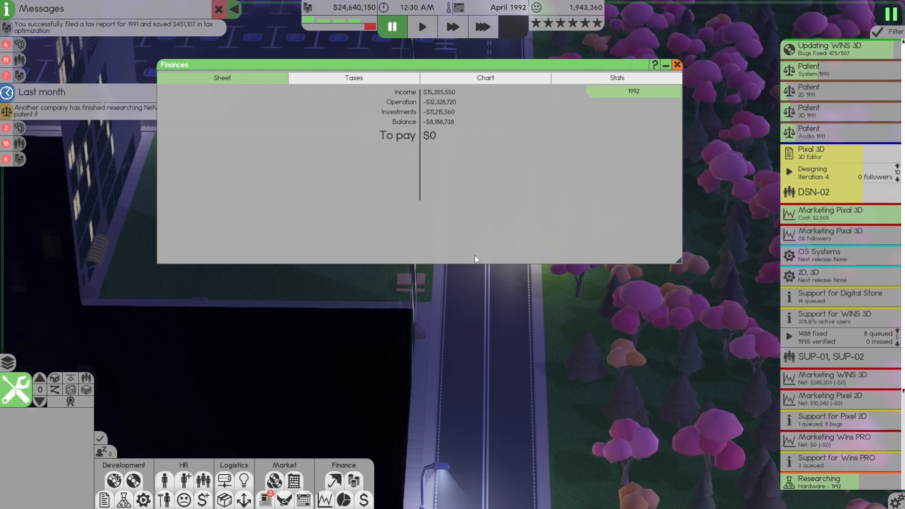
- Open the accounting overview showing the $1,940,929 offshore account at 0% heat
{"action": "left_click", "coordinate": [352, 78]}
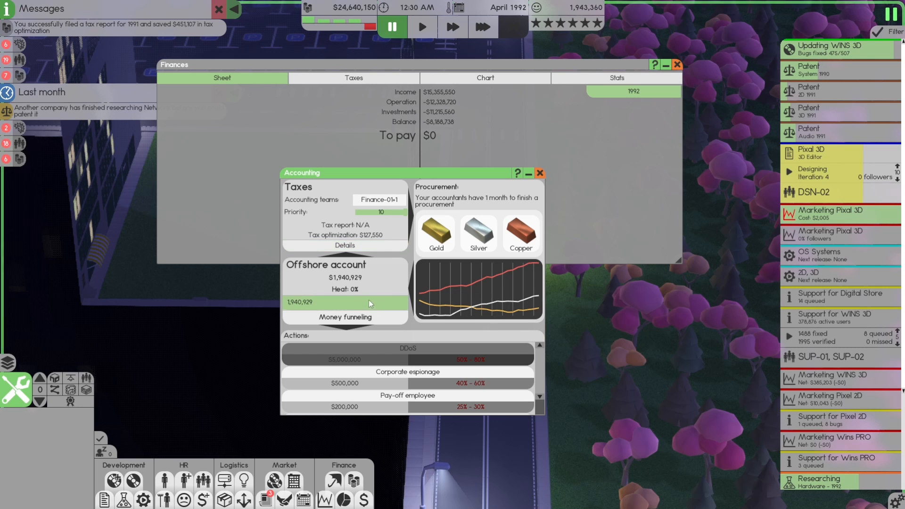
{"action": "mouse_move", "coordinate": [323, 304]}
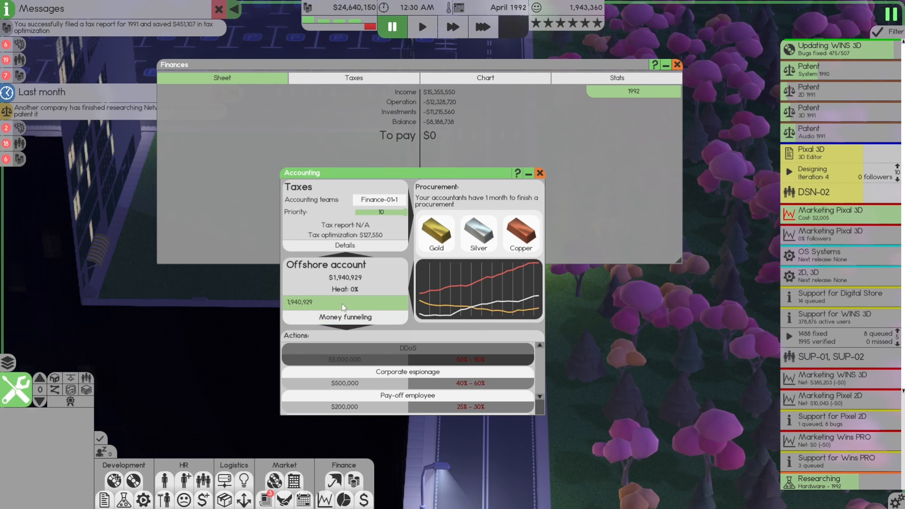
{"action": "mouse_move", "coordinate": [355, 292]}
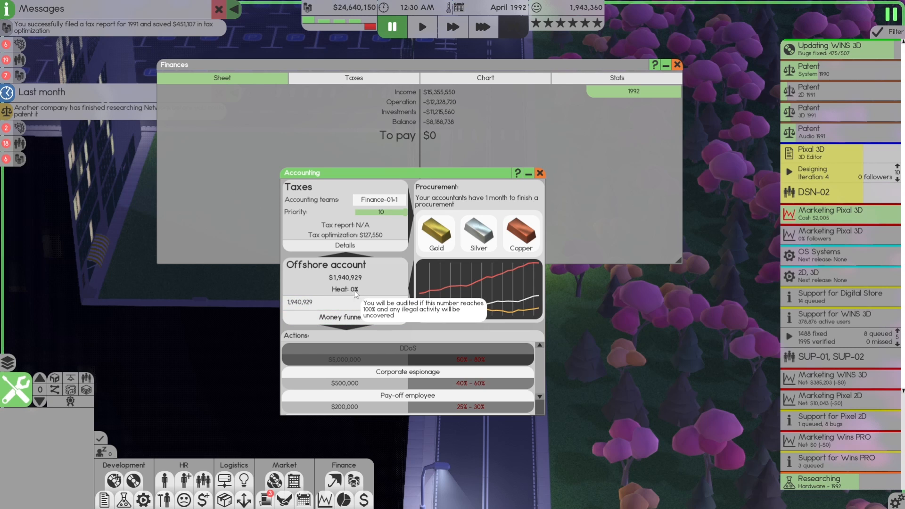
{"action": "mouse_move", "coordinate": [361, 331]}
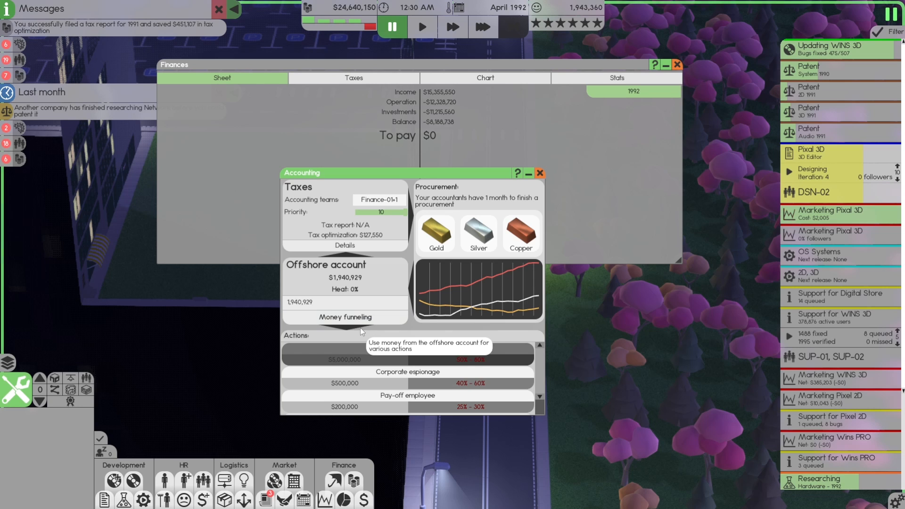
{"action": "mouse_move", "coordinate": [437, 234]}
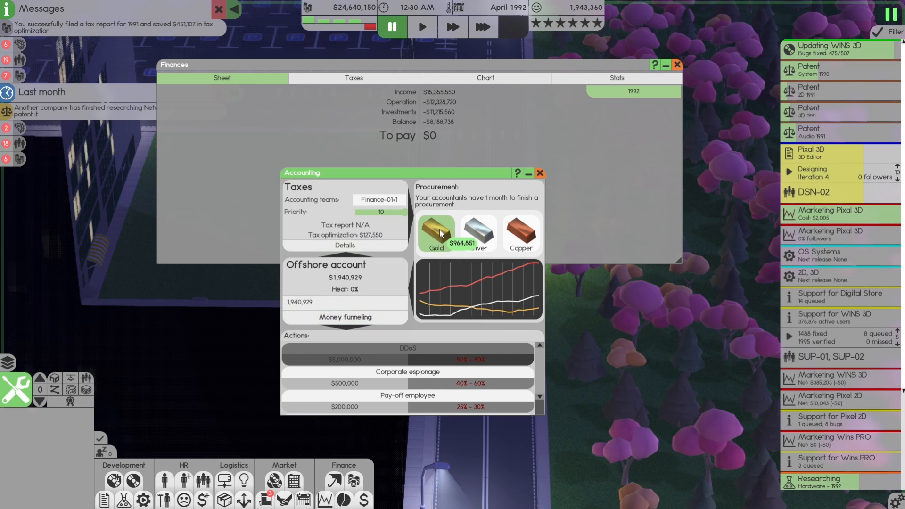
{"action": "mouse_move", "coordinate": [307, 304]}
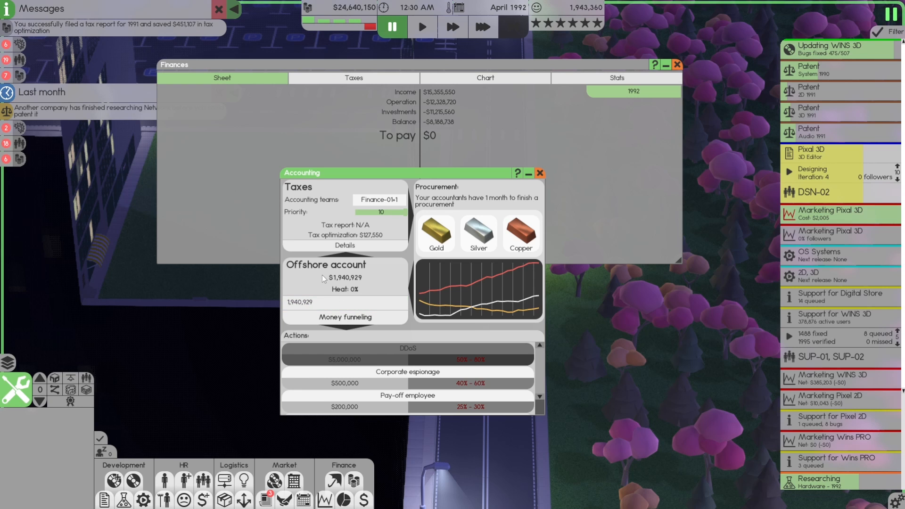
{"action": "mouse_move", "coordinate": [184, 30]}
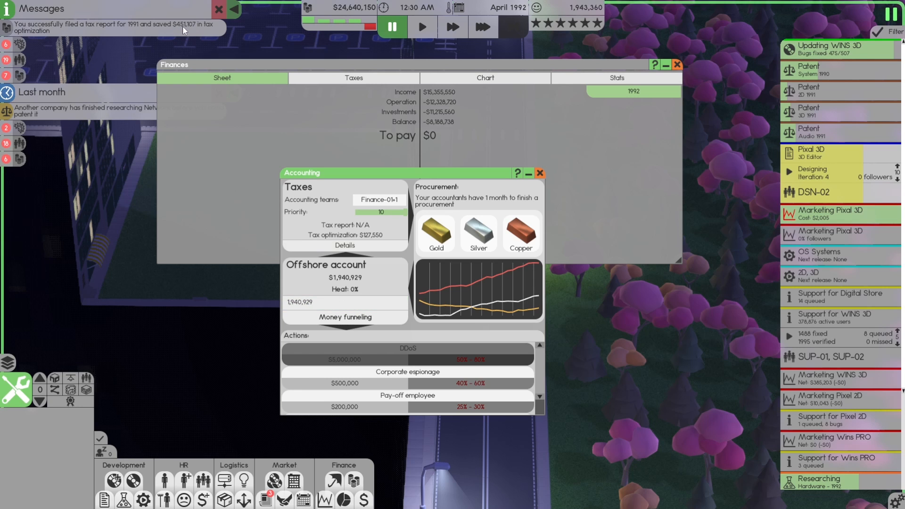
{"action": "mouse_move", "coordinate": [517, 174]}
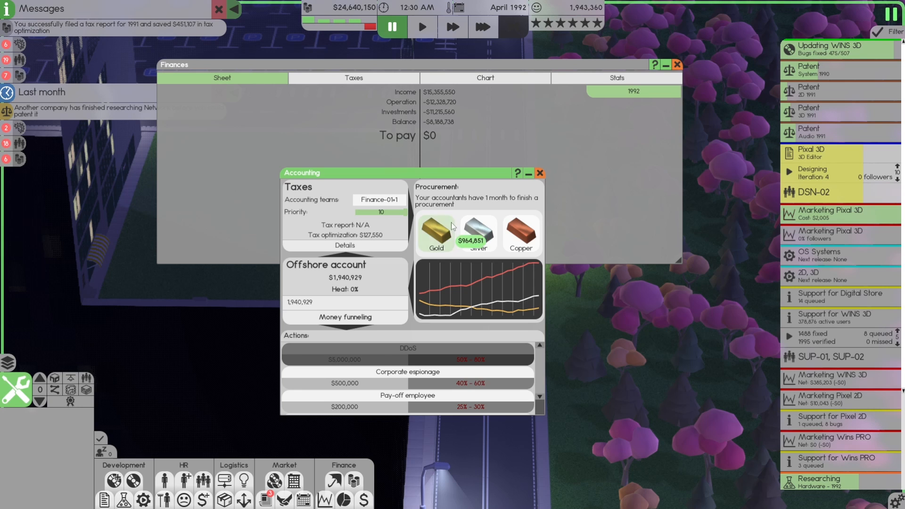
{"action": "mouse_move", "coordinate": [340, 283]}
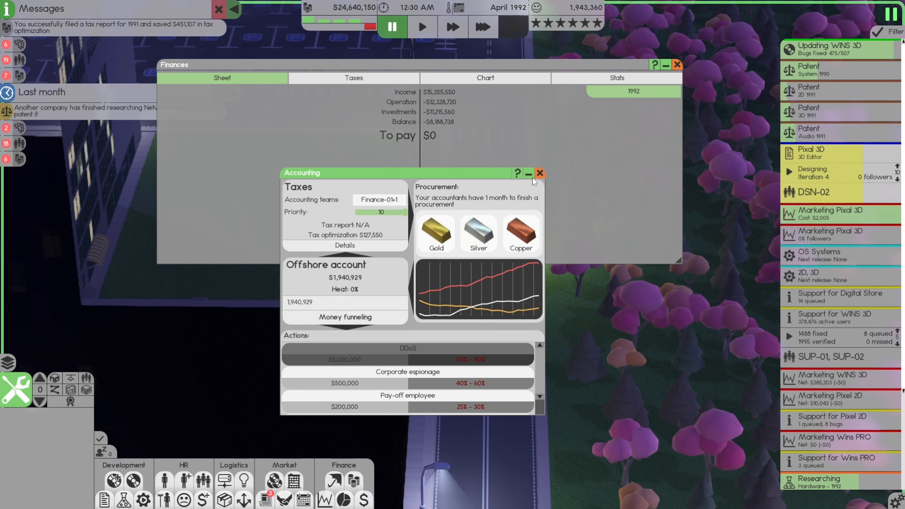
- Close the accounting overview and pause the game clock
{"action": "left_click", "coordinate": [539, 173]}
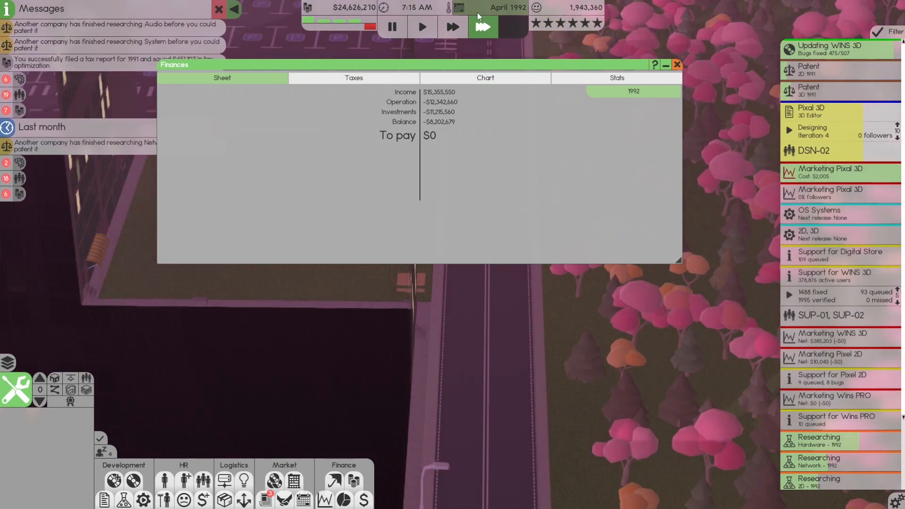
{"action": "left_click", "coordinate": [391, 26]}
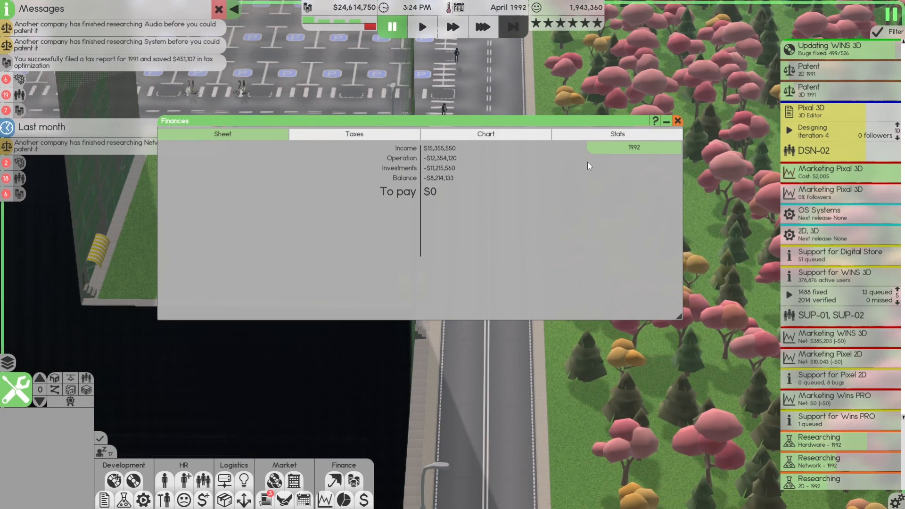
{"action": "mouse_move", "coordinate": [564, 153]}
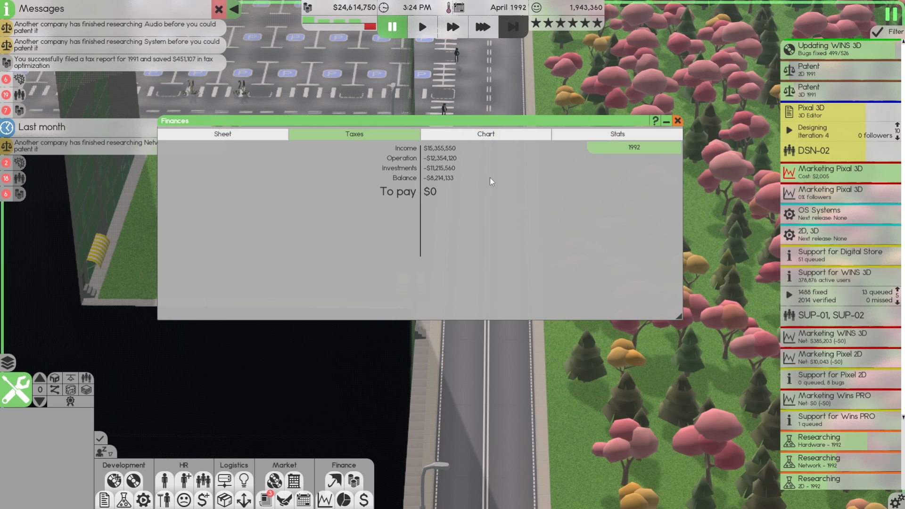
{"action": "mouse_move", "coordinate": [526, 195]}
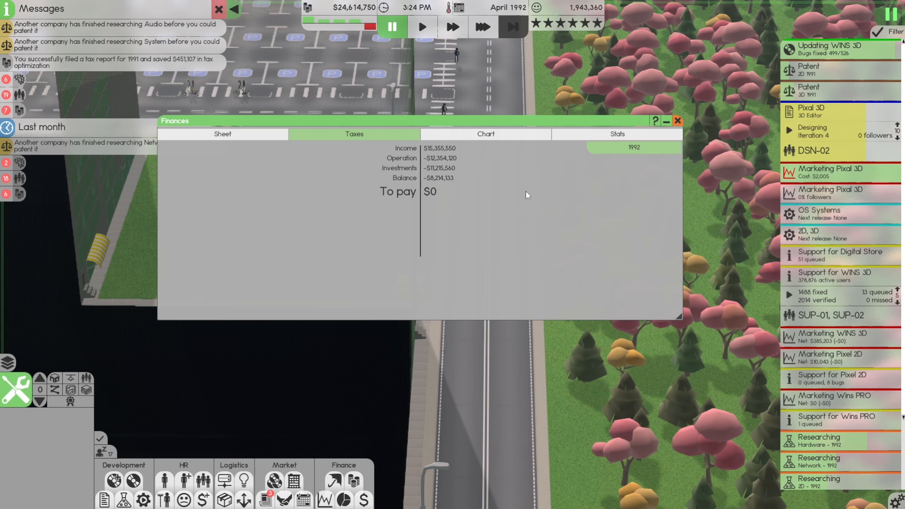
{"action": "mouse_move", "coordinate": [524, 198]}
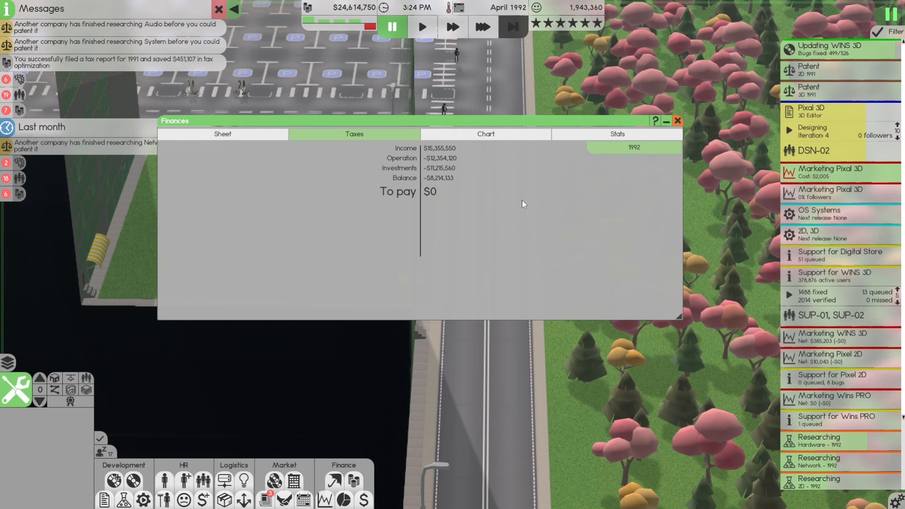
{"action": "mouse_move", "coordinate": [481, 180]}
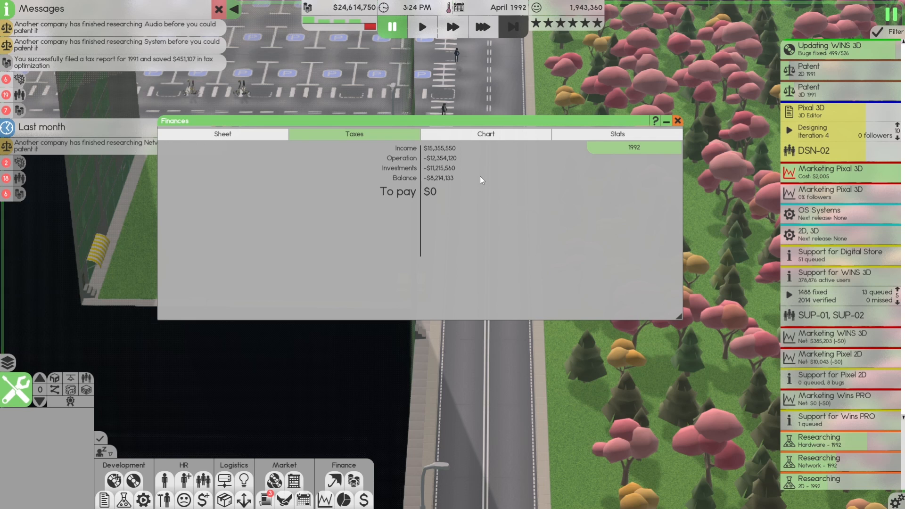
{"action": "mouse_move", "coordinate": [517, 187]}
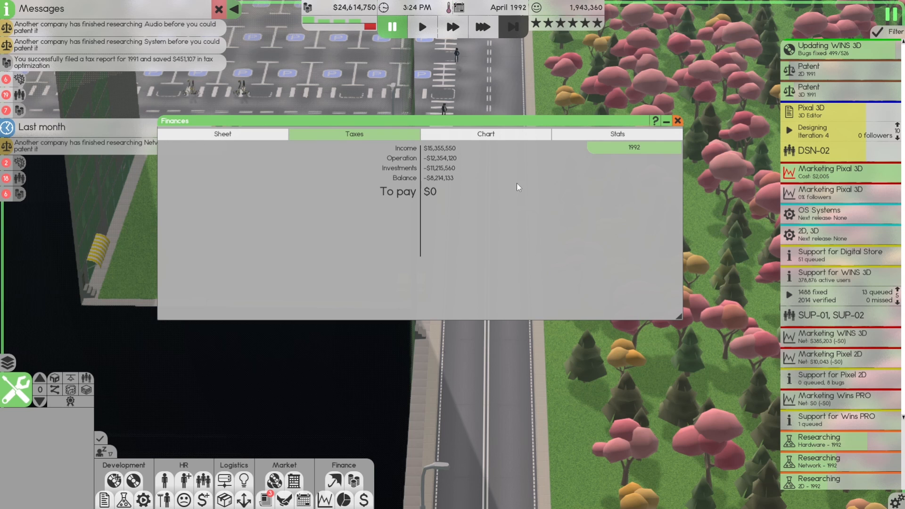
{"action": "mouse_move", "coordinate": [678, 120]}
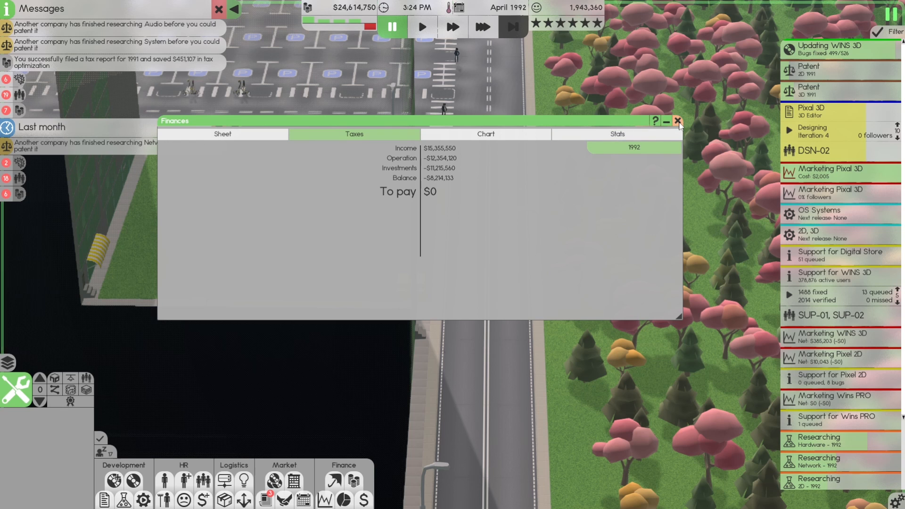